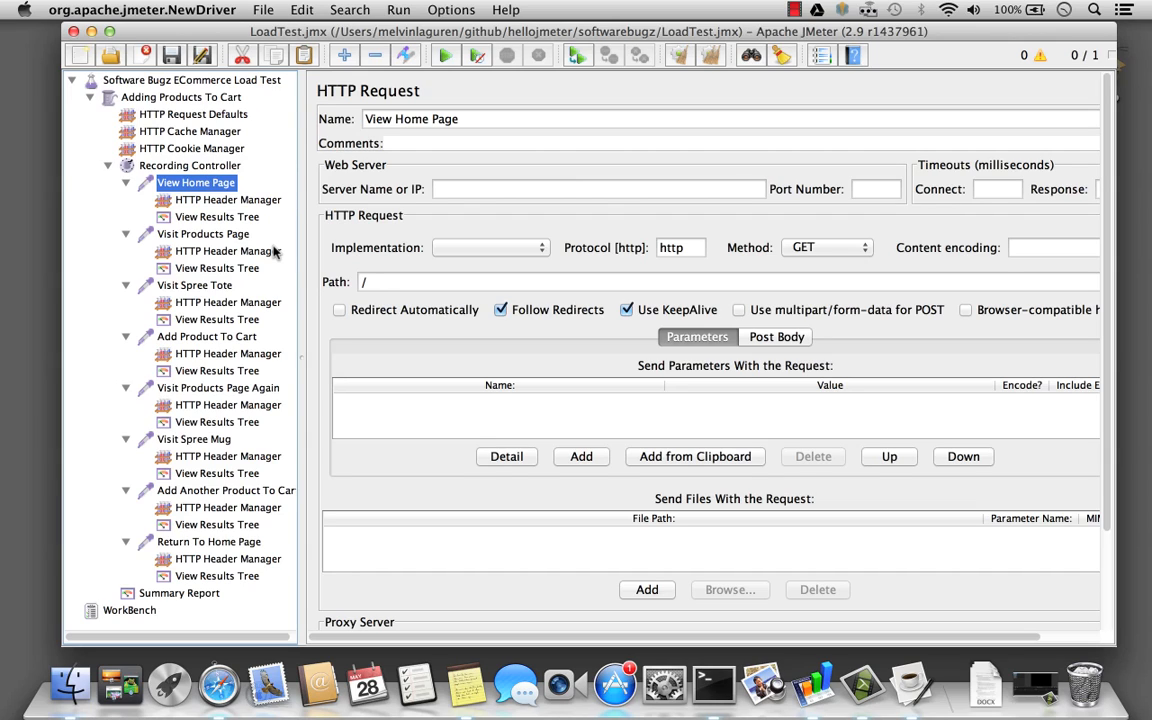
mouse_move(284, 248)
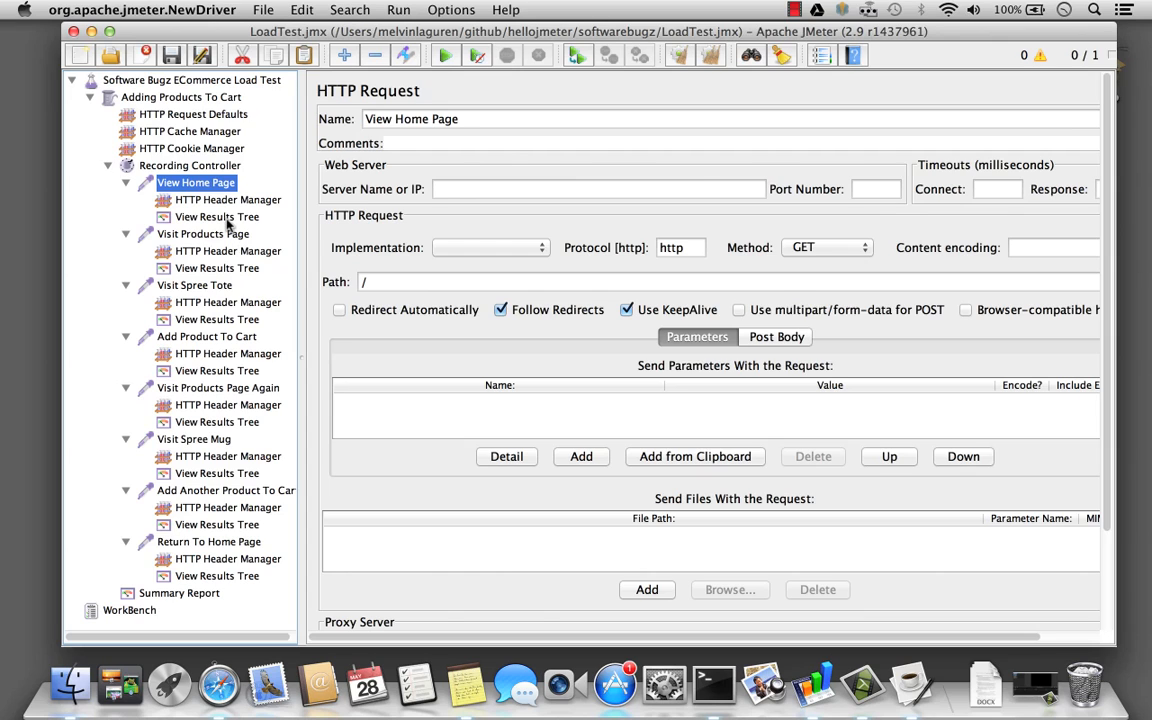
- Run the test plan and review the results and response data of each request
left_click(216, 216)
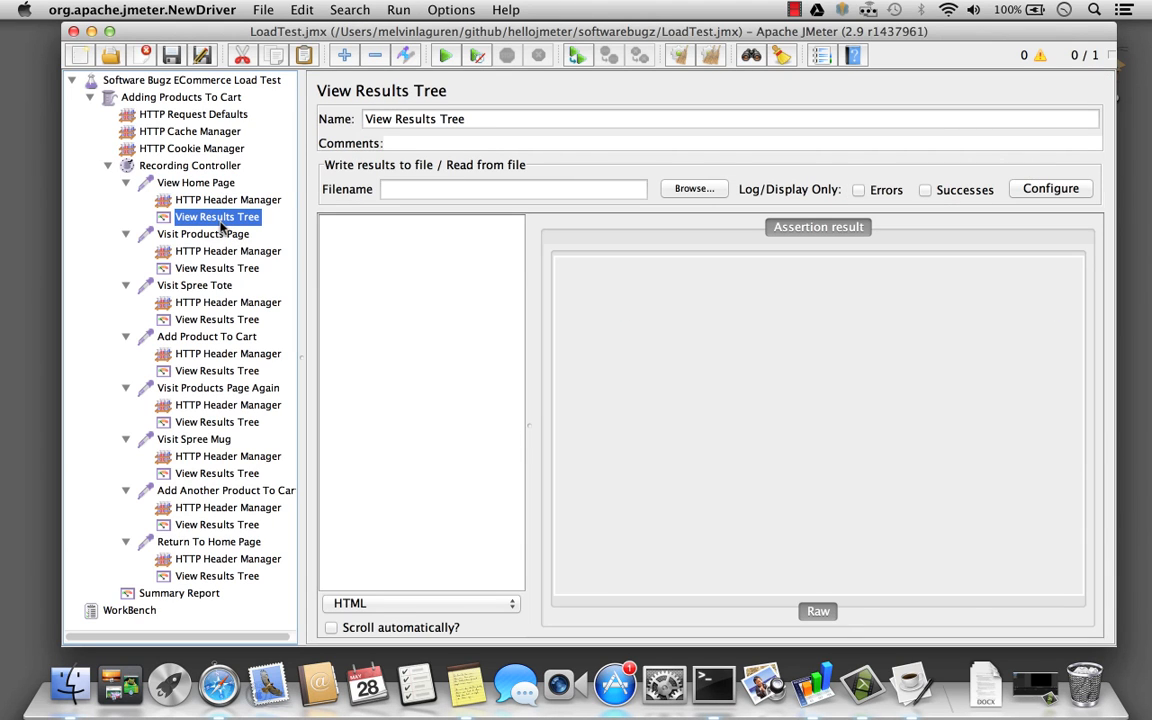
left_click(444, 56)
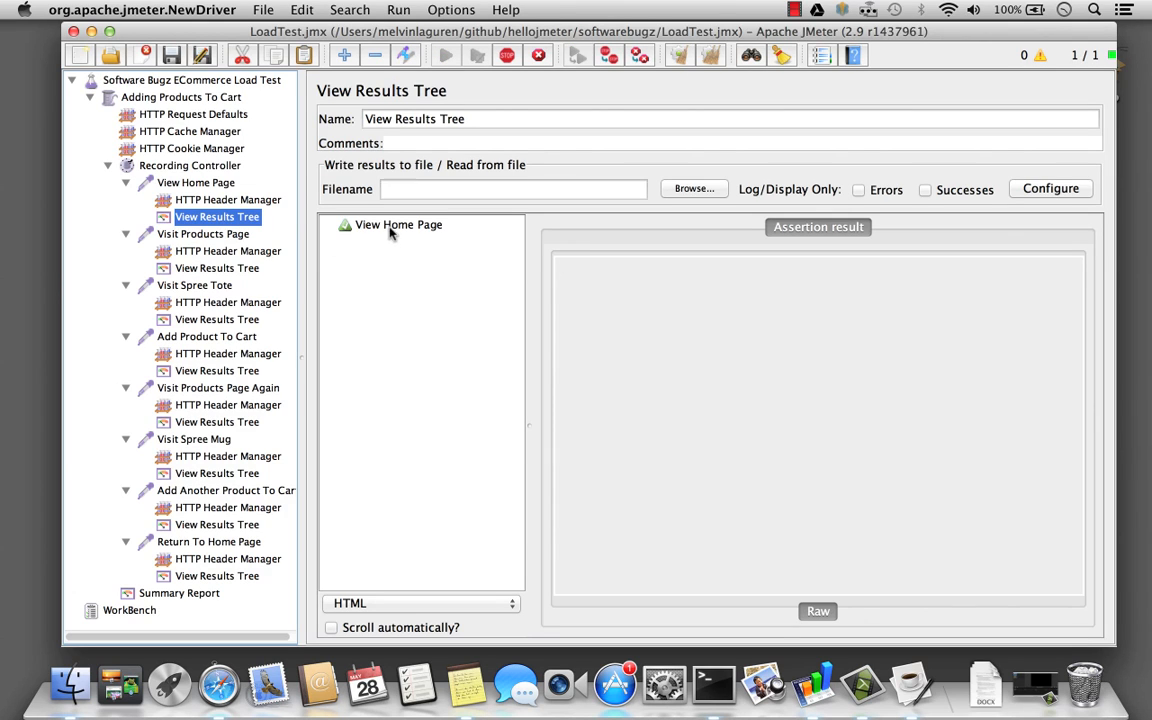
left_click(398, 224)
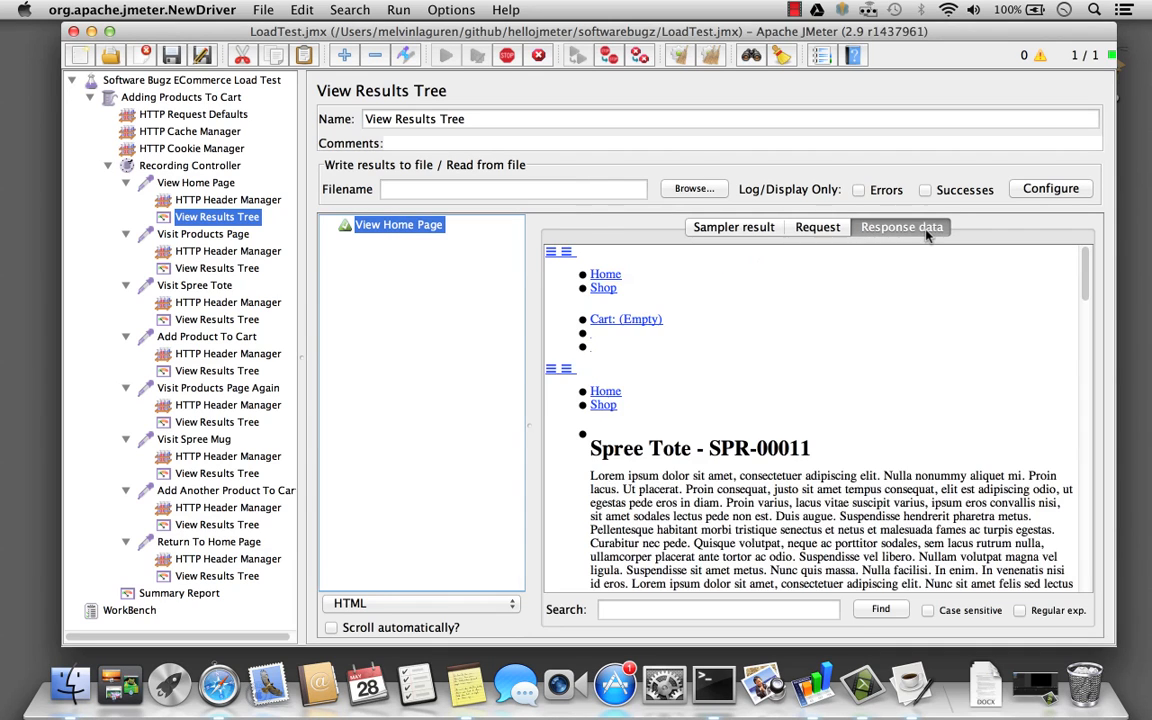
mouse_move(218, 284)
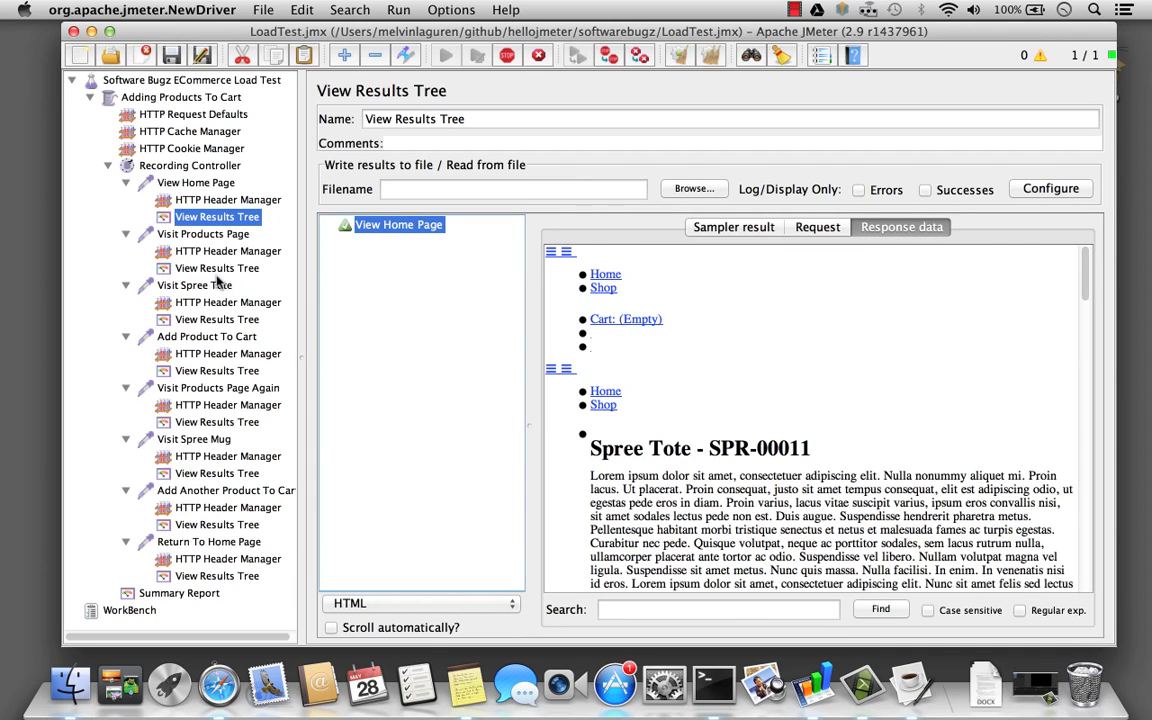
left_click(216, 320)
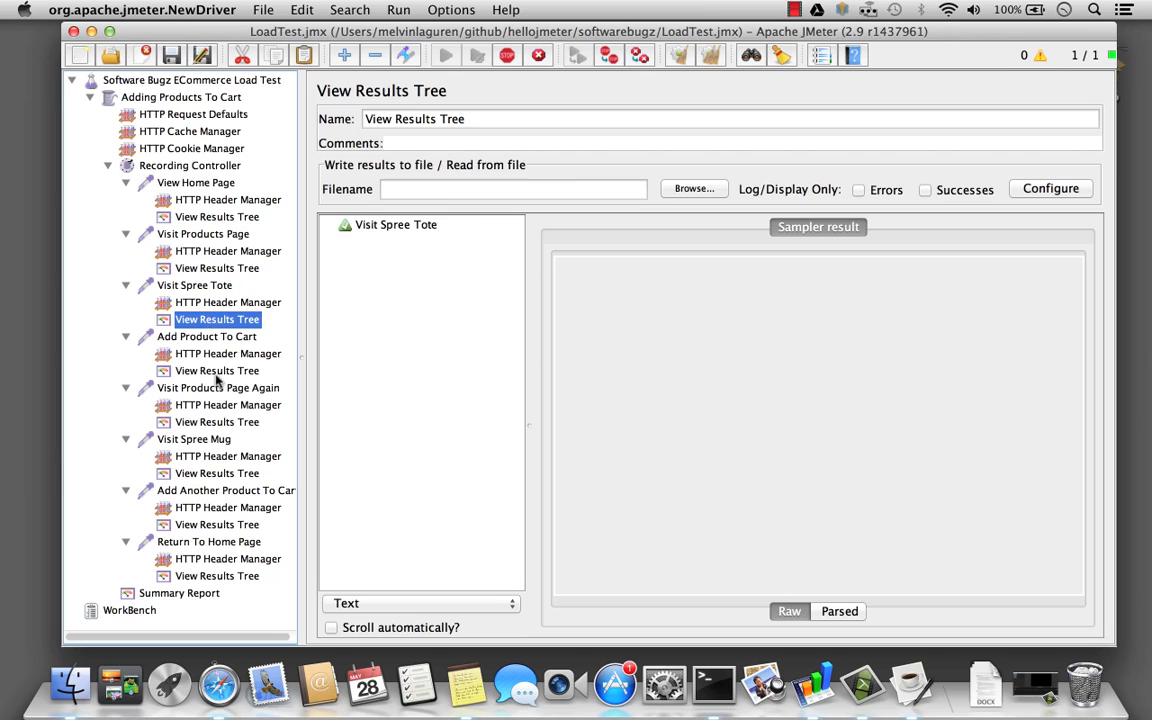
left_click(228, 404)
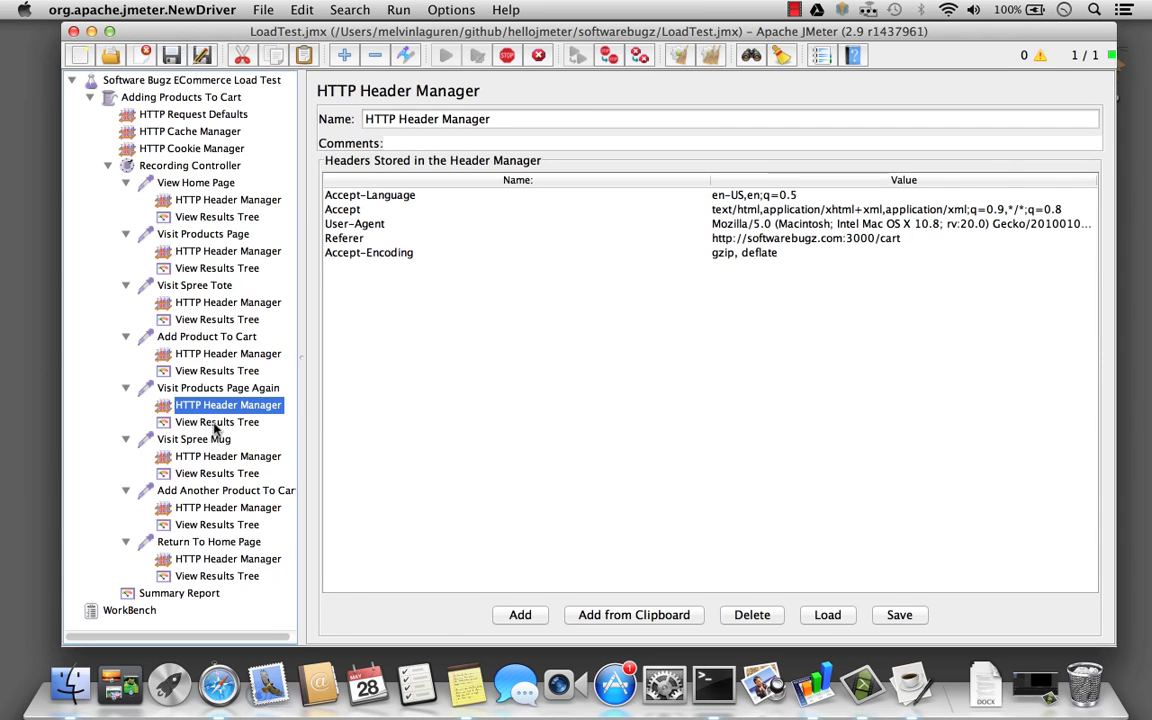
left_click(216, 420)
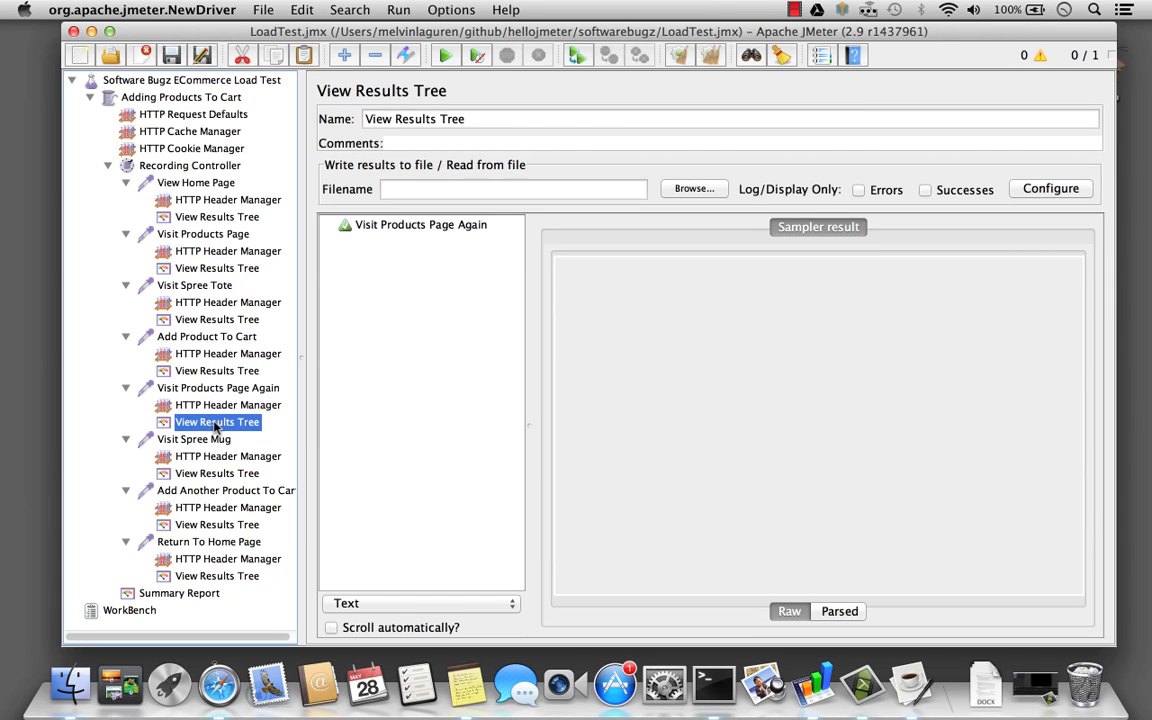
left_click(216, 216)
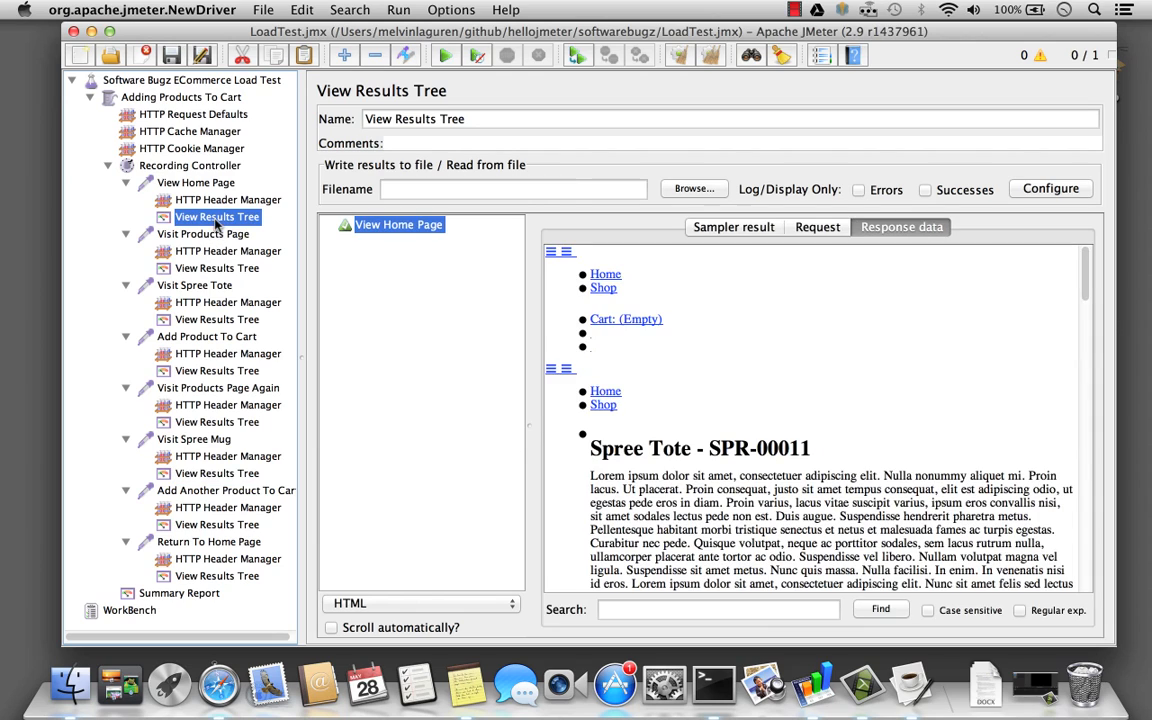
mouse_move(358, 330)
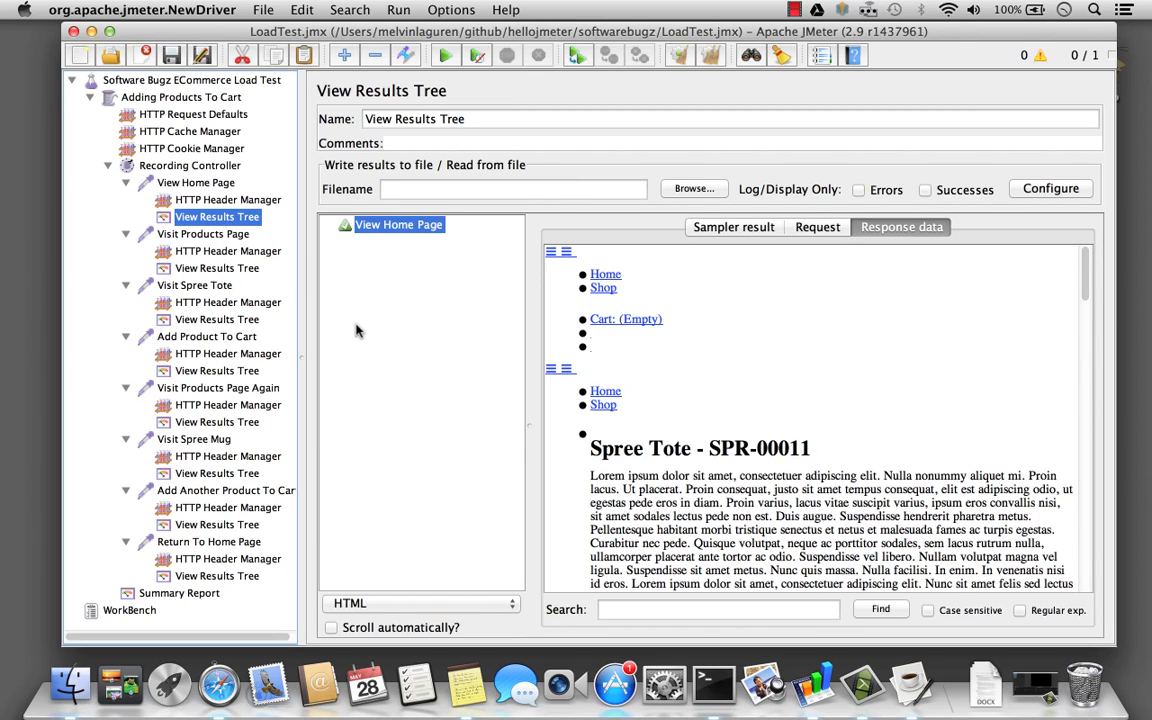
mouse_move(216, 216)
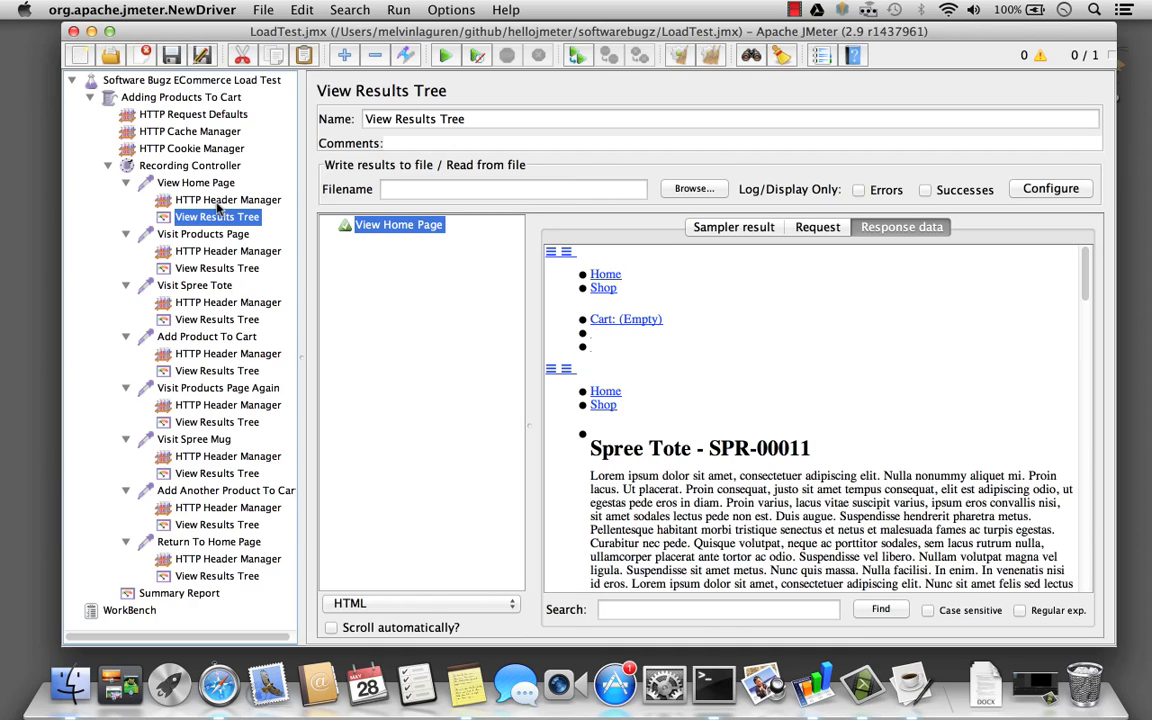
- Add a Response Assertion 'Verify Home Page' to View Home Page, commented as checking the title contains "Software Bugz"
left_click(196, 184)
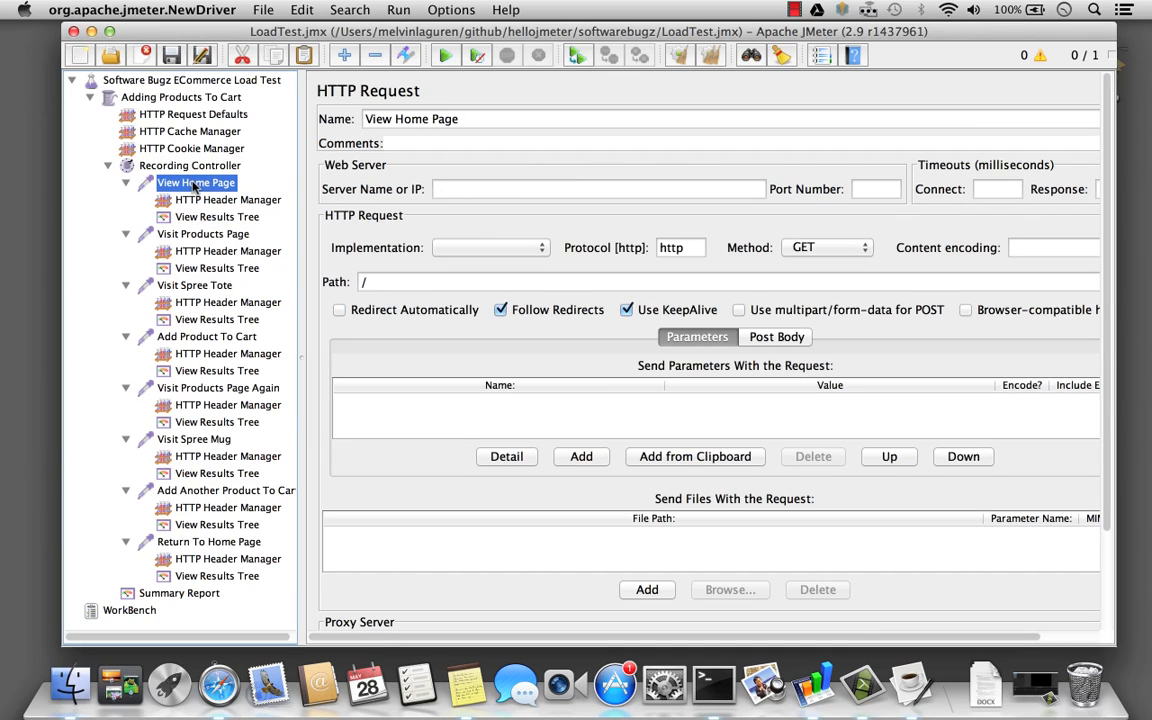
right_click(196, 182)
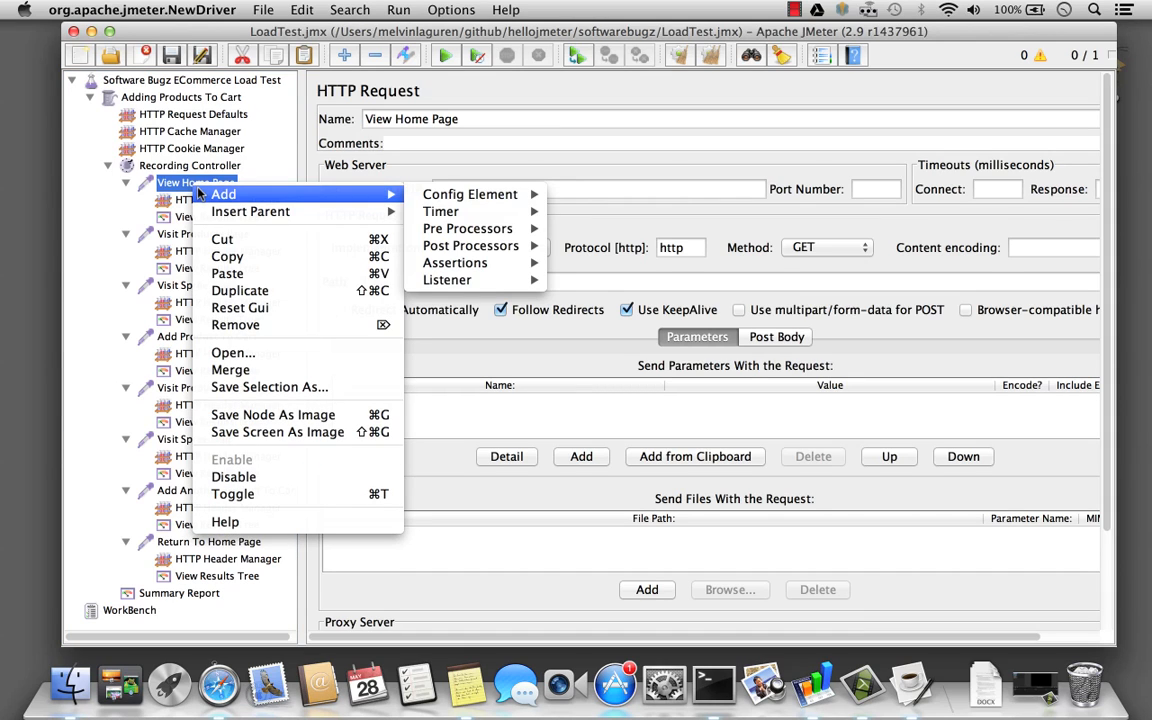
mouse_move(456, 262)
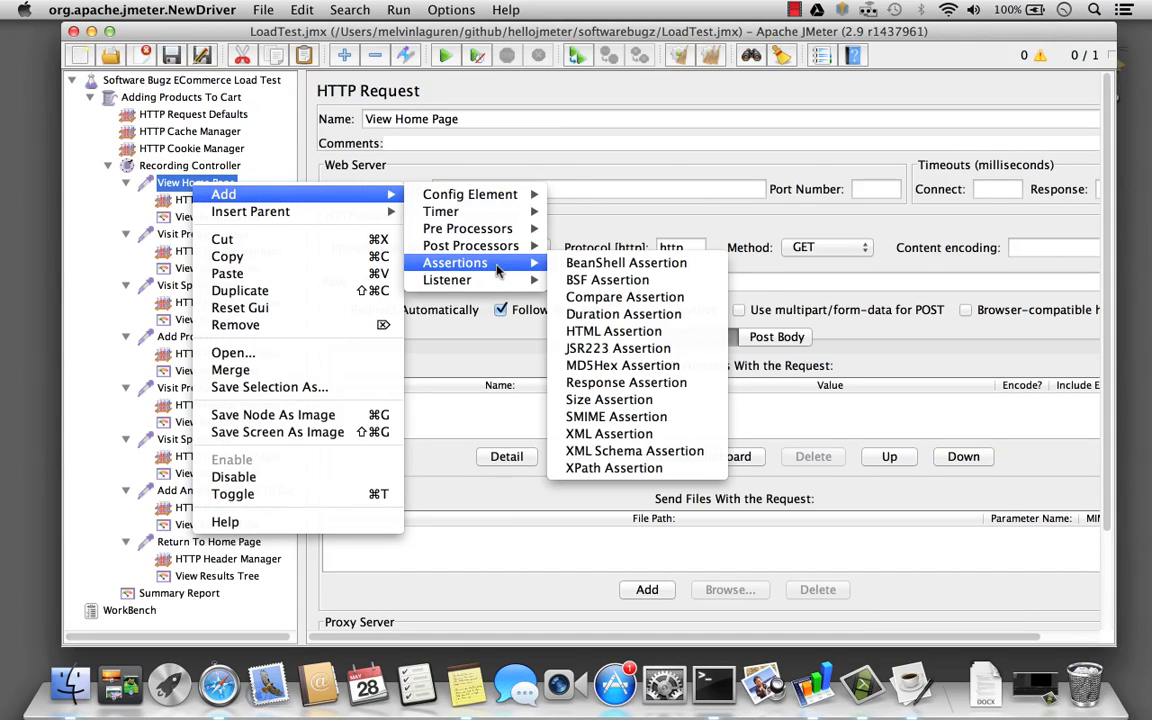
mouse_move(624, 382)
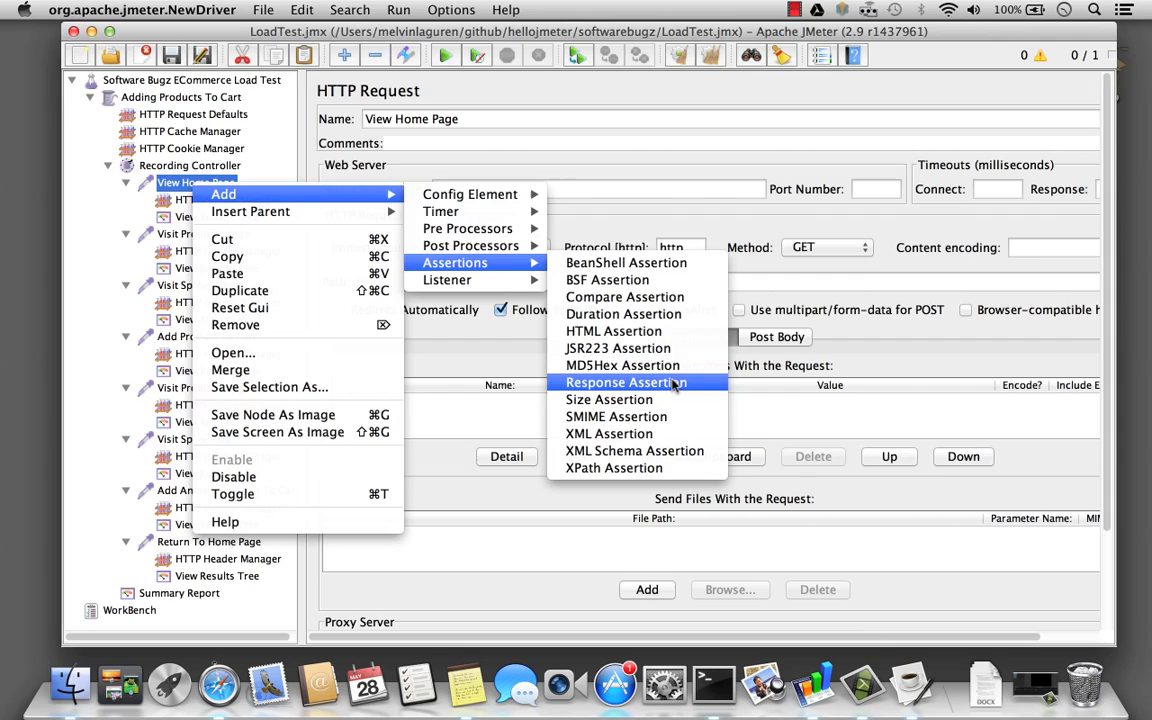
left_click(624, 382)
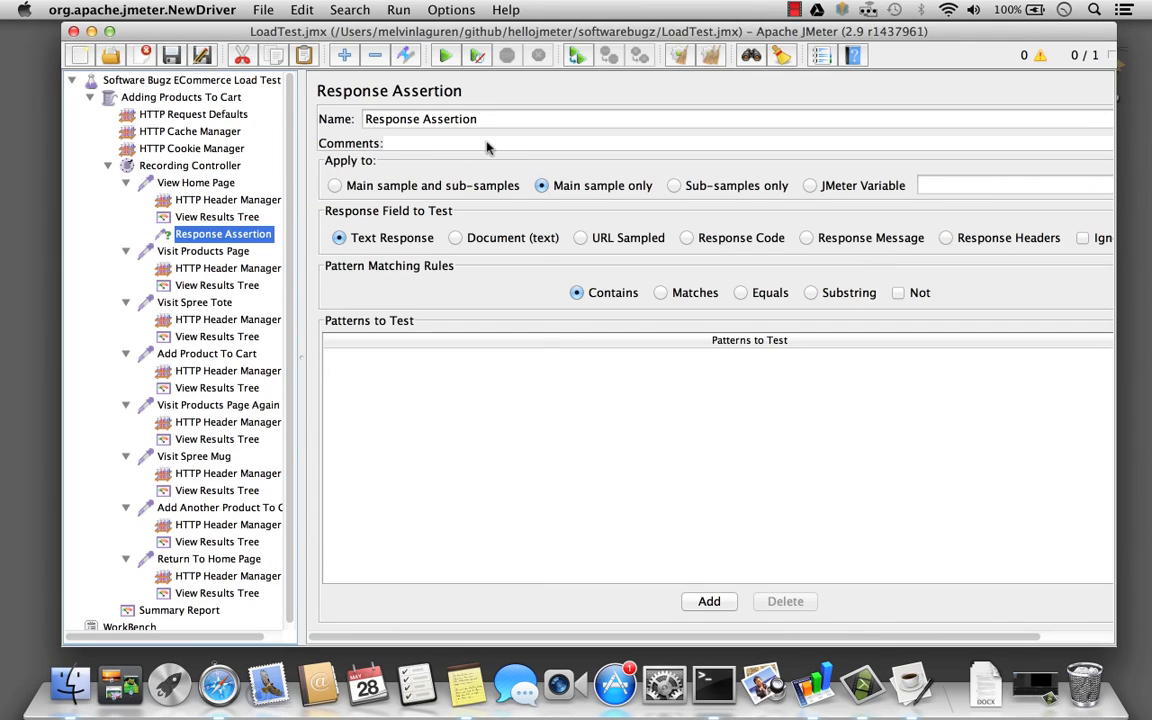
mouse_move(496, 128)
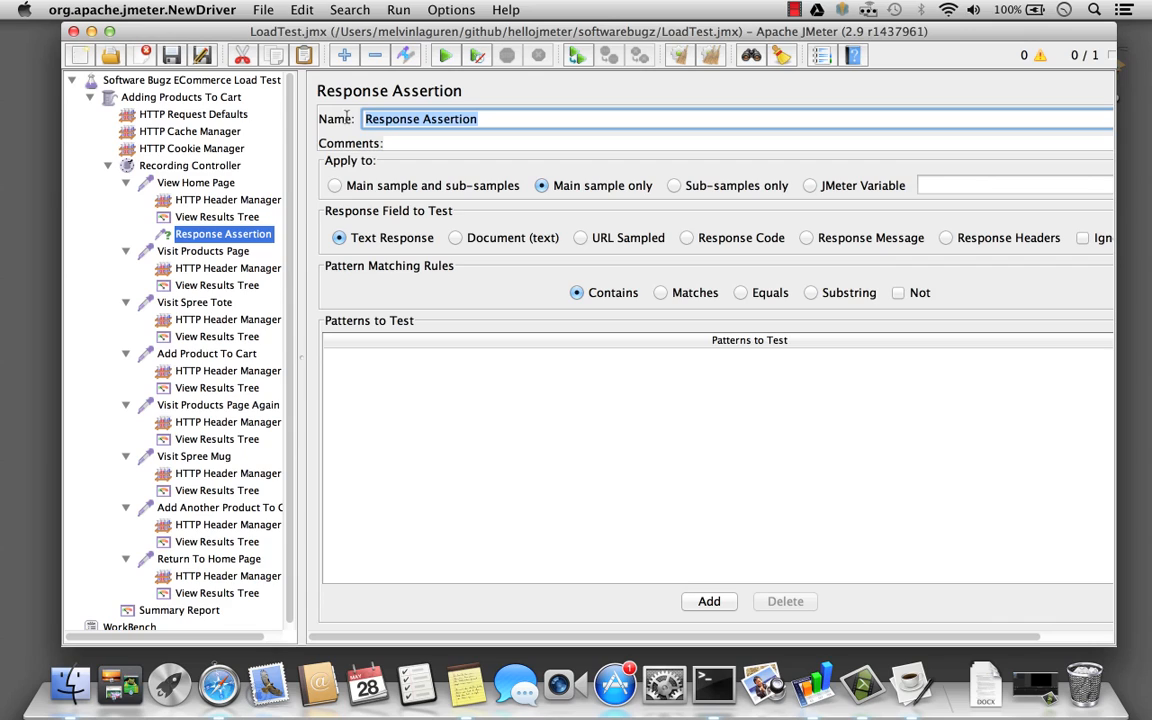
type("Verify")
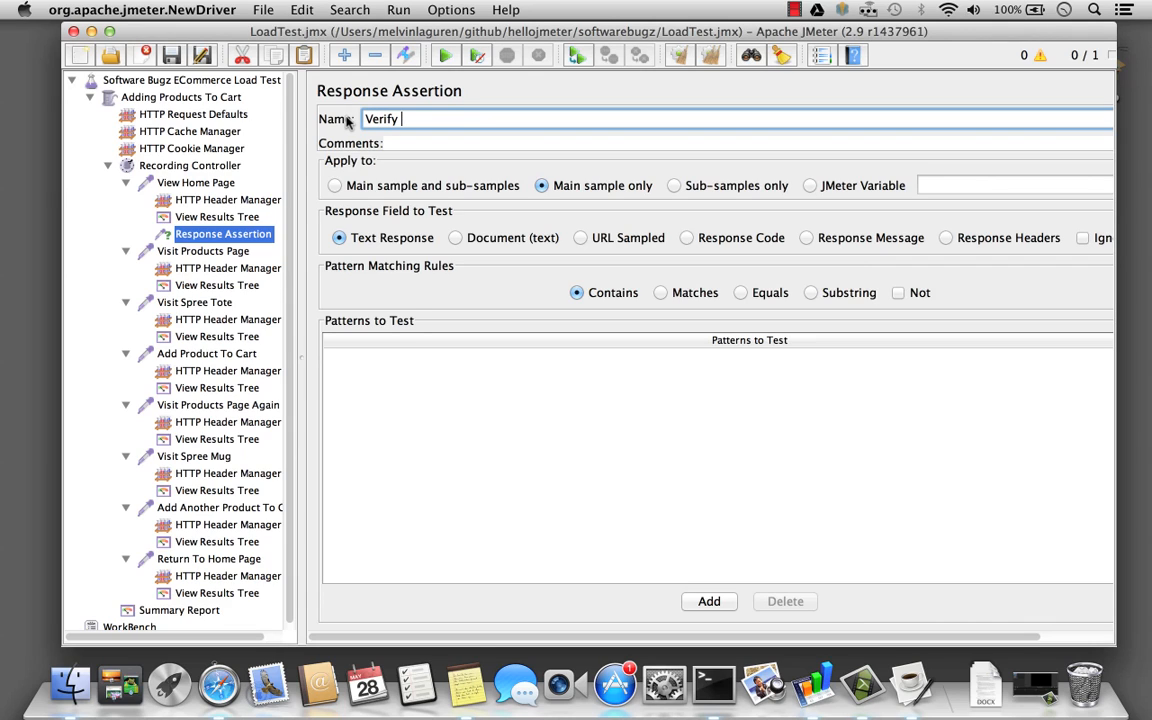
type("Home Page")
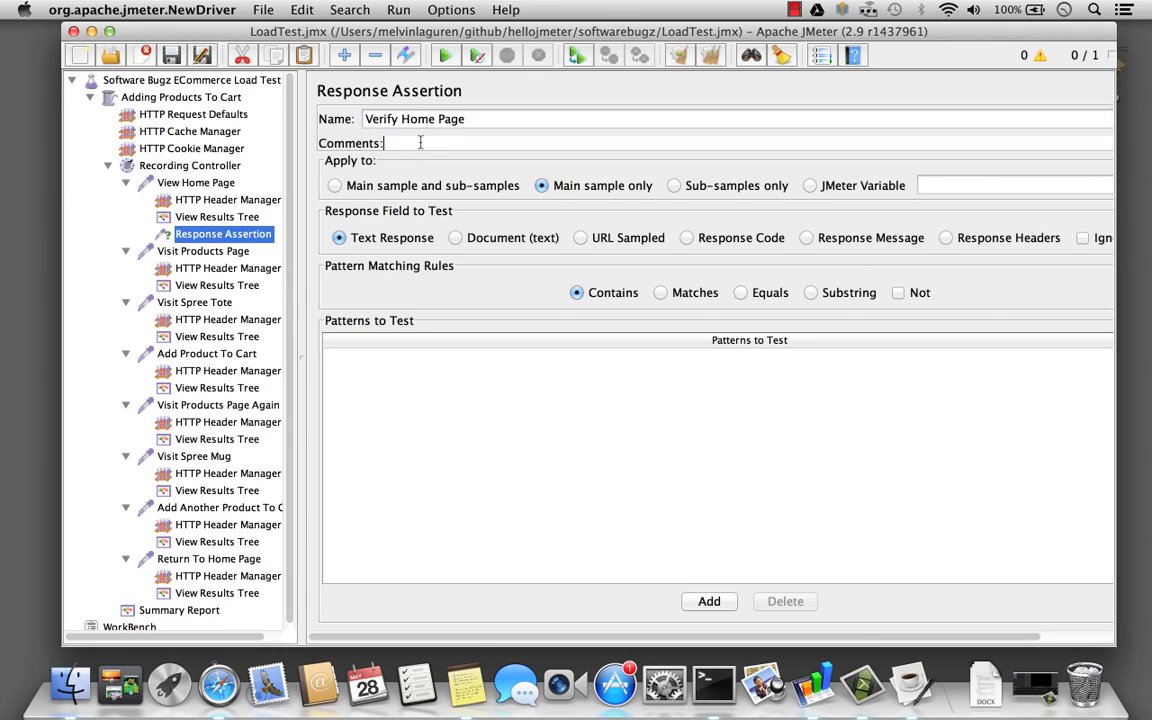
type("Check to see if the title")
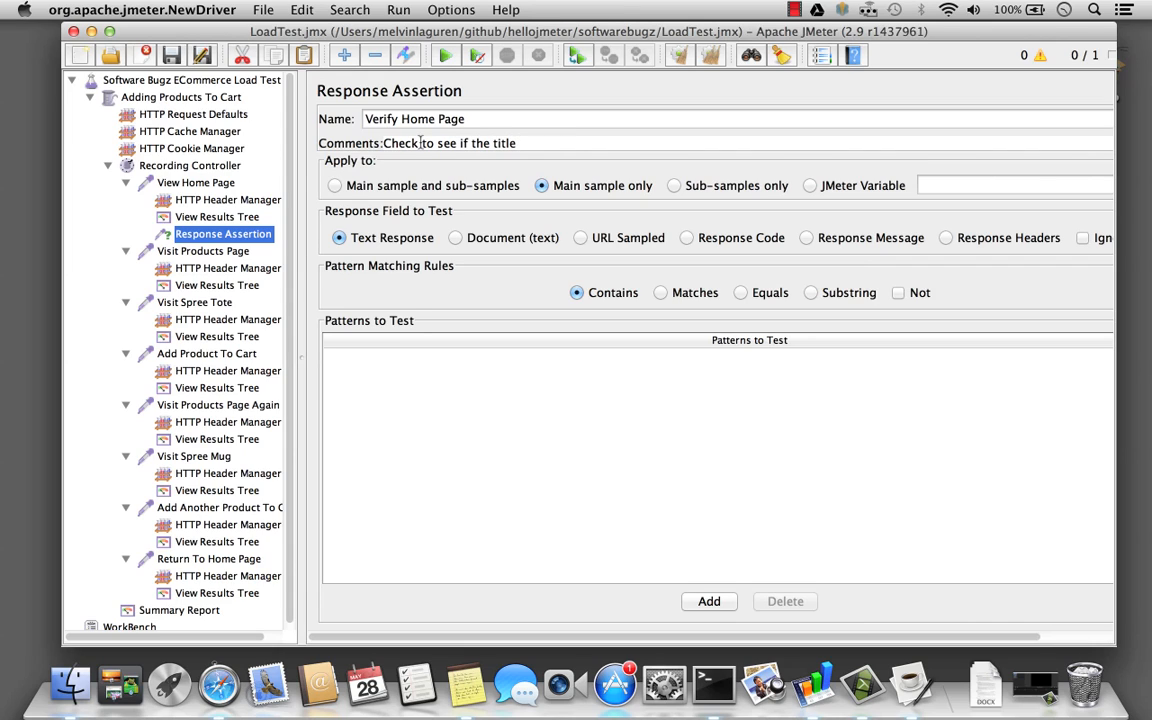
type("contains")
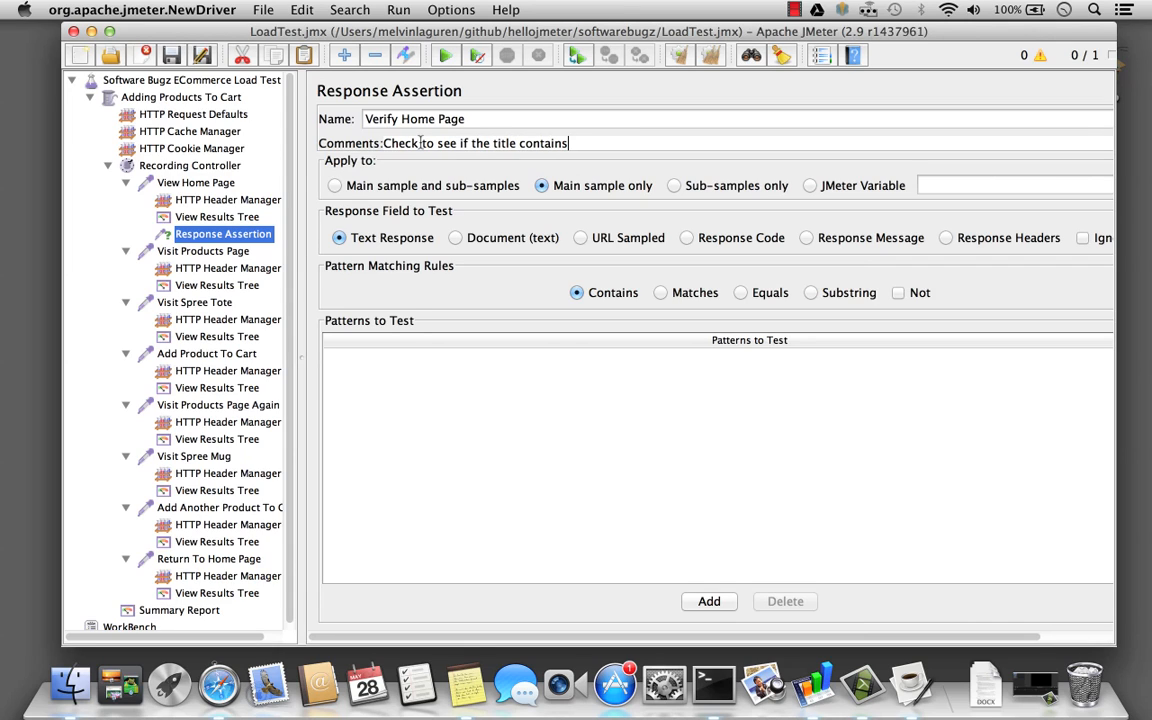
type("\"Softw")
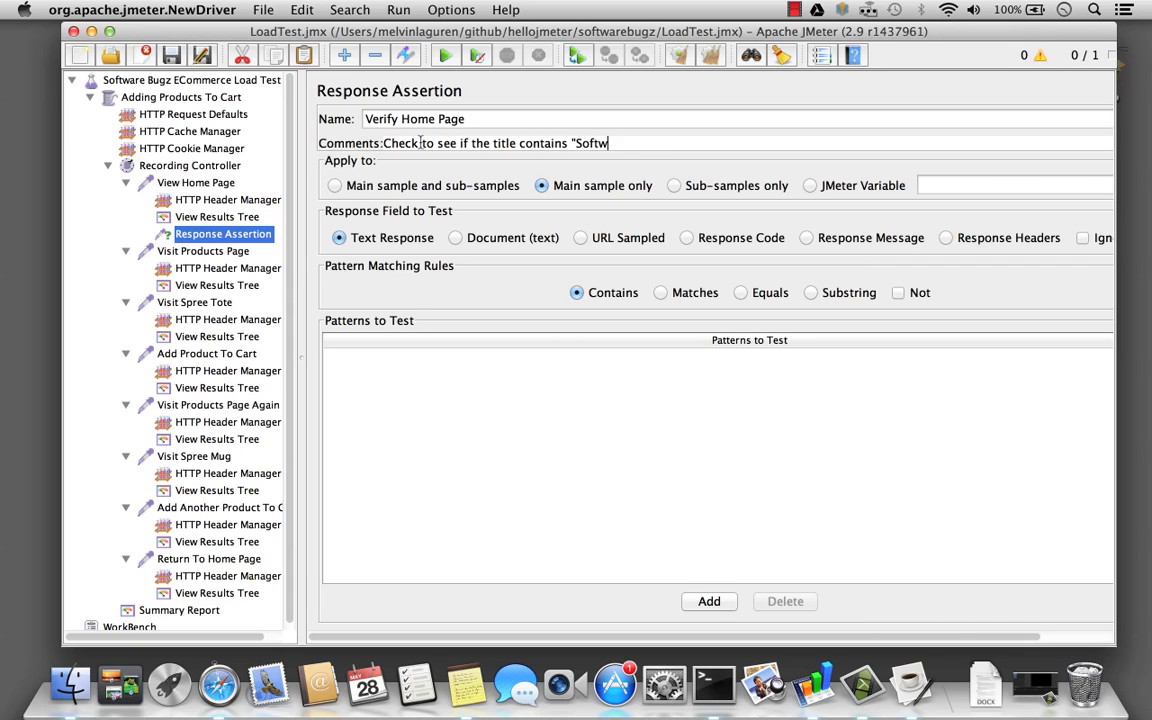
type("are Bugz\"")
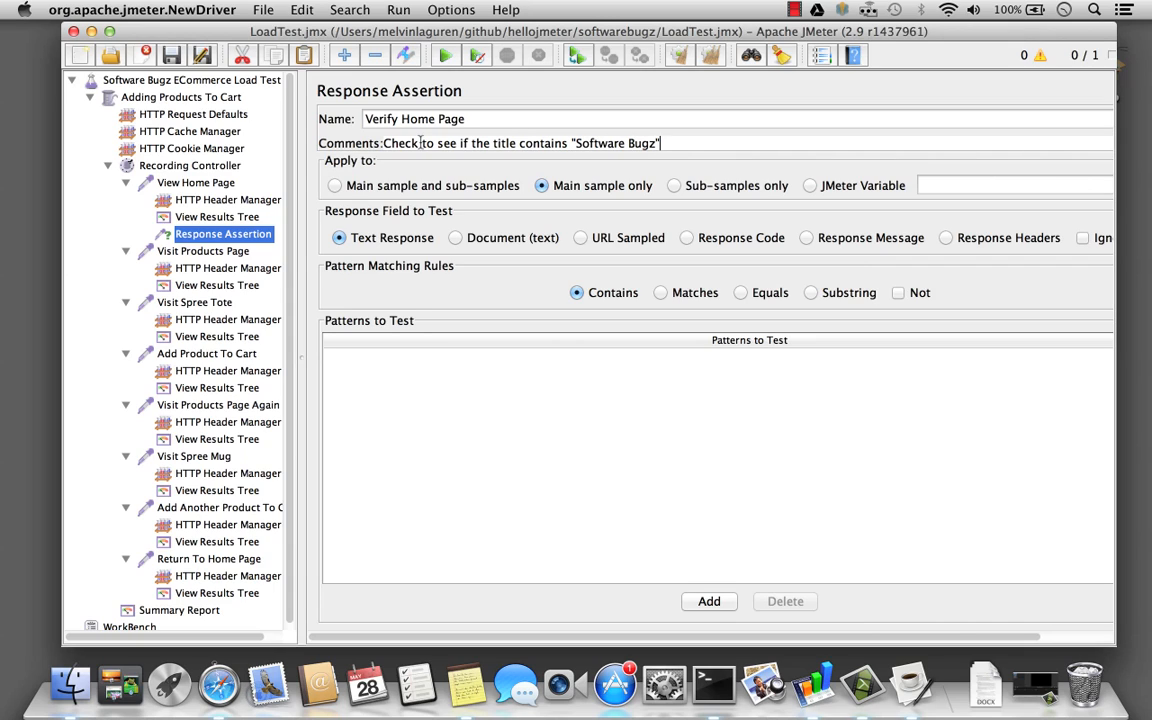
mouse_move(444, 558)
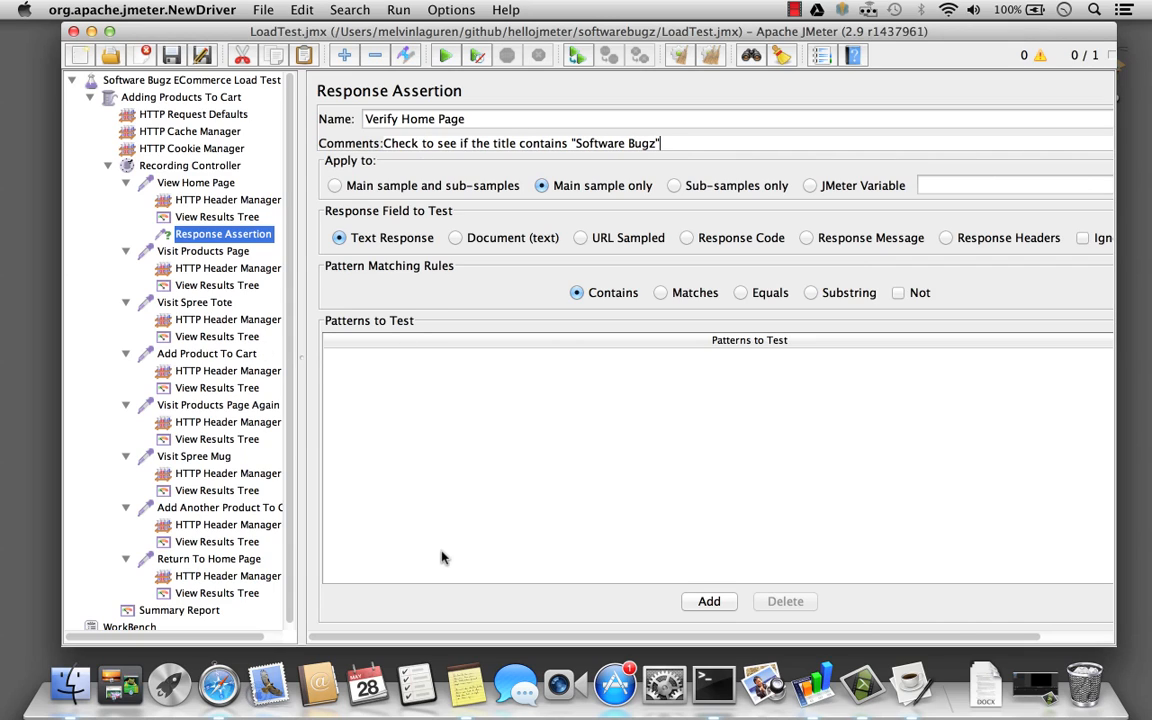
mouse_move(220, 684)
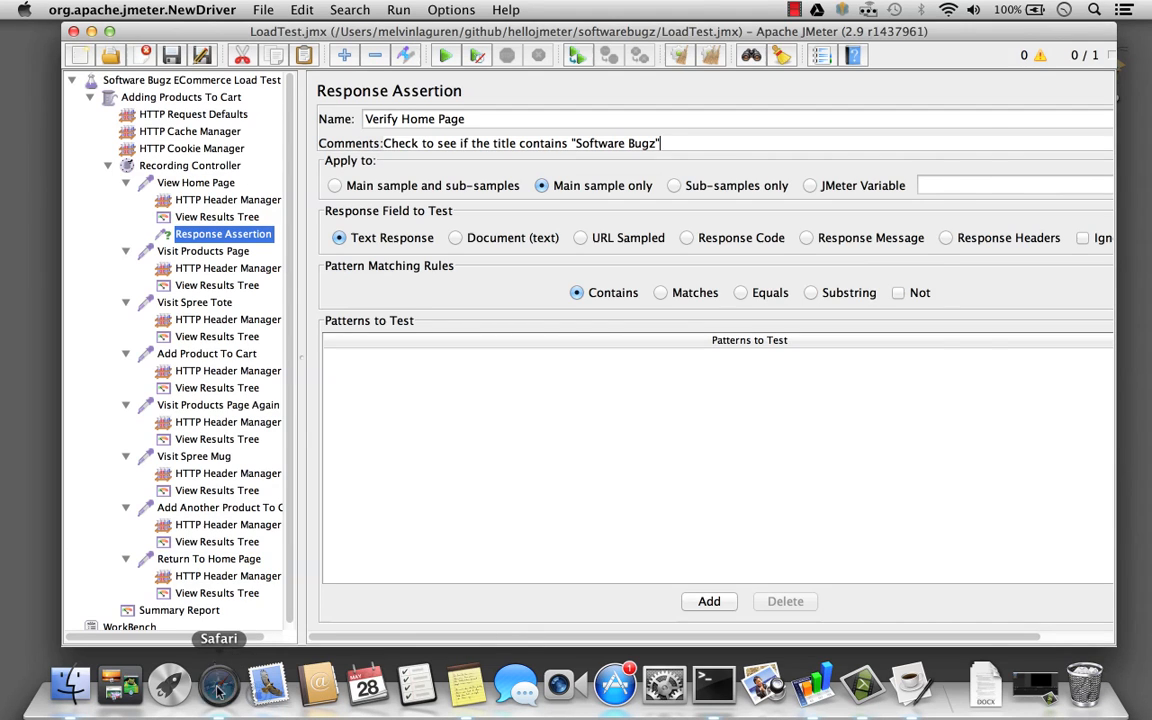
- In Safari, load the softwarebugs store and locate the Software Bugz <title> element in the inspector
left_click(218, 684)
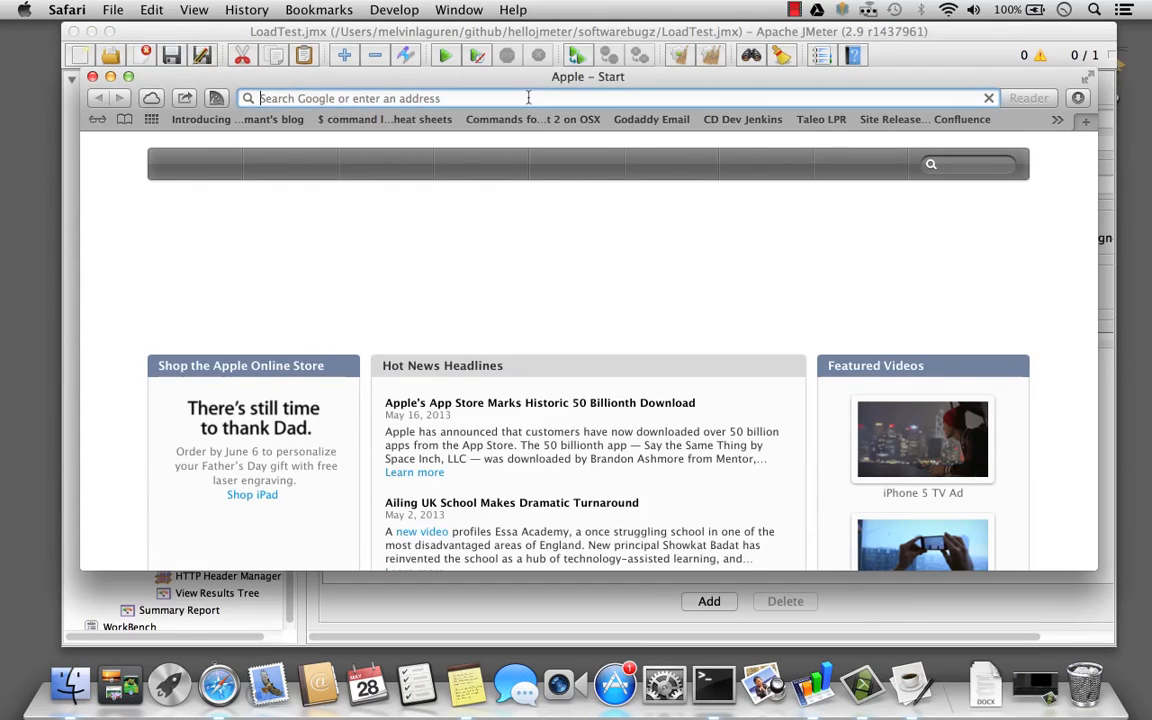
type("softwarebugs")
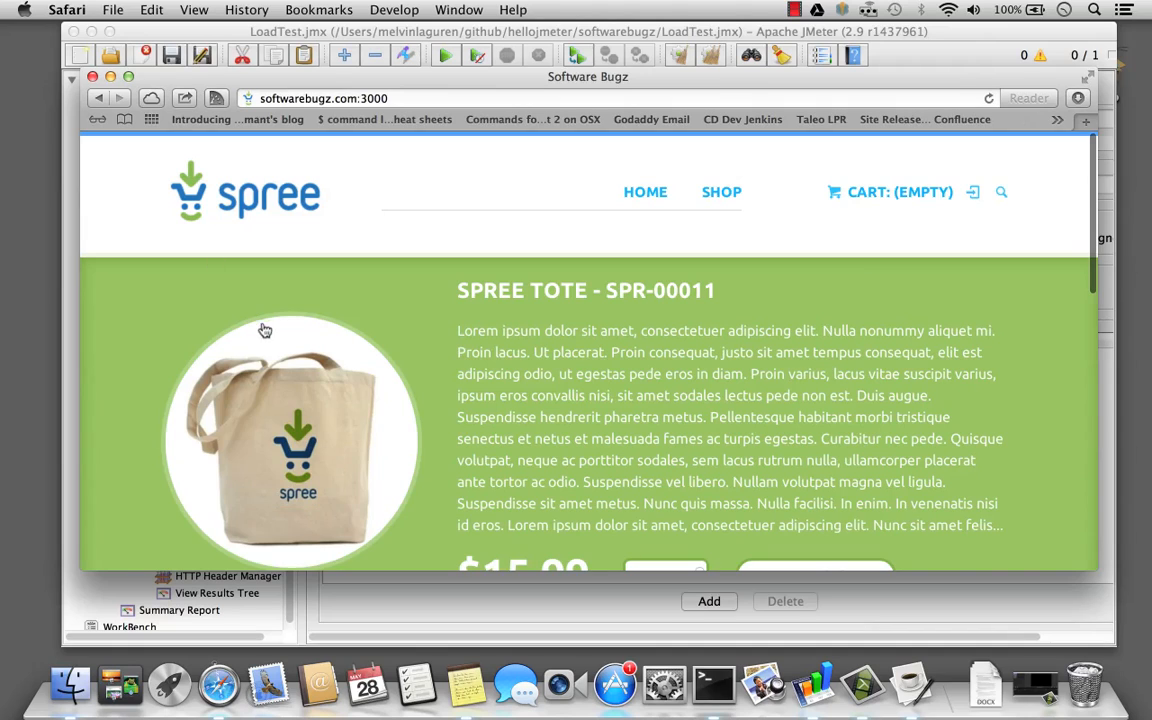
right_click(264, 330)
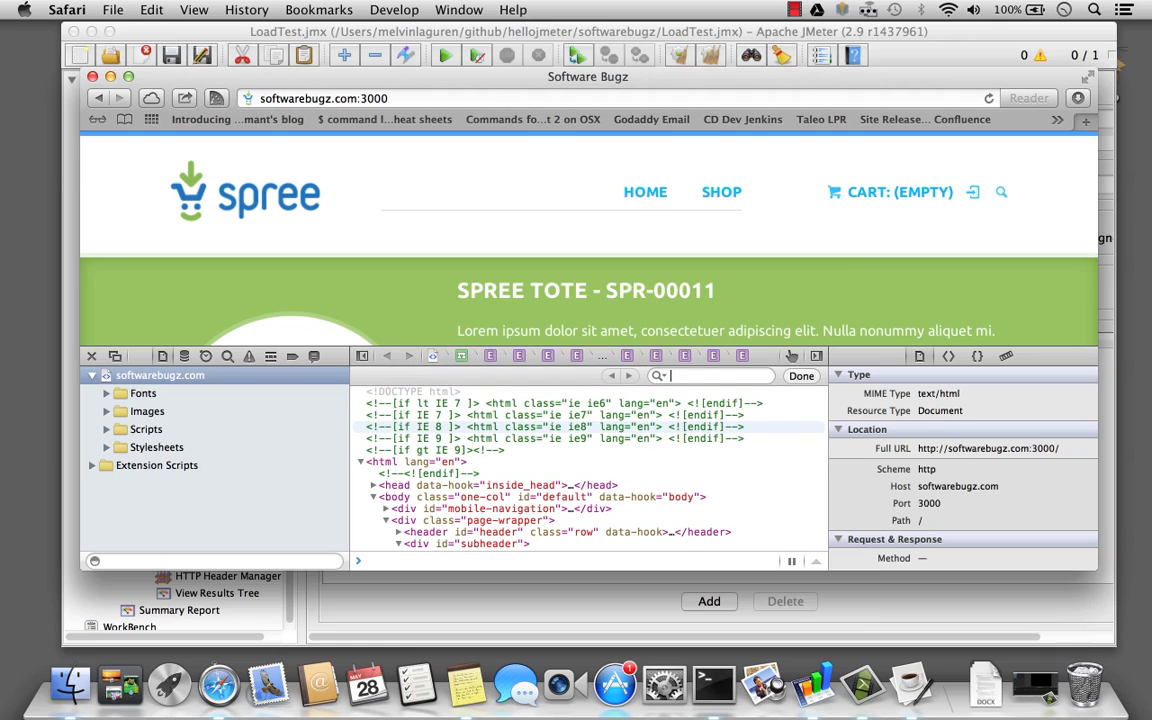
type("Softt")
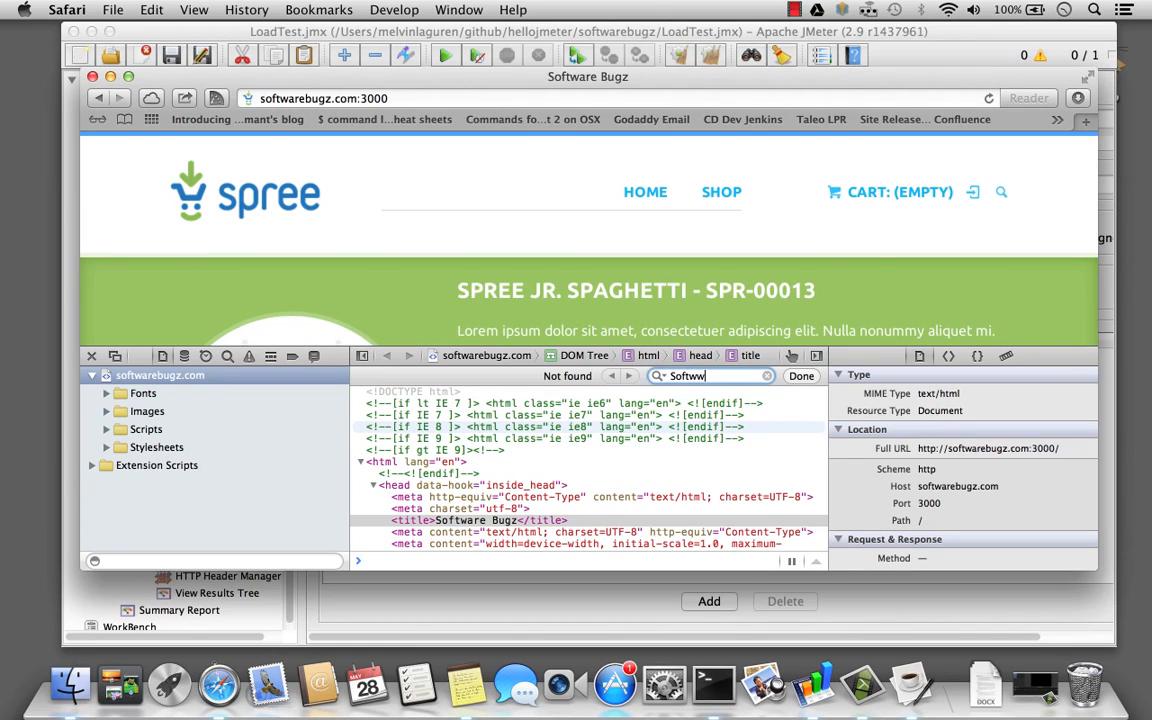
left_click(480, 520)
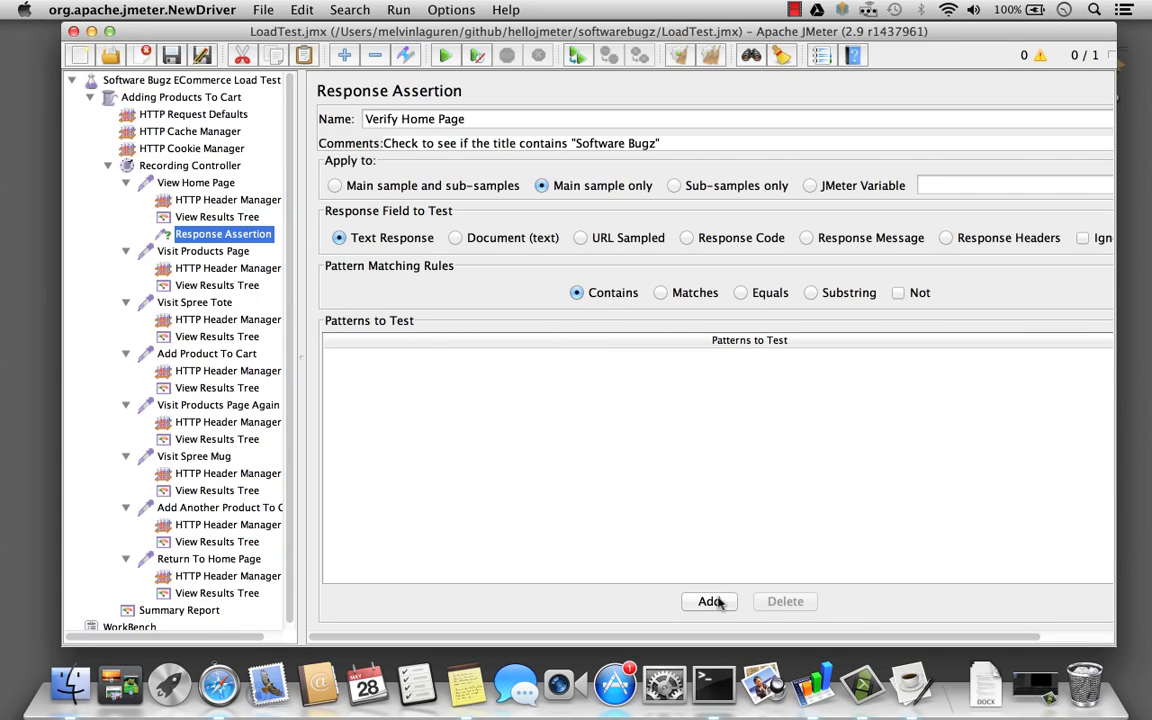
- Add the pattern <title>Software Bugz</title> to the Verify Home Page assertion
left_click(708, 600)
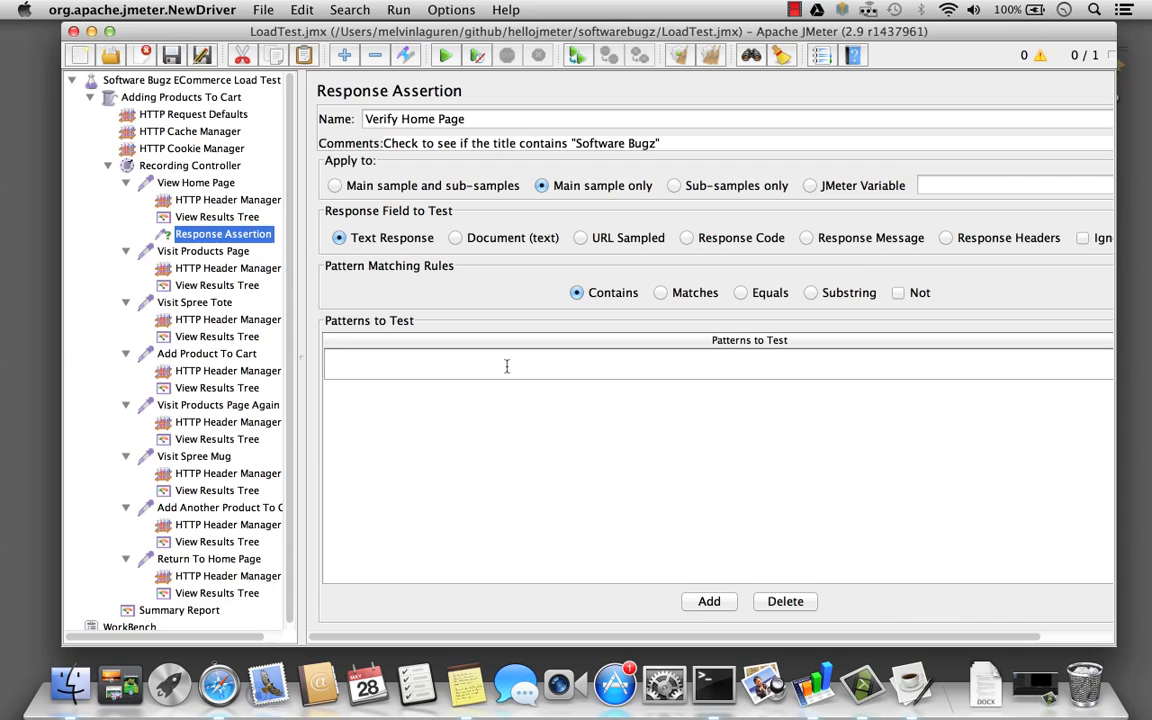
type("<title>")
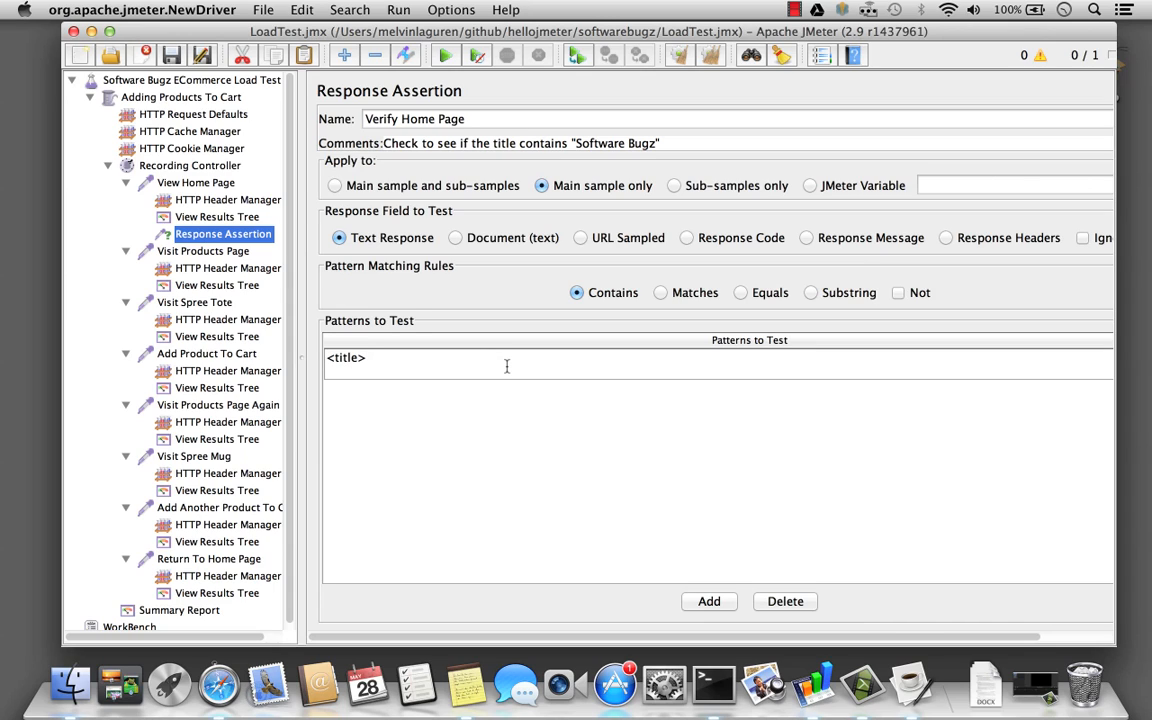
type("Software Bug")
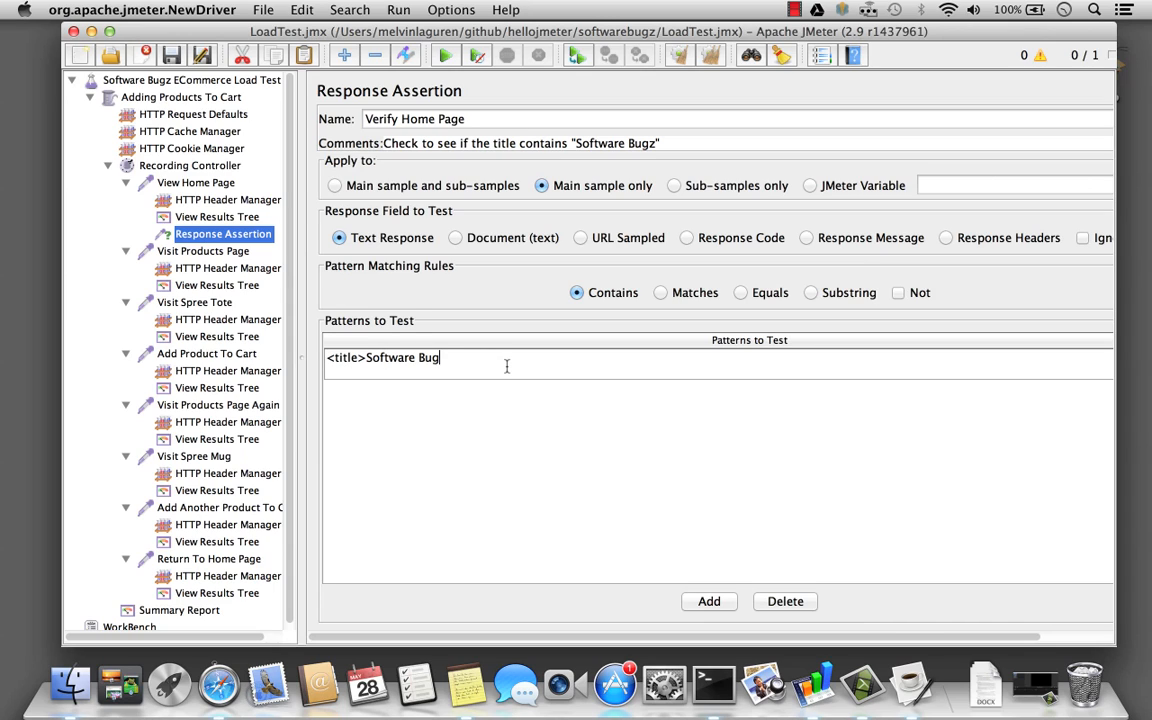
type("z</title>")
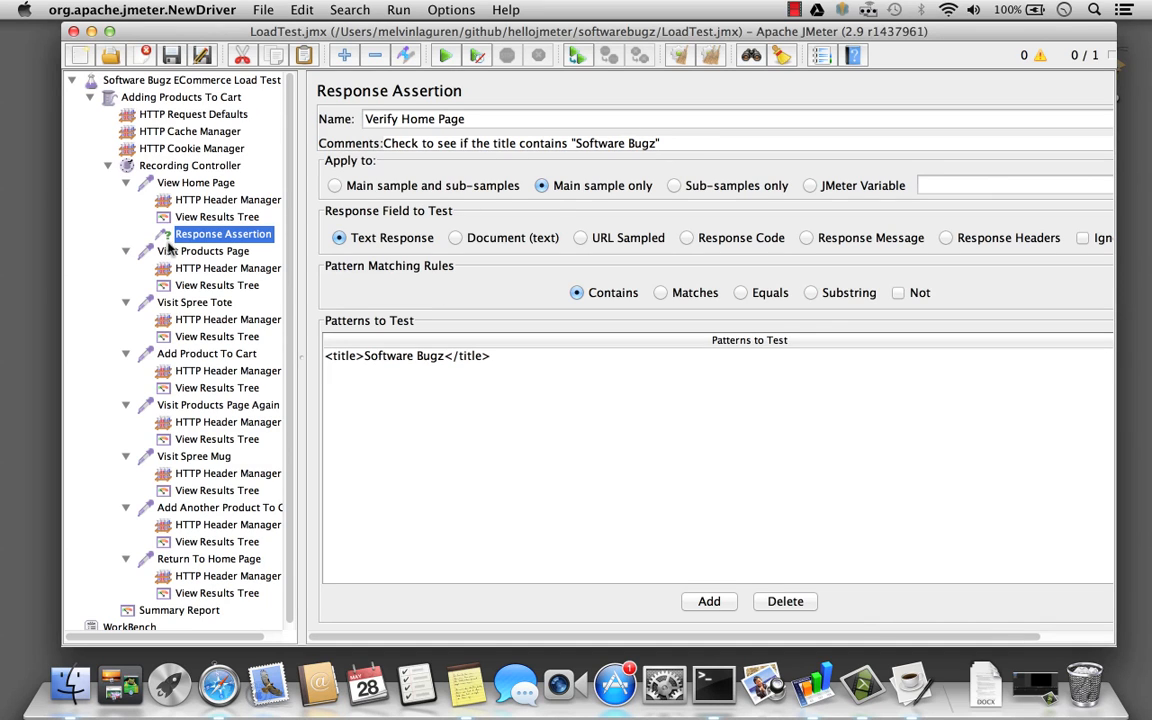
- Run the test plan and check the home page response body in the results tree
left_click(216, 216)
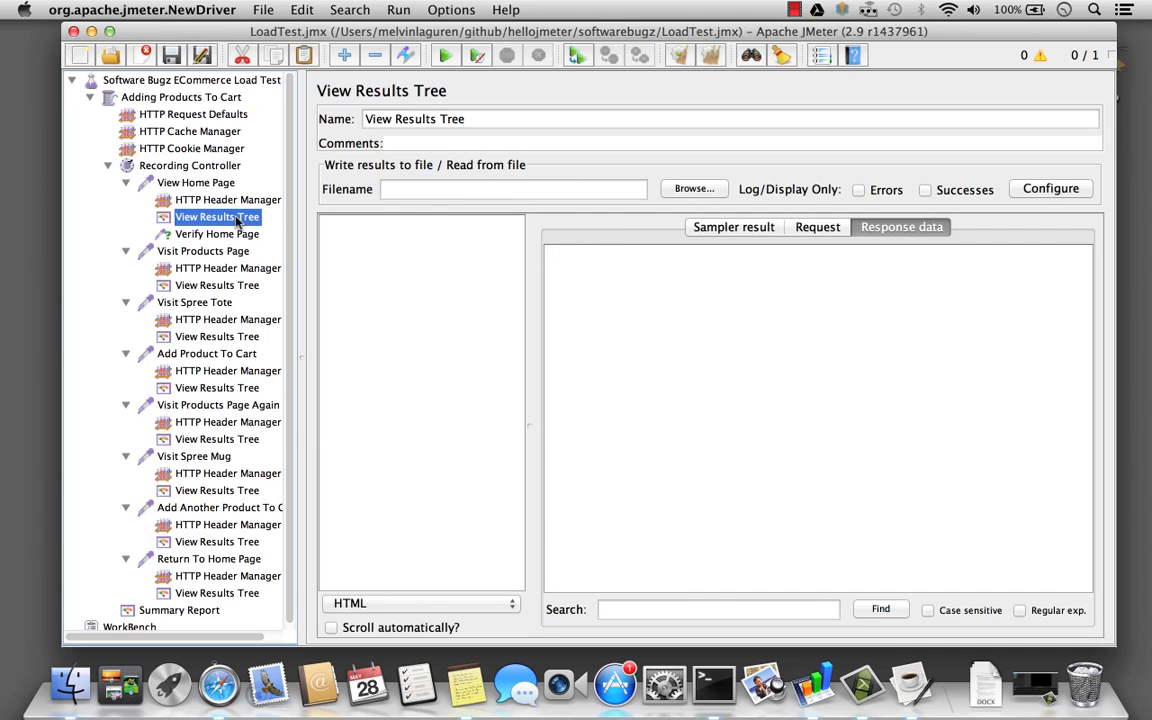
left_click(444, 56)
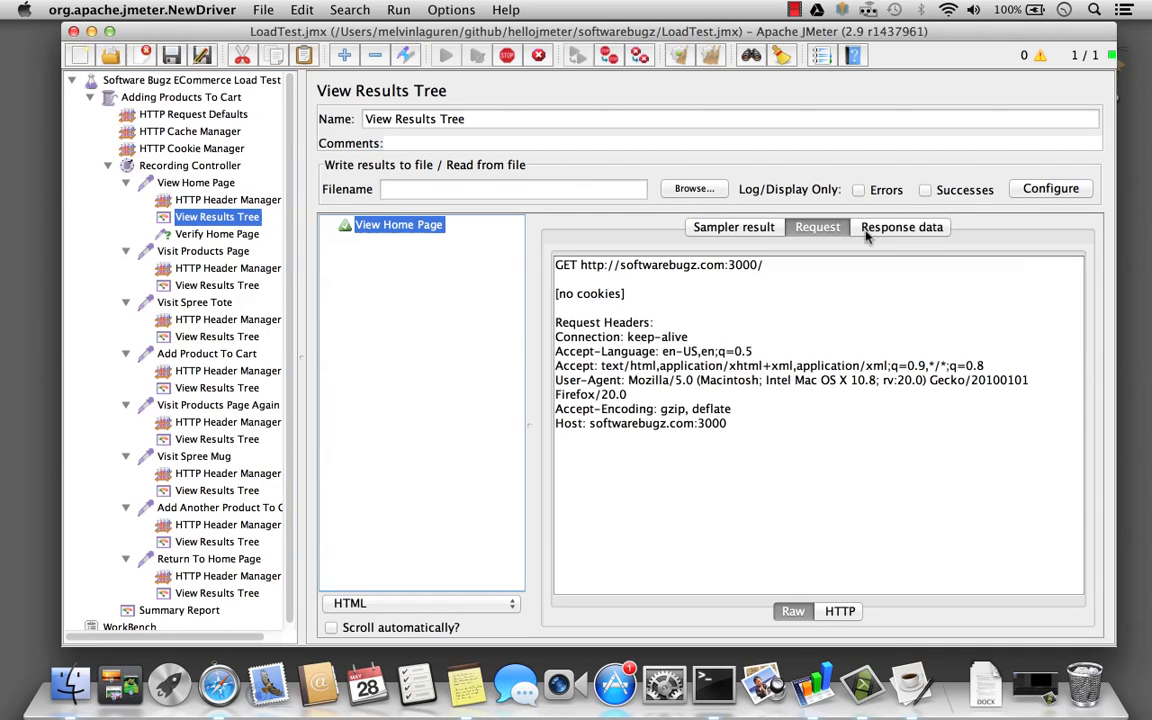
left_click(900, 228)
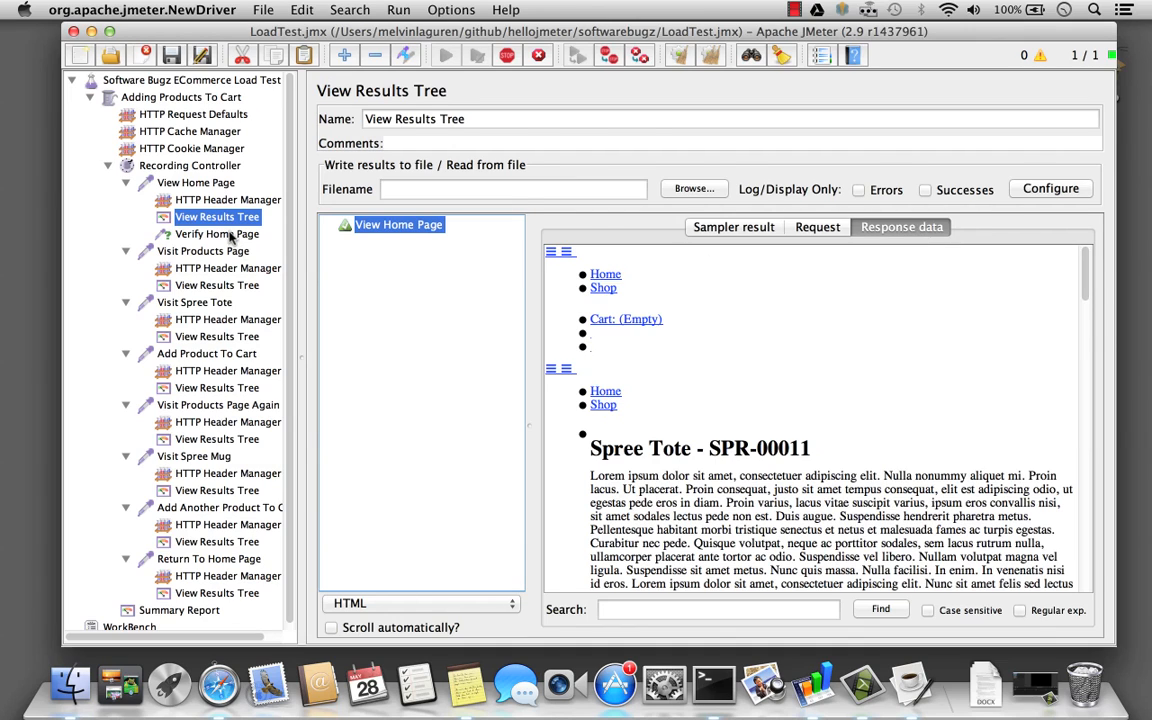
left_click(216, 232)
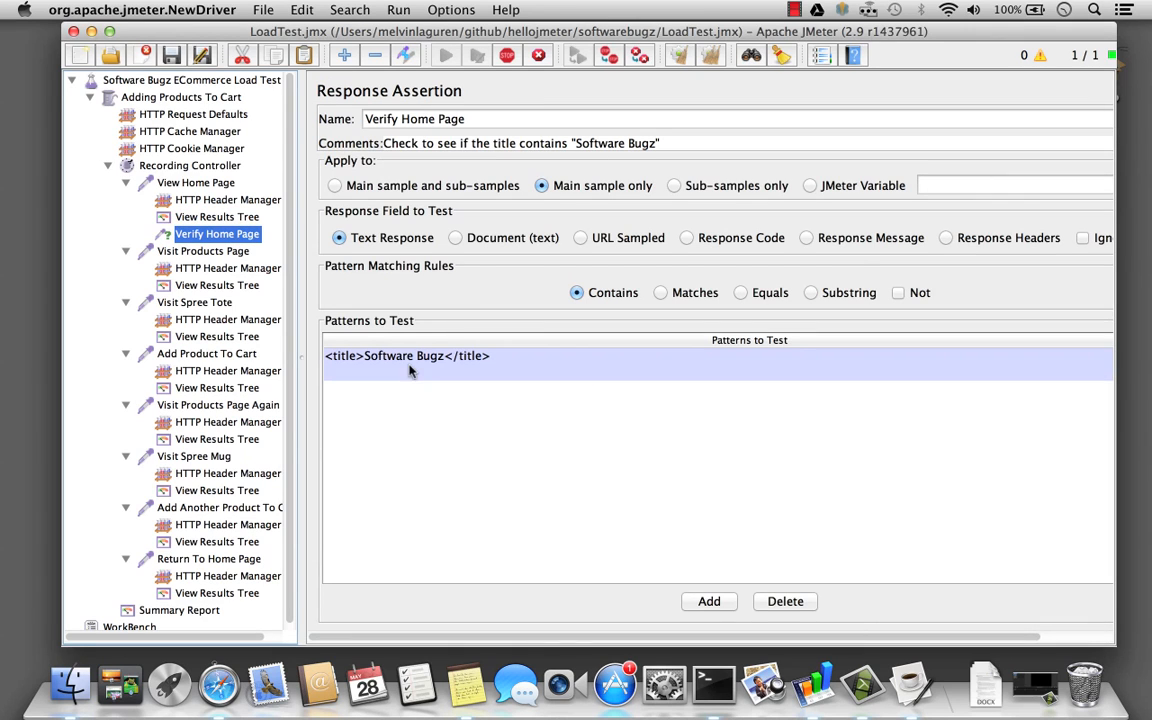
- Change the expected title to Software Bugs, rerun, and review the failed assertion message and Summary Report
left_click(410, 356)
type("s")
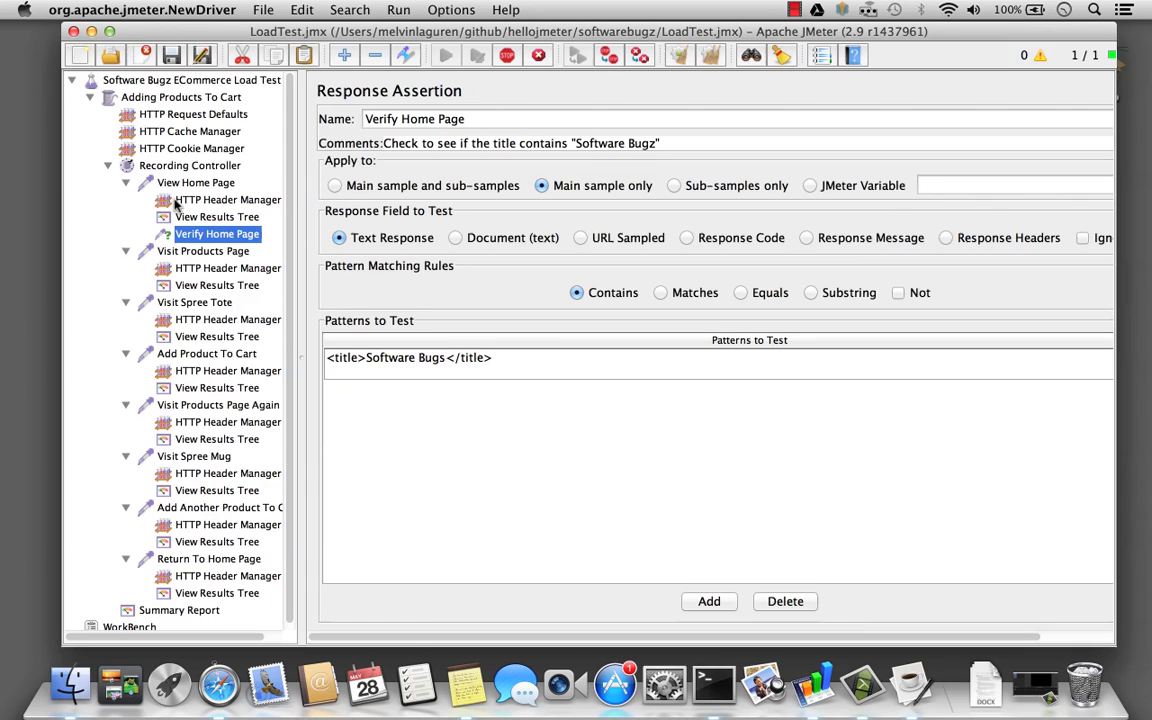
left_click(216, 216)
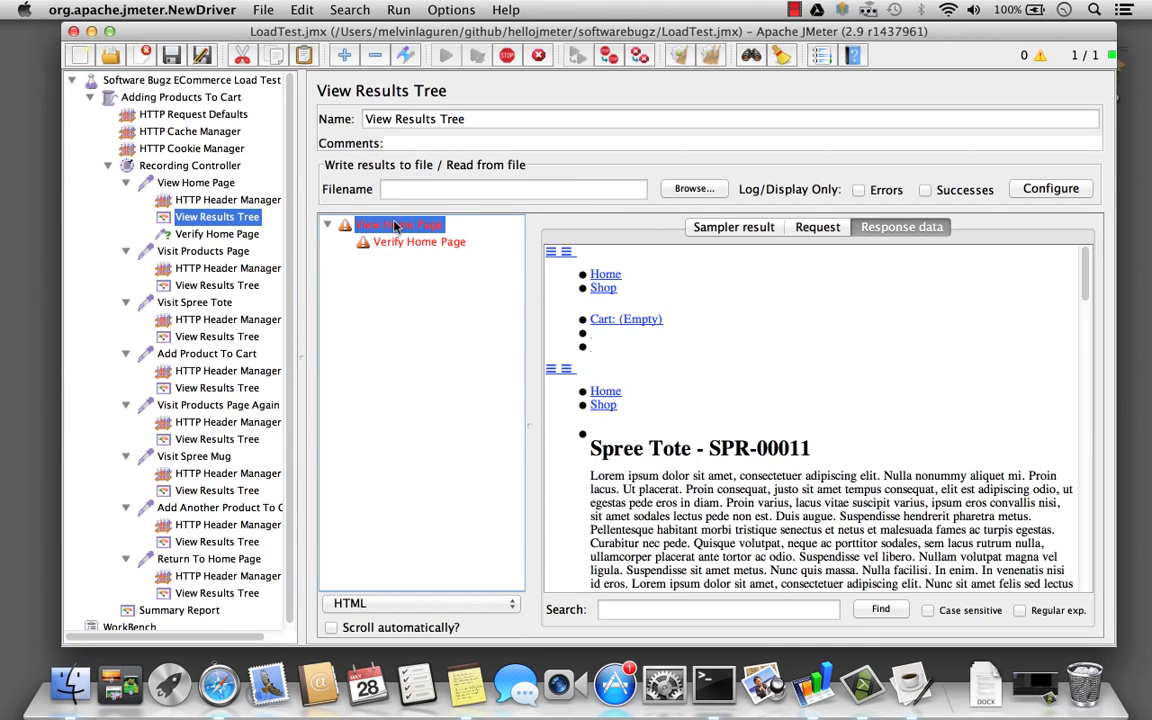
left_click(418, 242)
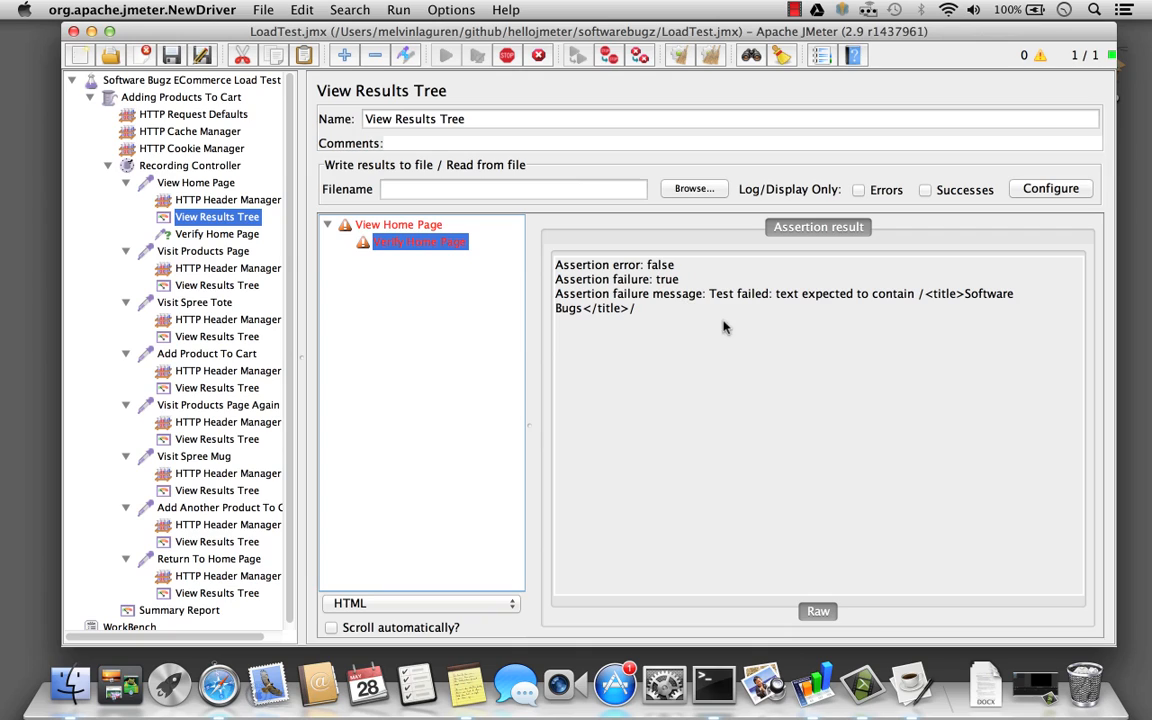
mouse_move(976, 312)
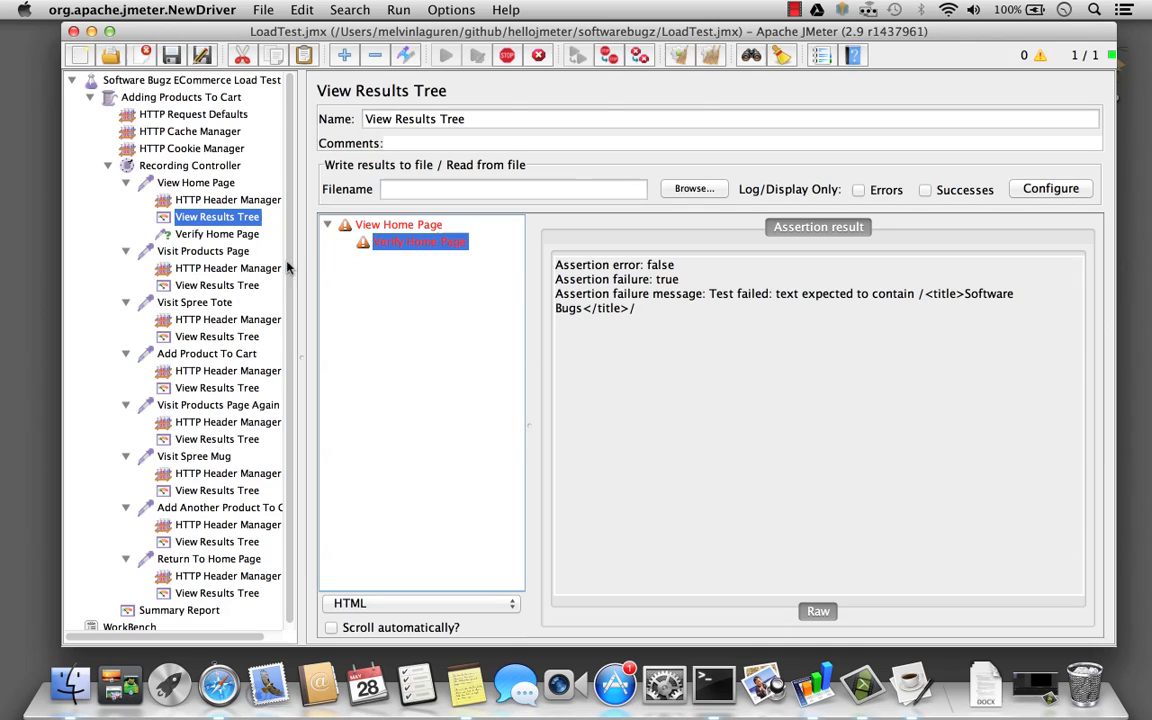
left_click(180, 610)
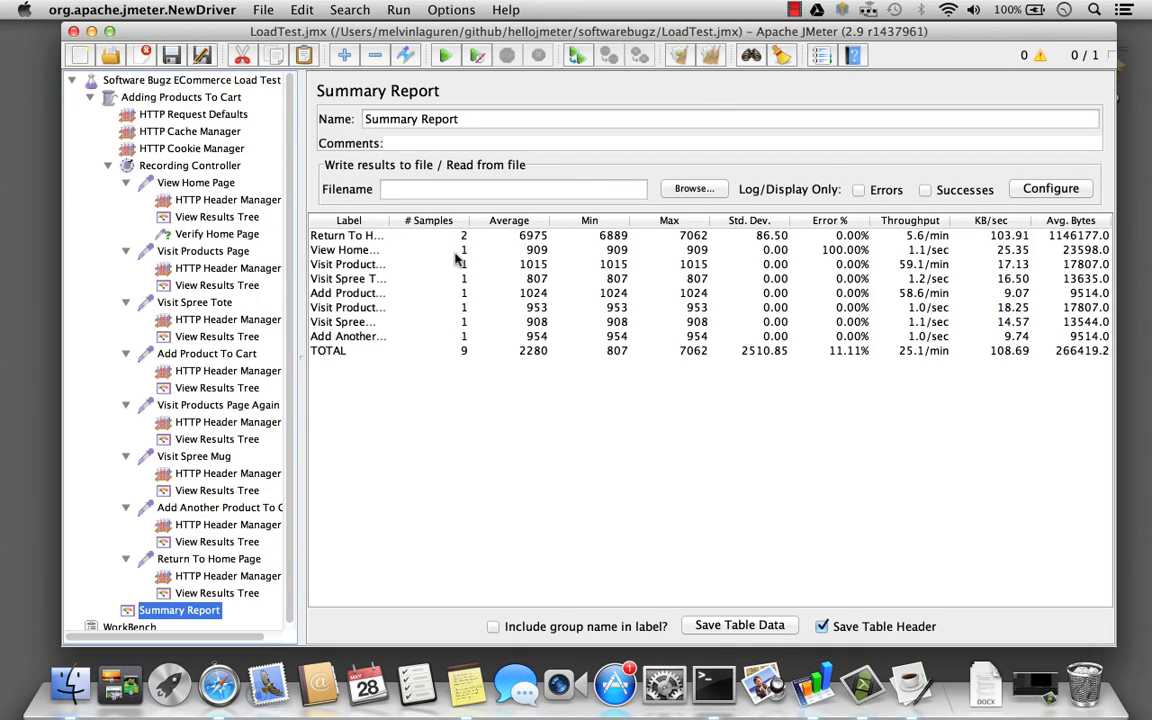
mouse_move(256, 300)
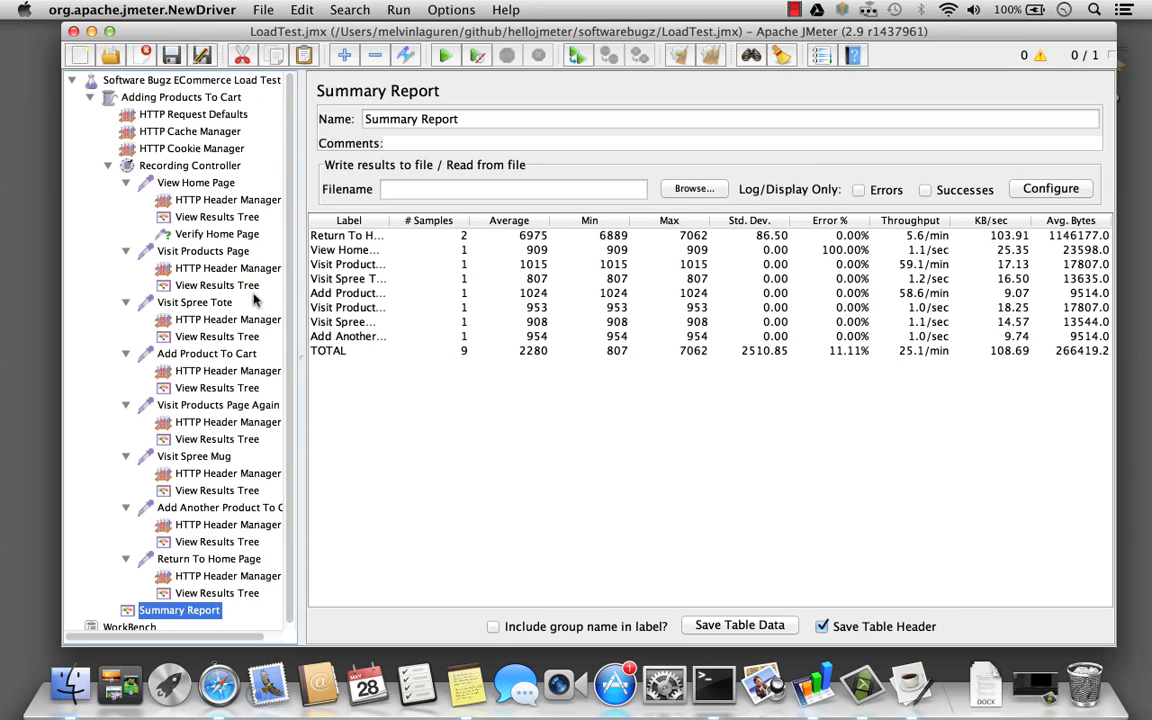
left_click(216, 284)
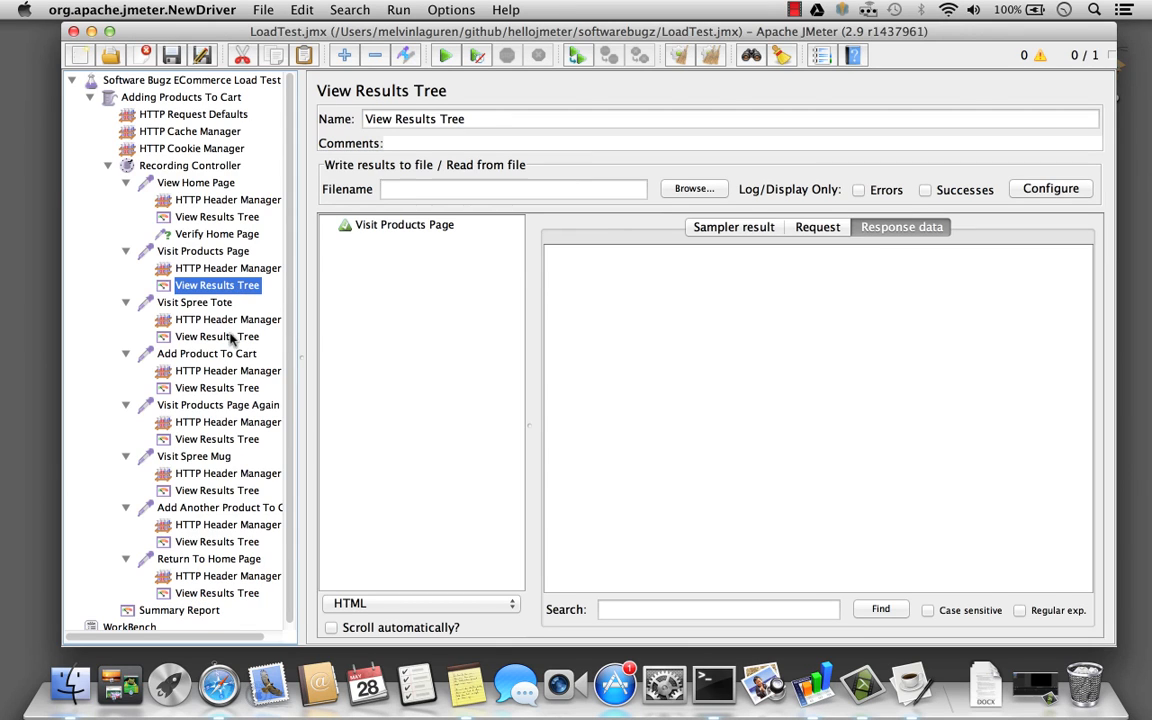
left_click(216, 388)
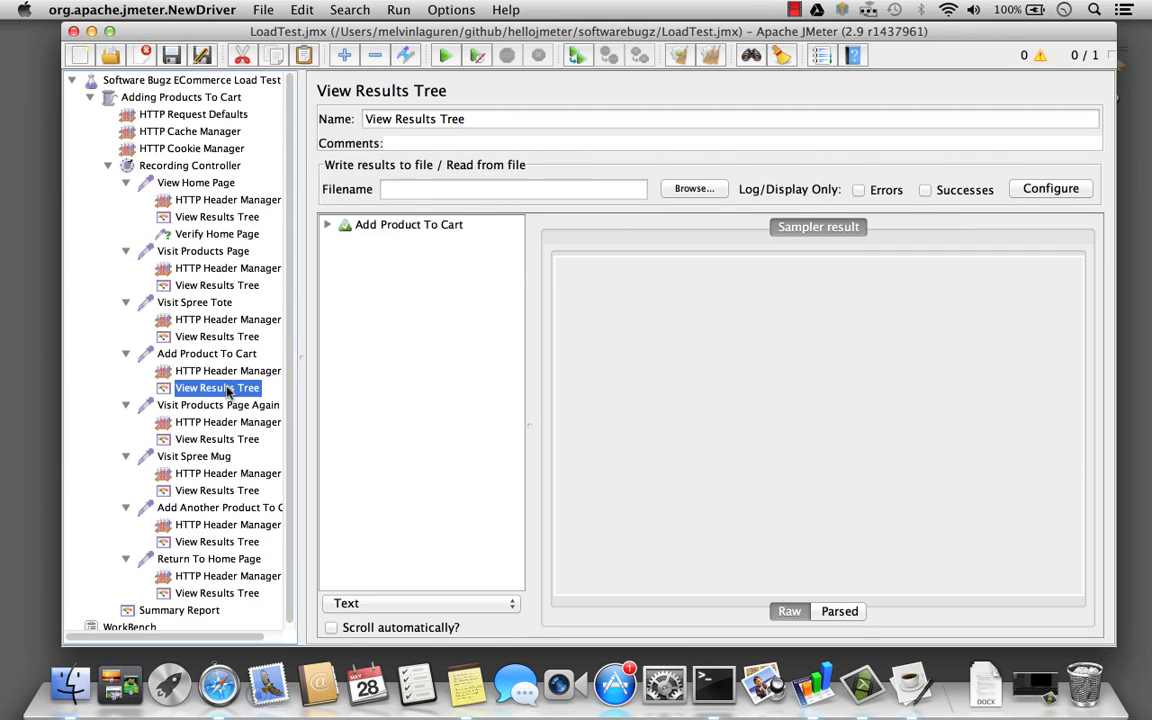
mouse_move(230, 392)
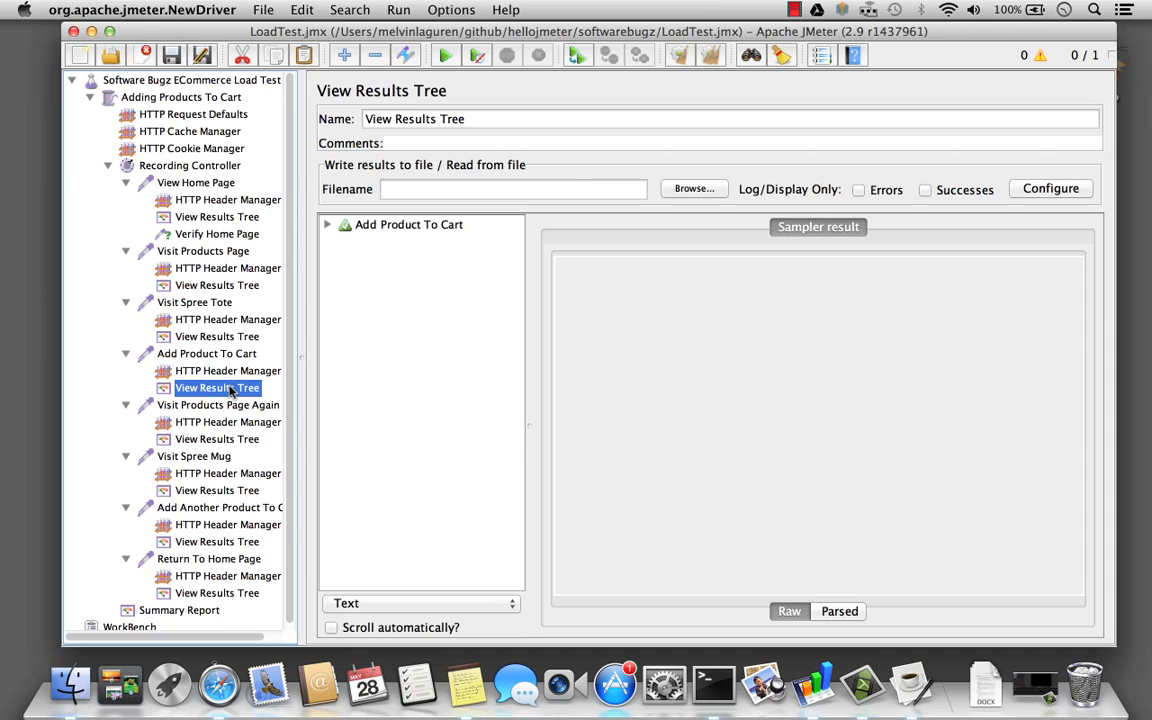
mouse_move(220, 110)
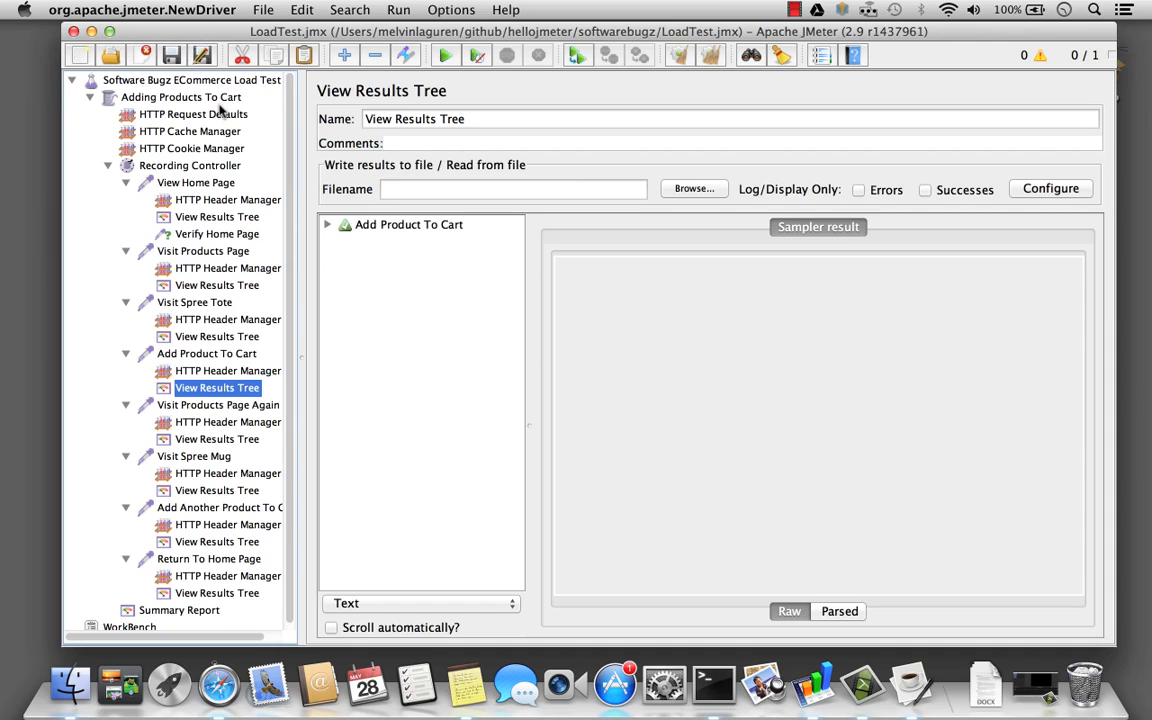
- Set the Adding Products To Cart thread group to Stop Thread after a sampler error
left_click(180, 96)
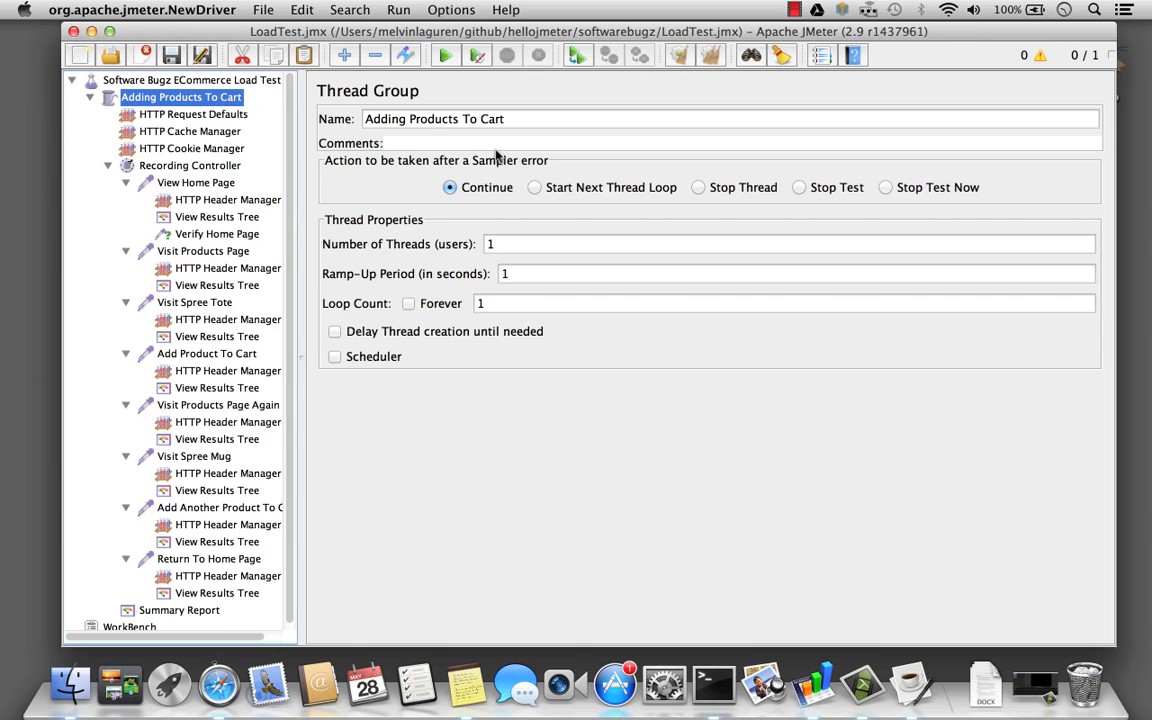
mouse_move(360, 180)
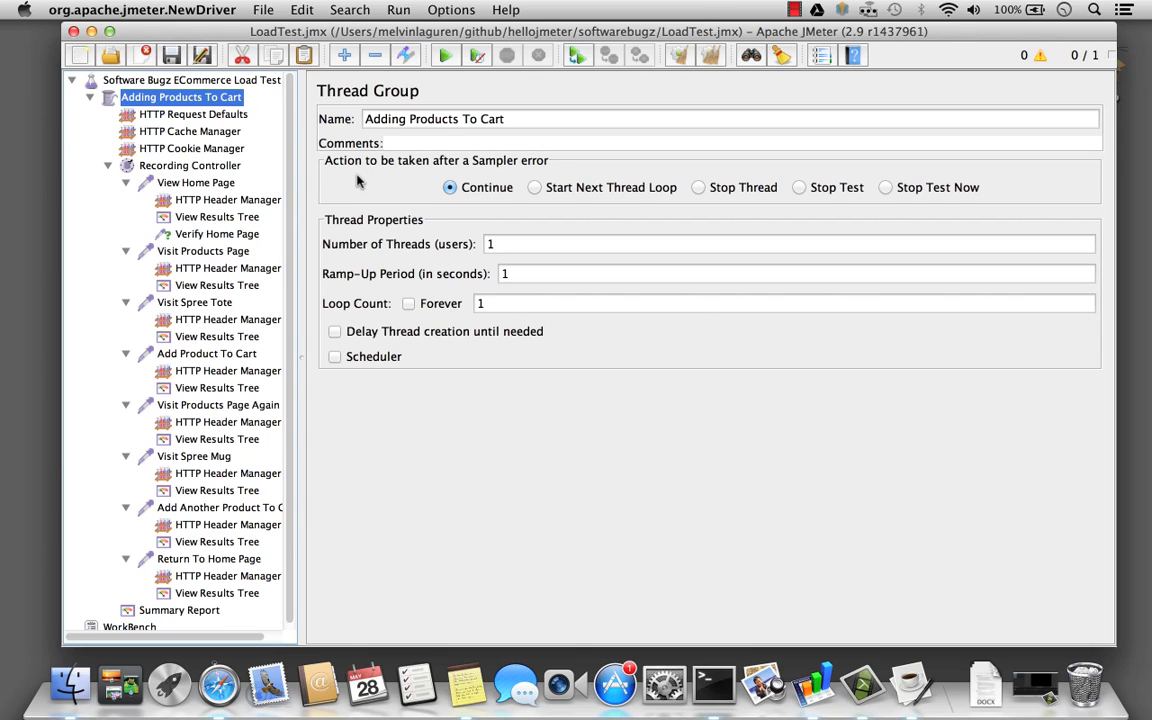
mouse_move(512, 176)
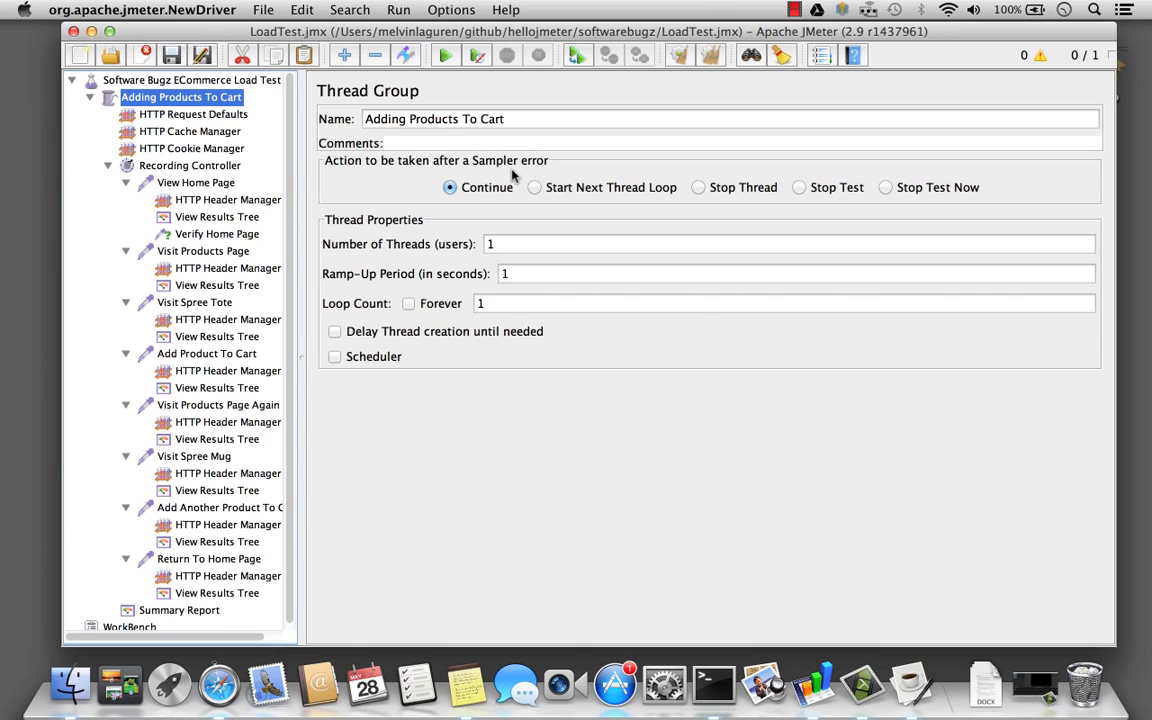
mouse_move(486, 196)
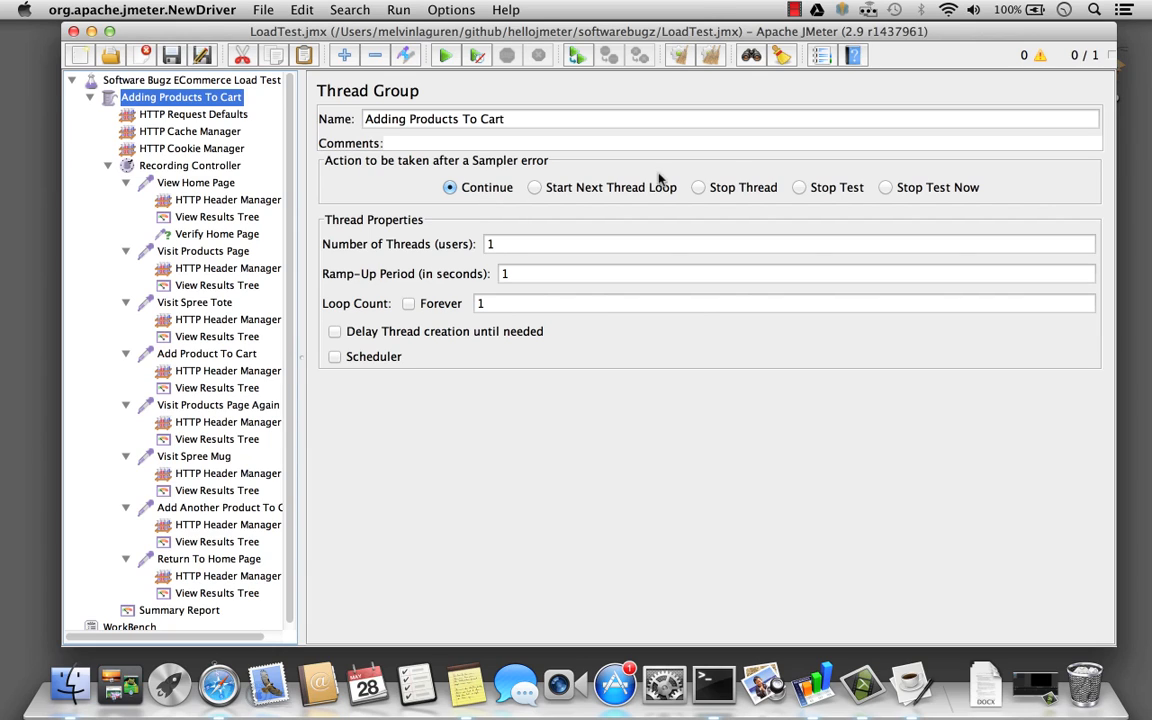
left_click(698, 188)
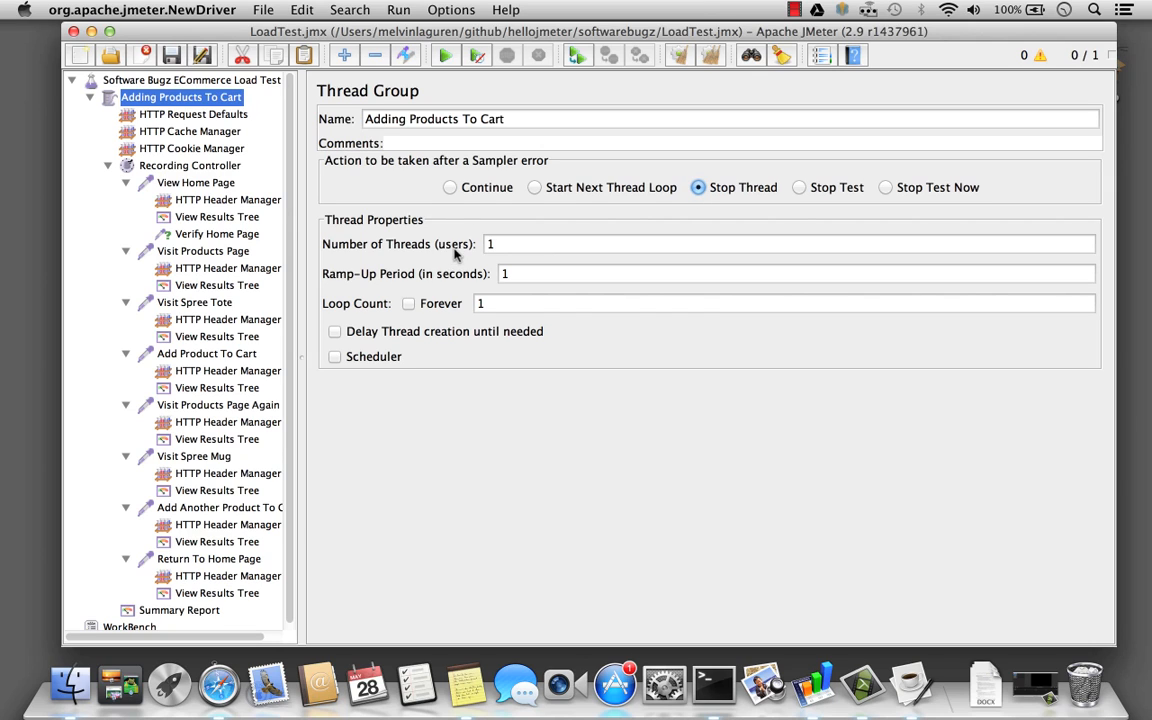
left_click(216, 216)
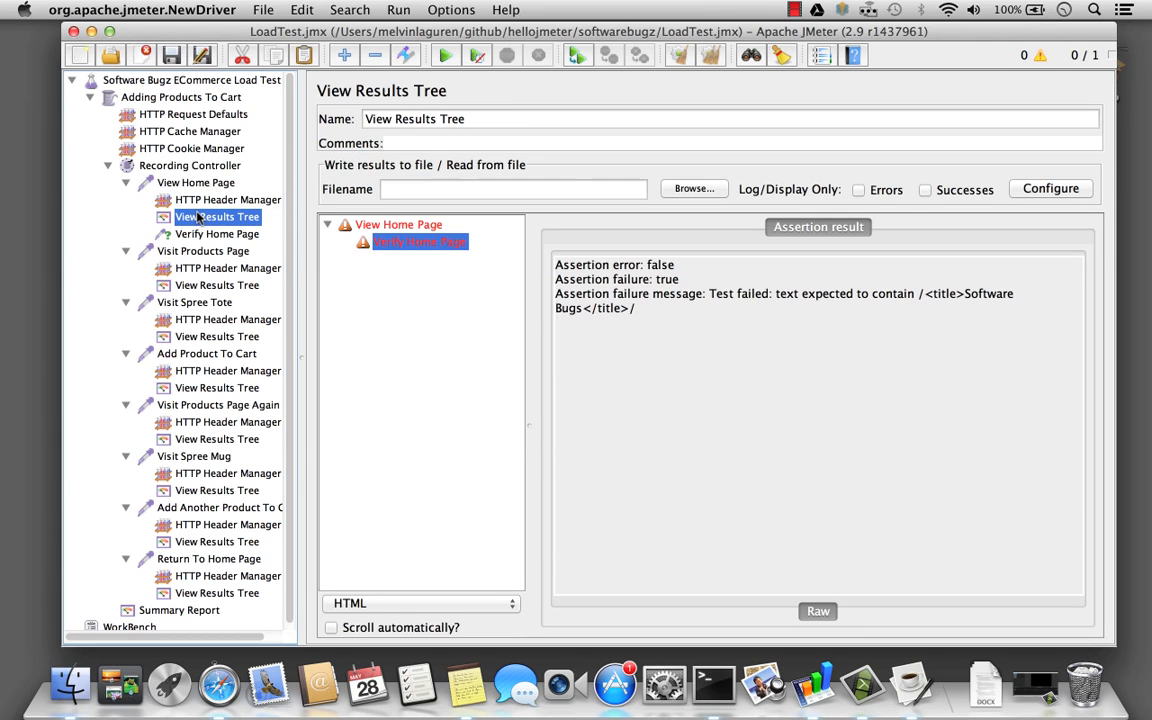
- Clear all previous results and add a Response Assertion under both Add Product To Cart requests
left_click(216, 234)
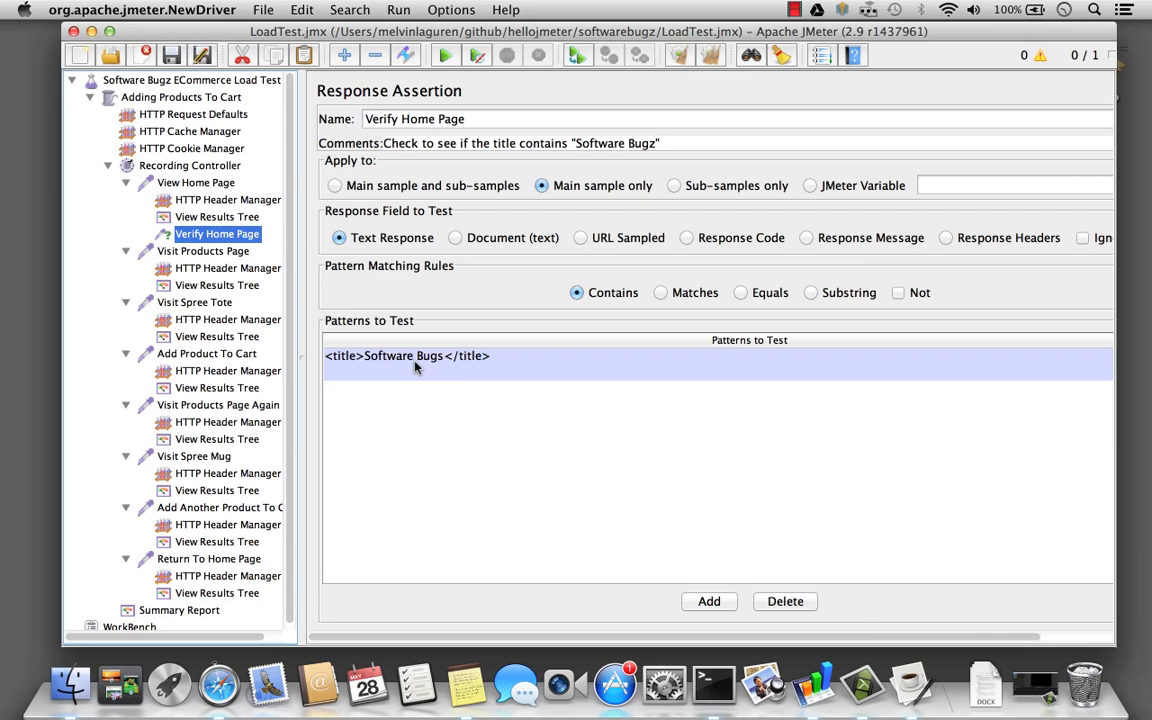
left_click(216, 216)
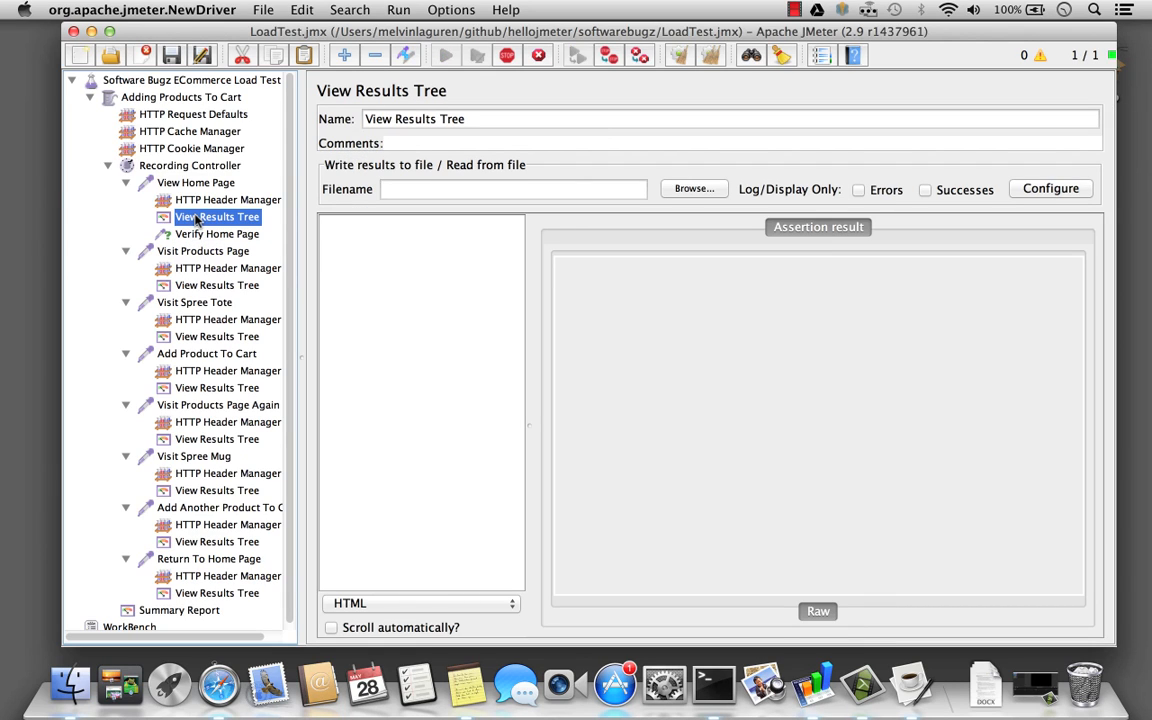
left_click(444, 56)
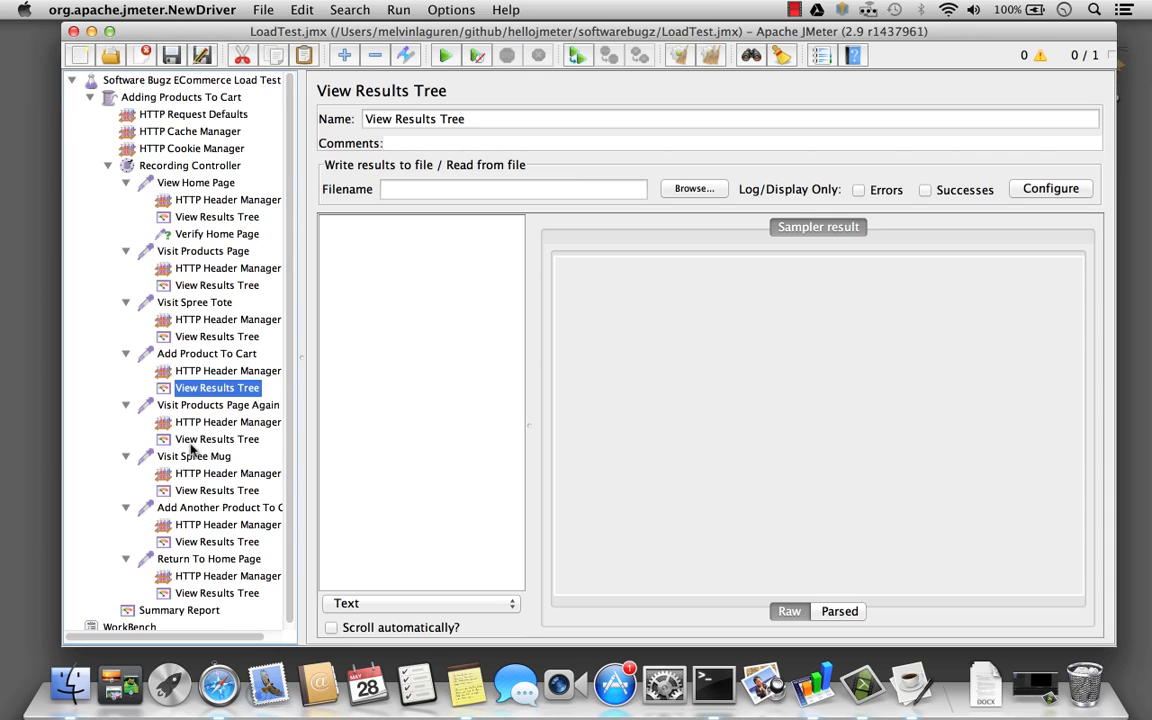
left_click(210, 198)
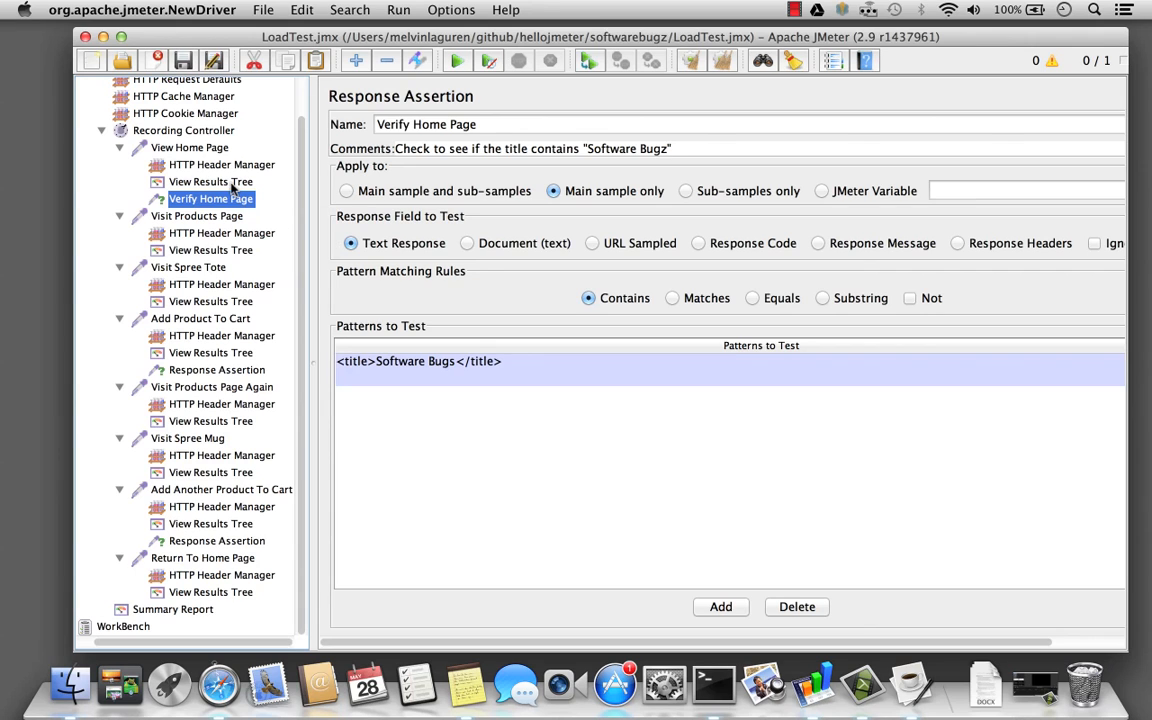
mouse_move(456, 370)
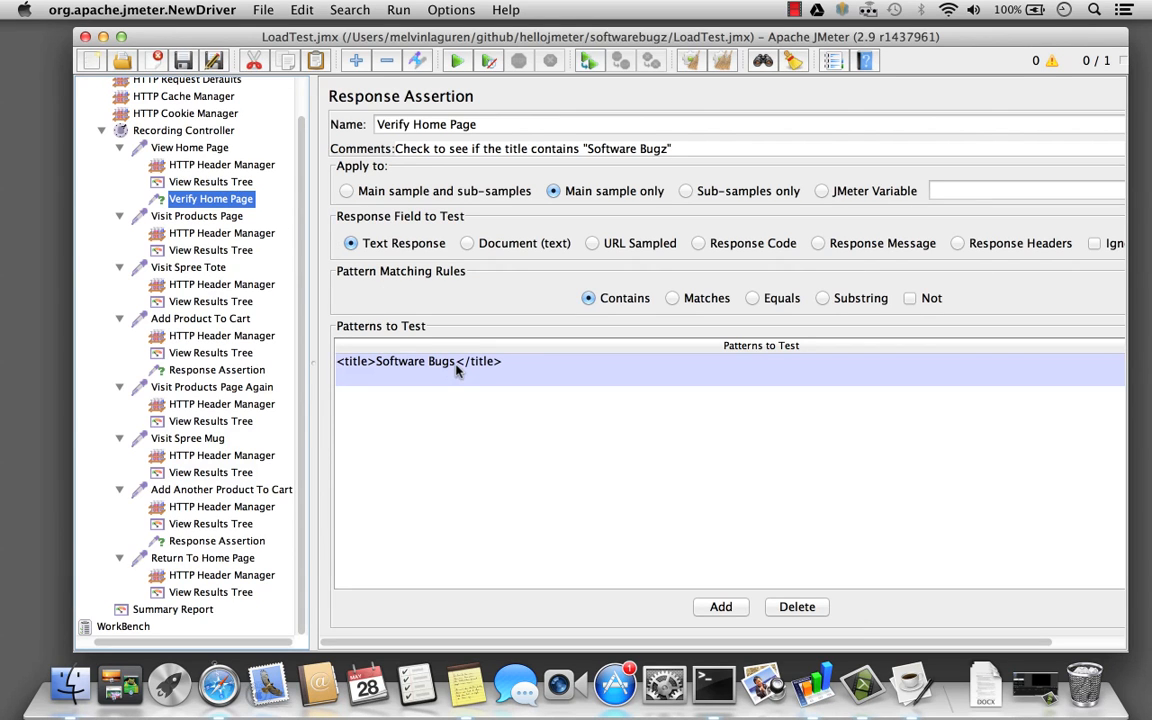
- Restore the pattern to <title>Software Bugz</title>, rerun, and find Add Product To Cart failing in the Summary Report
left_click(586, 376)
type("z")
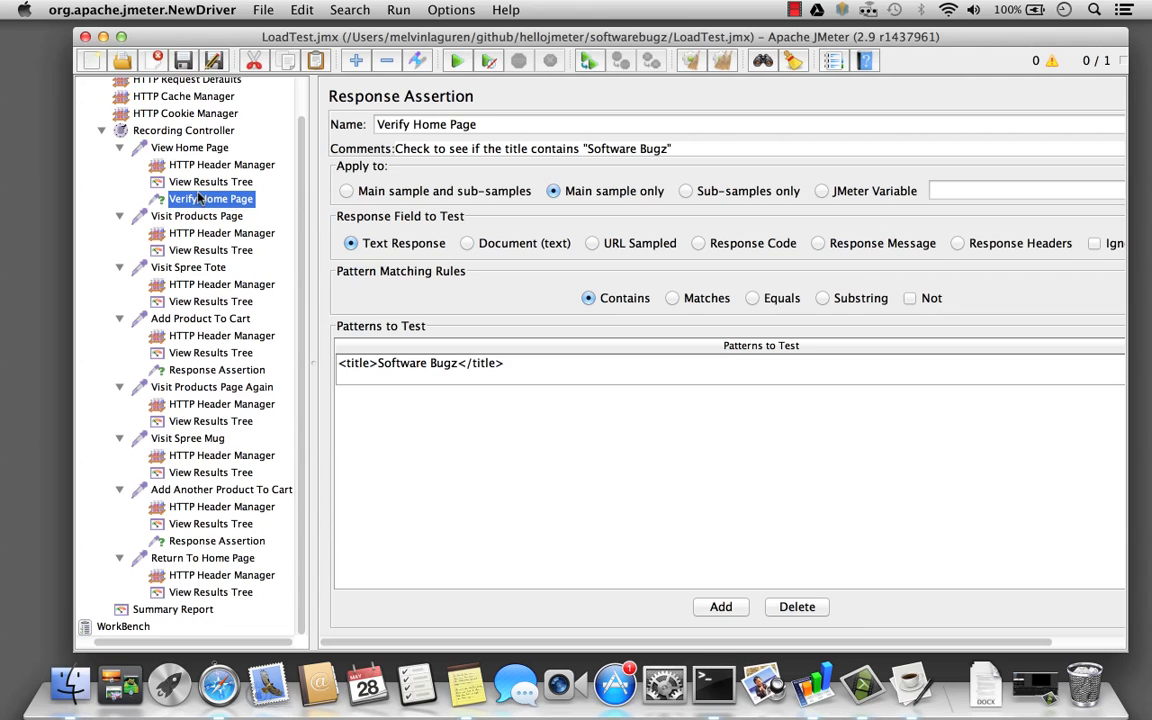
left_click(172, 608)
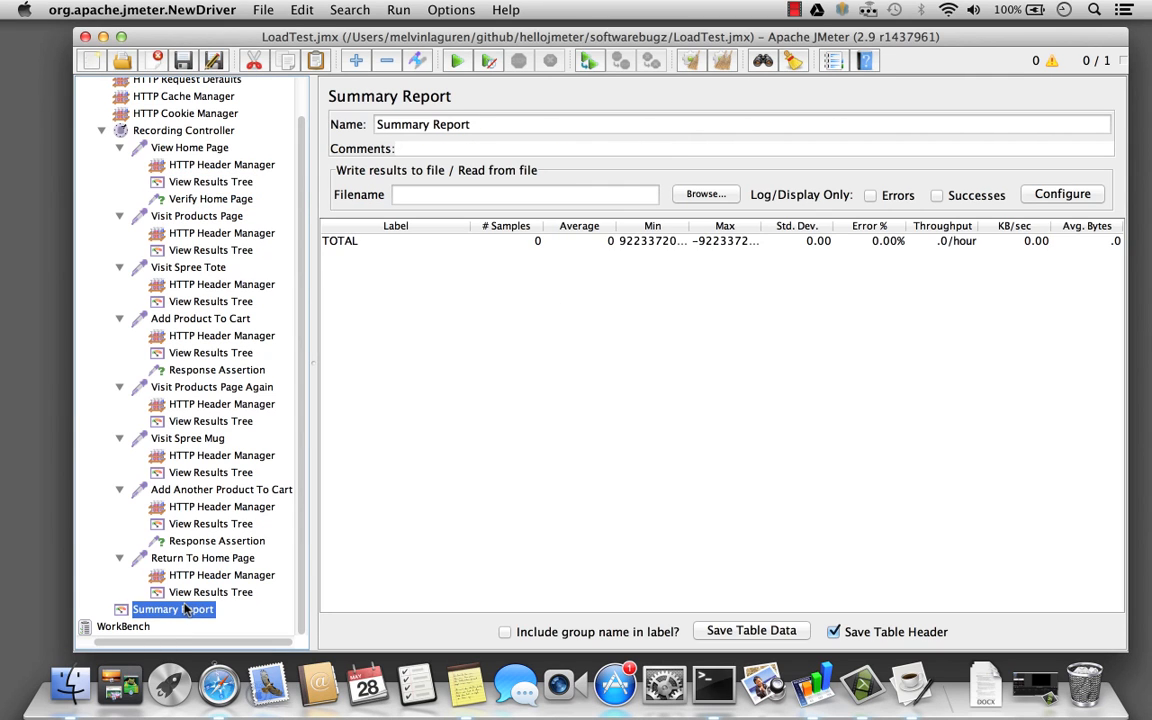
left_click(456, 60)
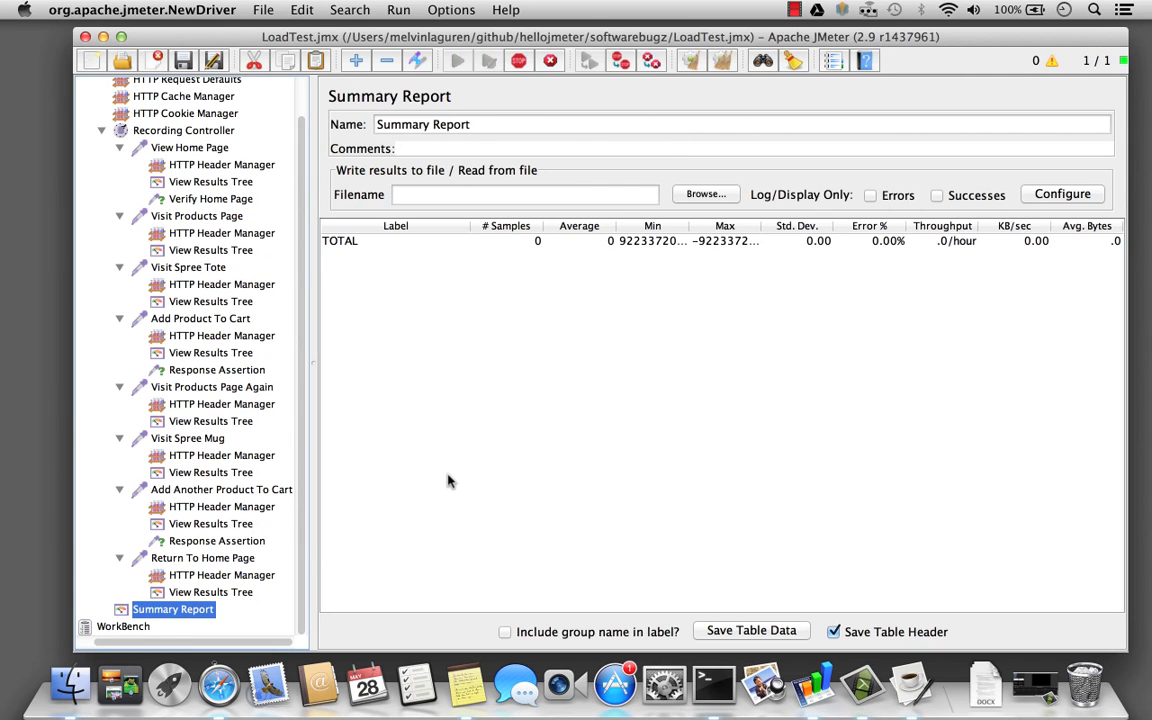
left_click(456, 60)
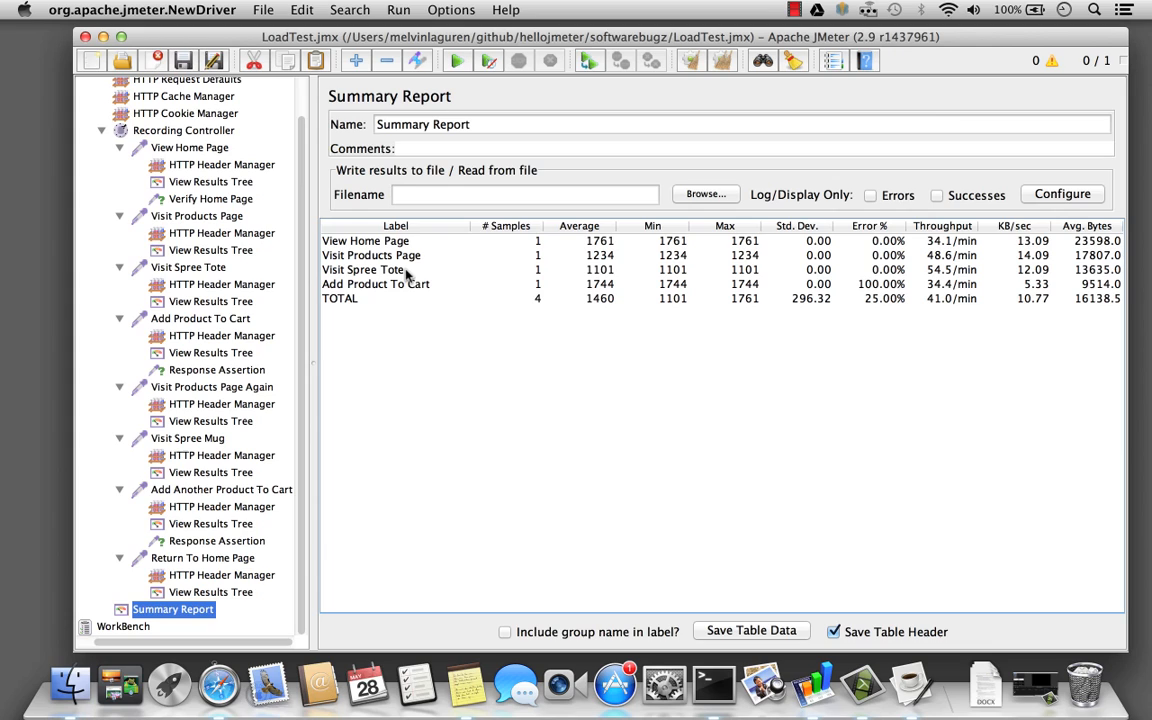
left_click(376, 284)
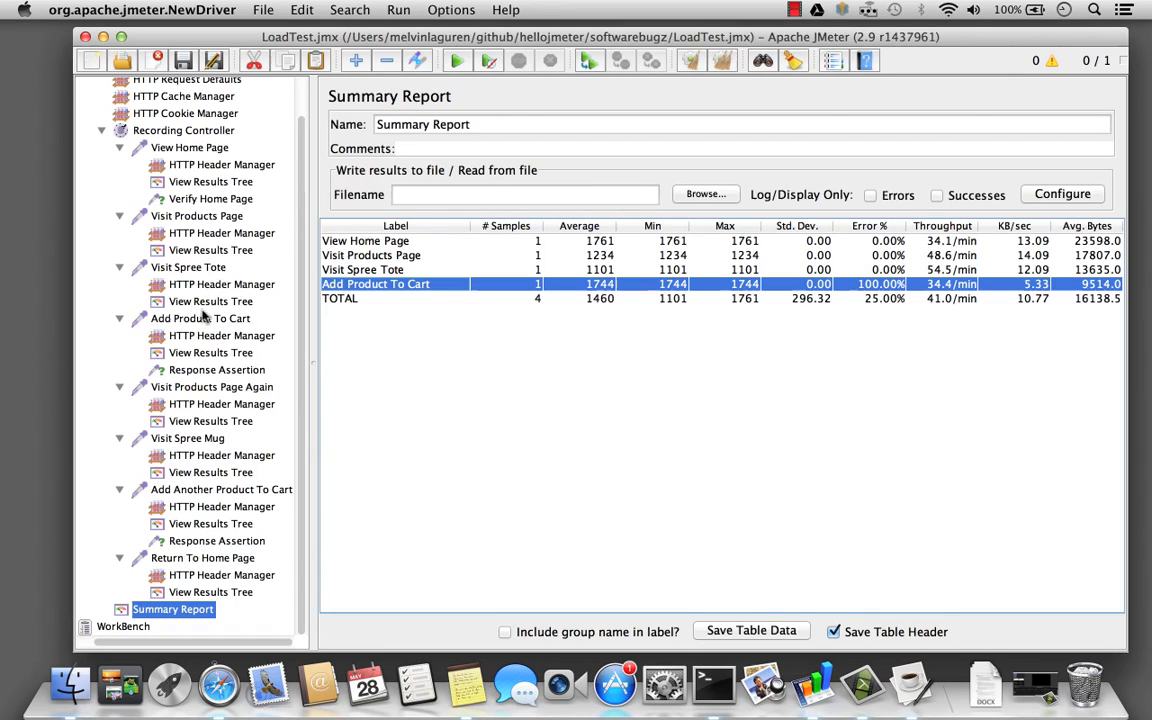
left_click(210, 352)
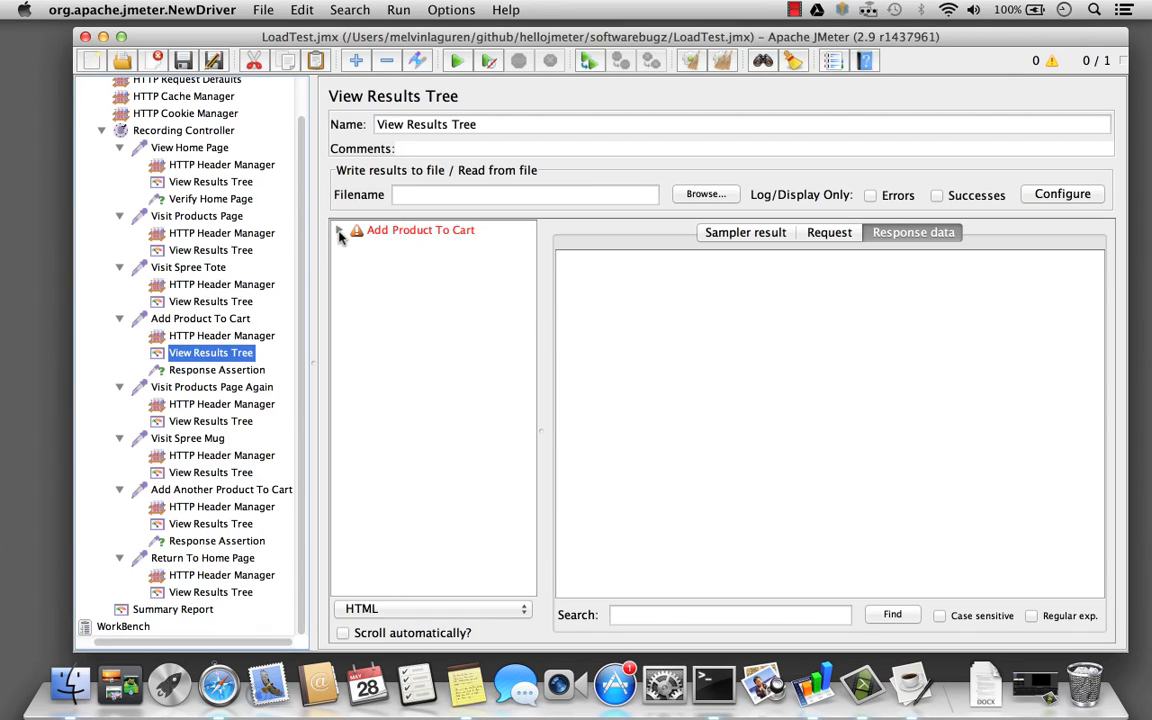
- Expand the Add Product To Cart result showing 'Your cart is empty', then go to Launchpad
left_click(340, 228)
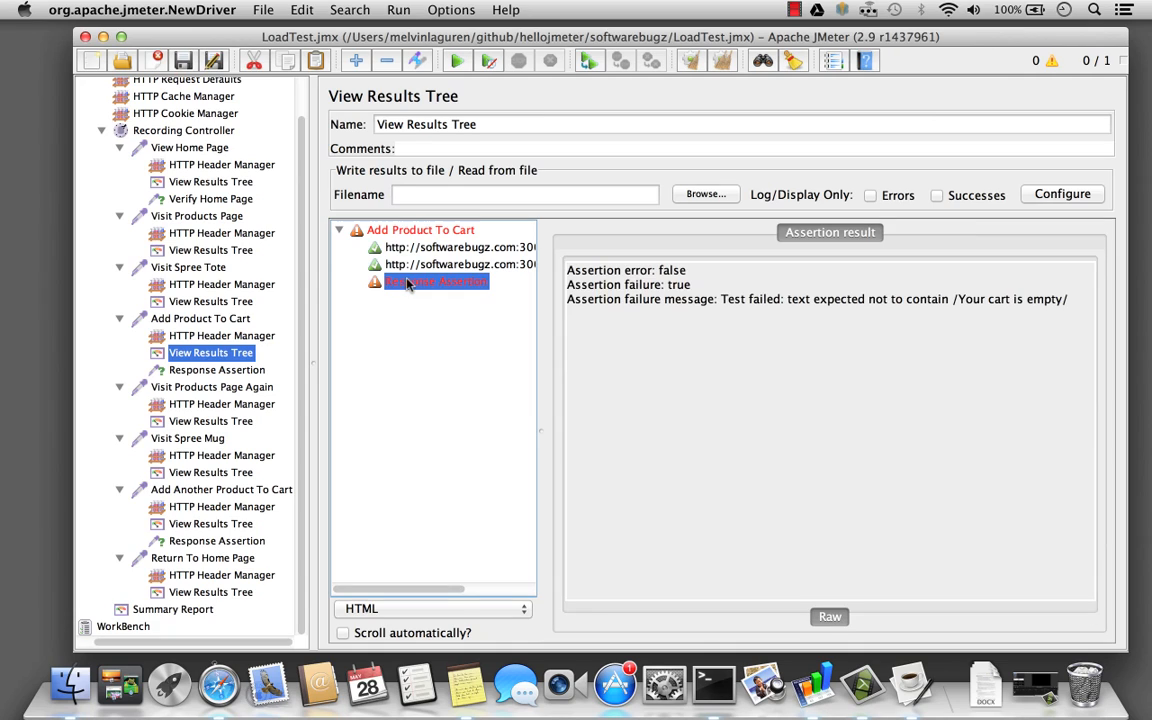
mouse_move(964, 312)
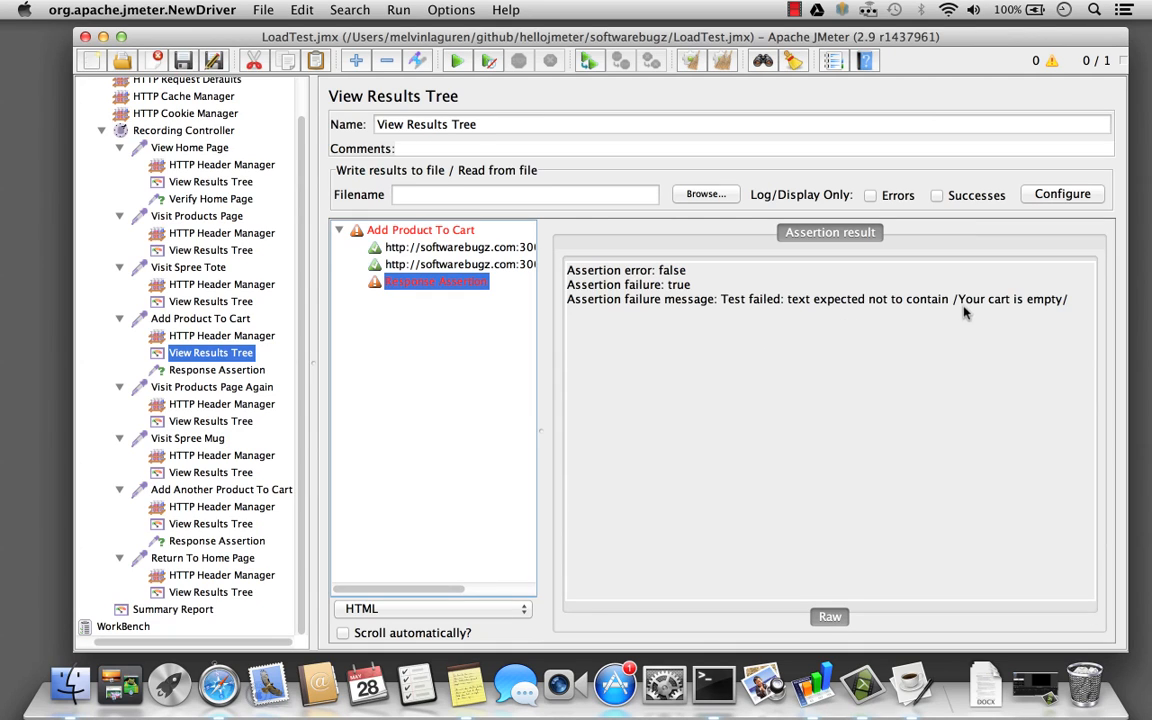
mouse_move(534, 238)
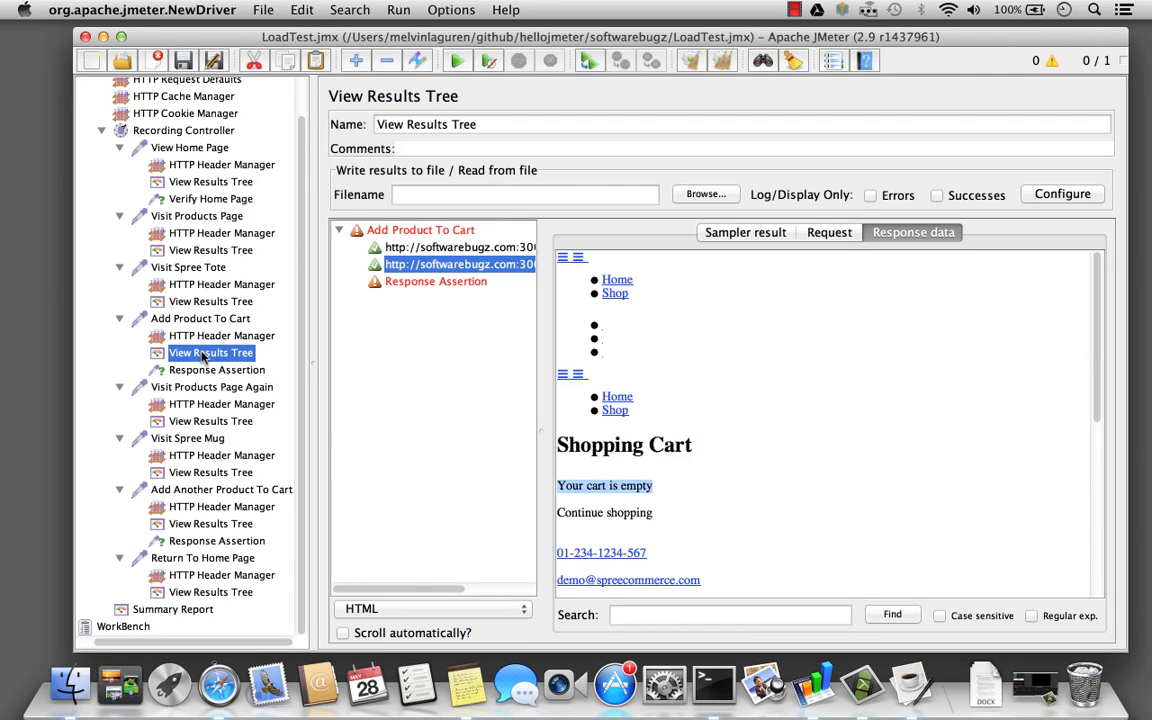
mouse_move(338, 448)
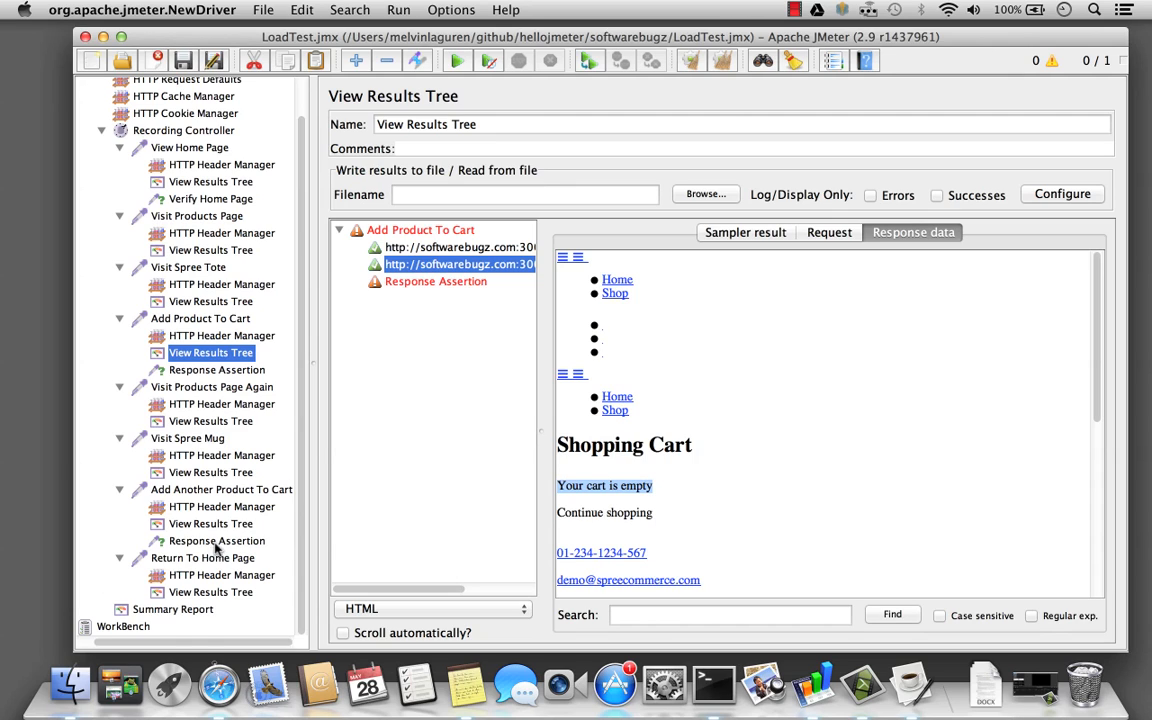
mouse_move(168, 684)
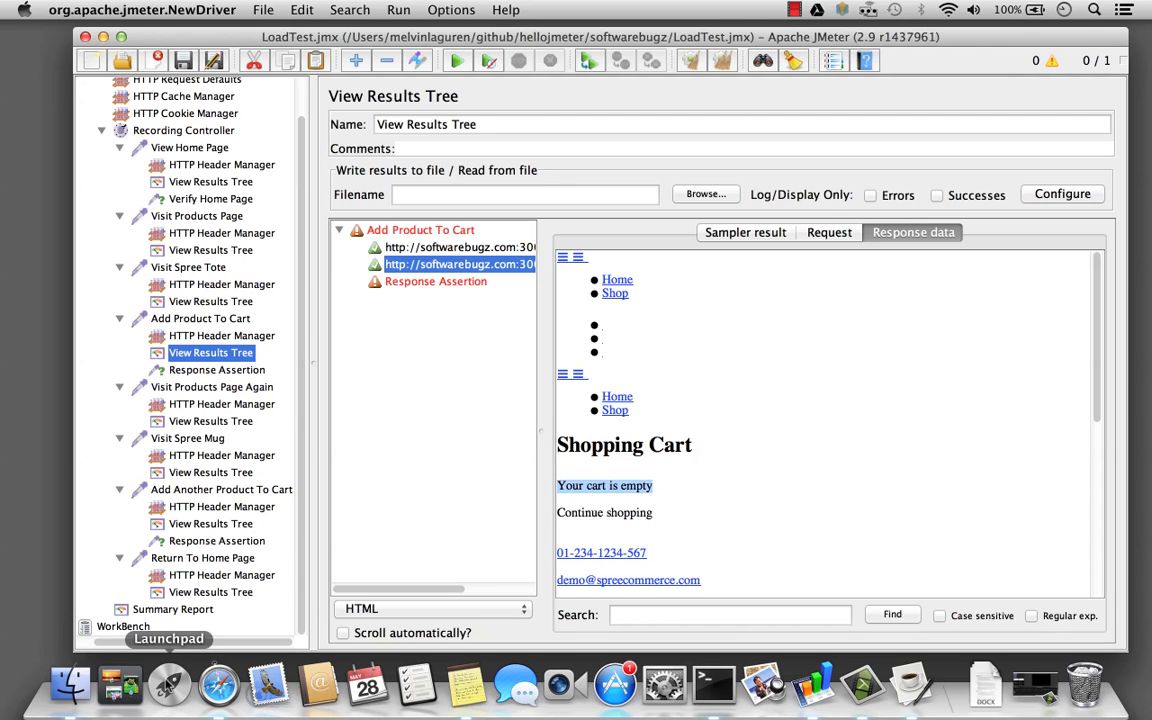
left_click(168, 684)
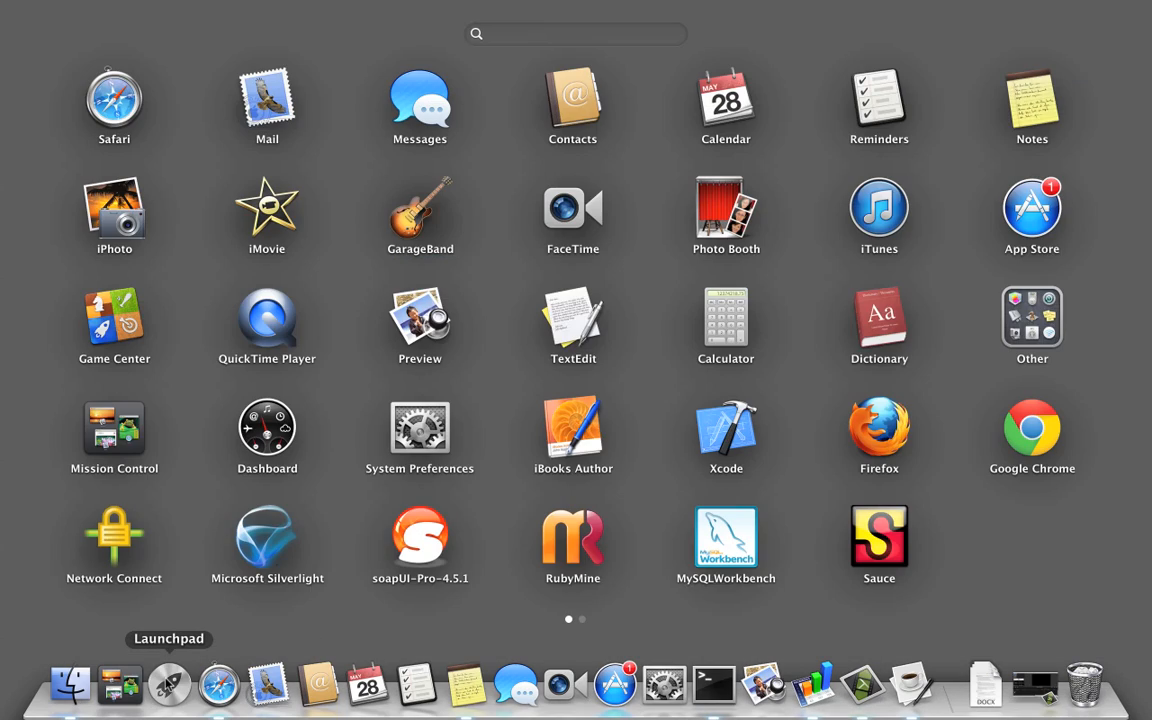
- Launch Firefox, load softwarebugz.com, and navigate to the Spree Tote product page
type("firefox")
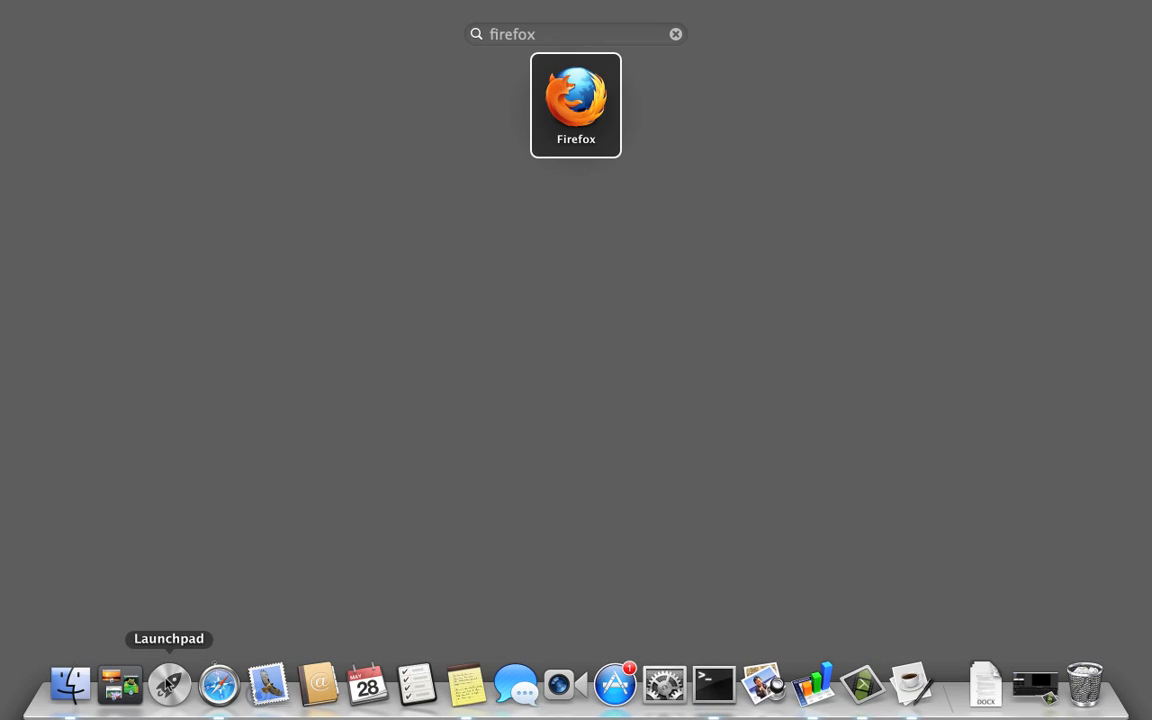
left_click(576, 104)
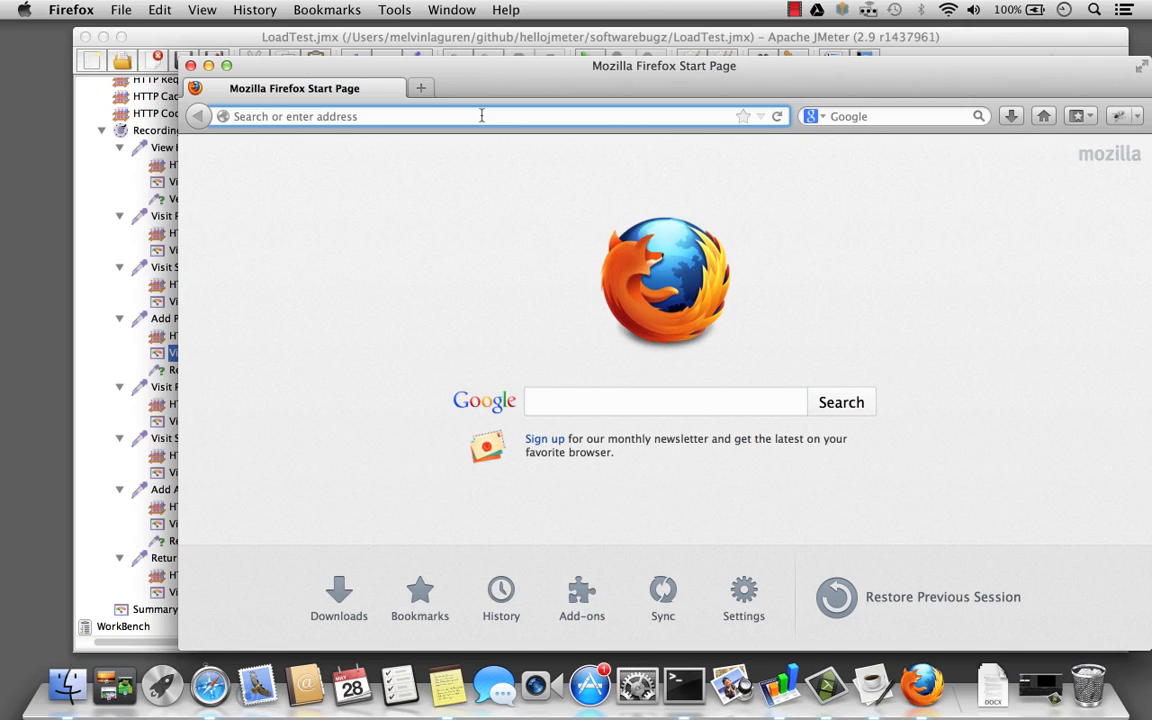
type("softwarebugz.com/")
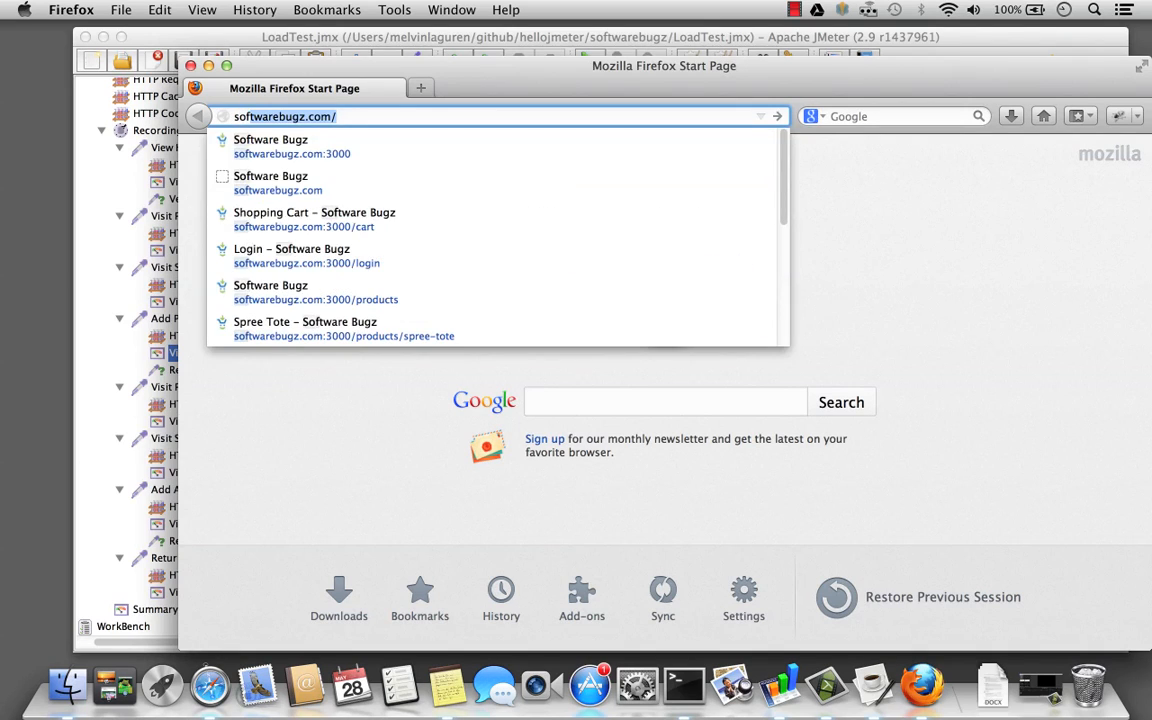
key("Backspace")
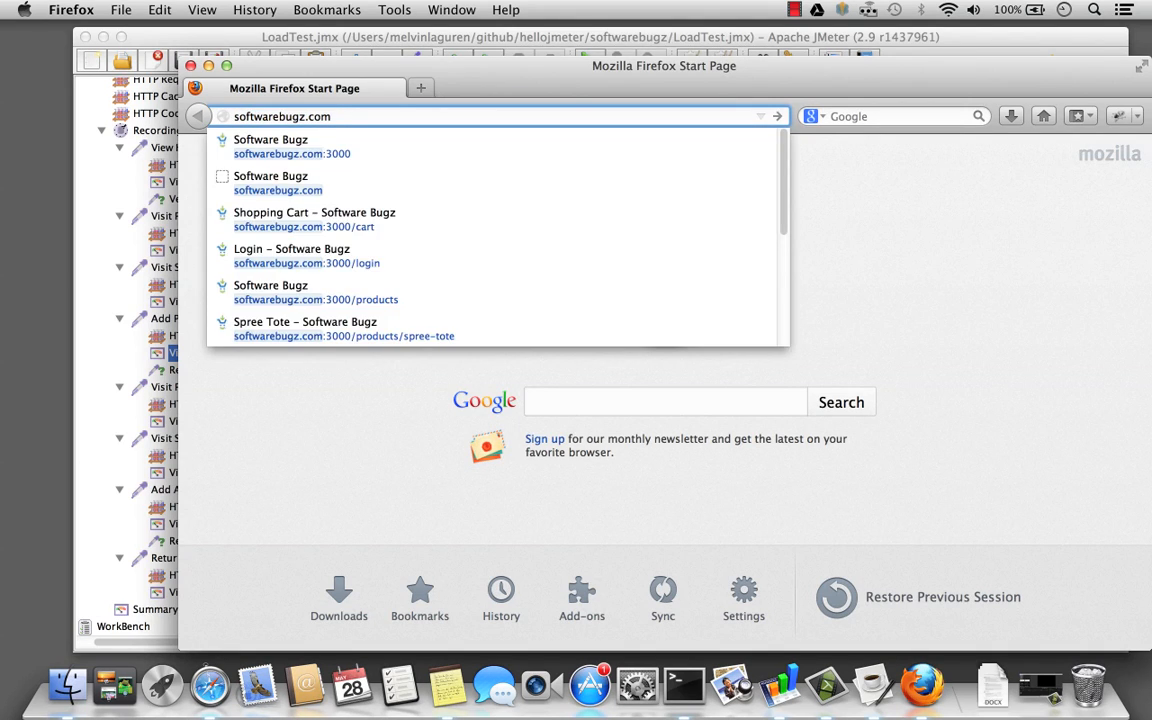
left_click(292, 146)
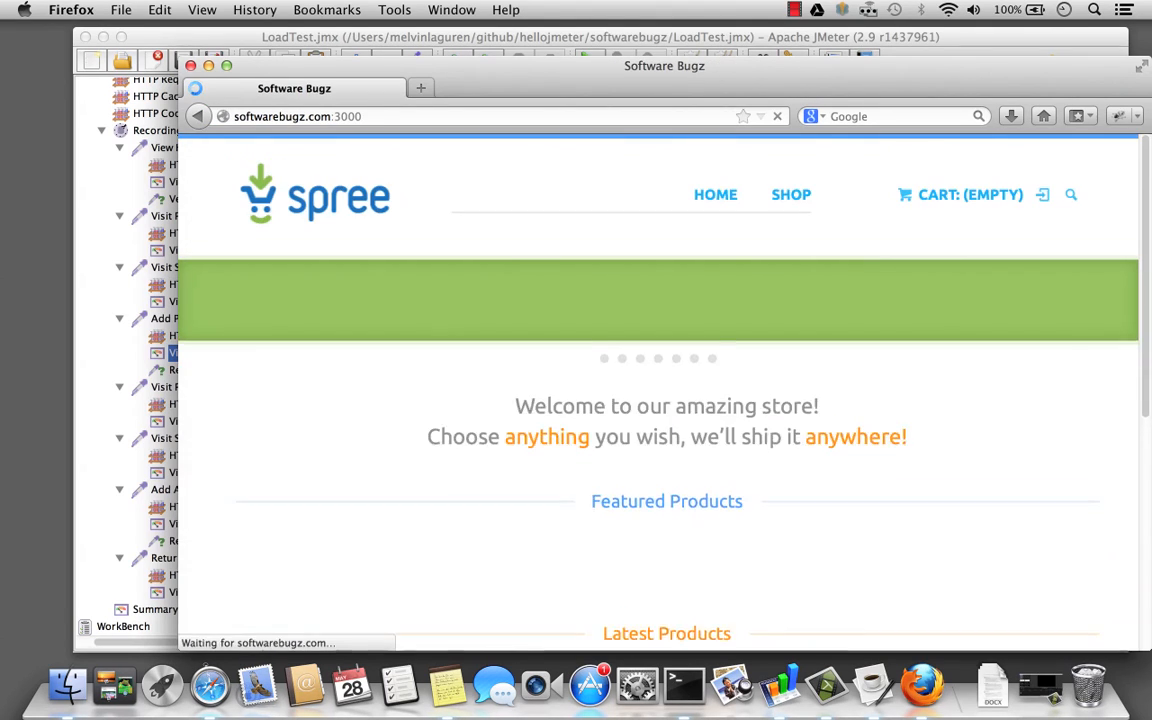
left_click(790, 194)
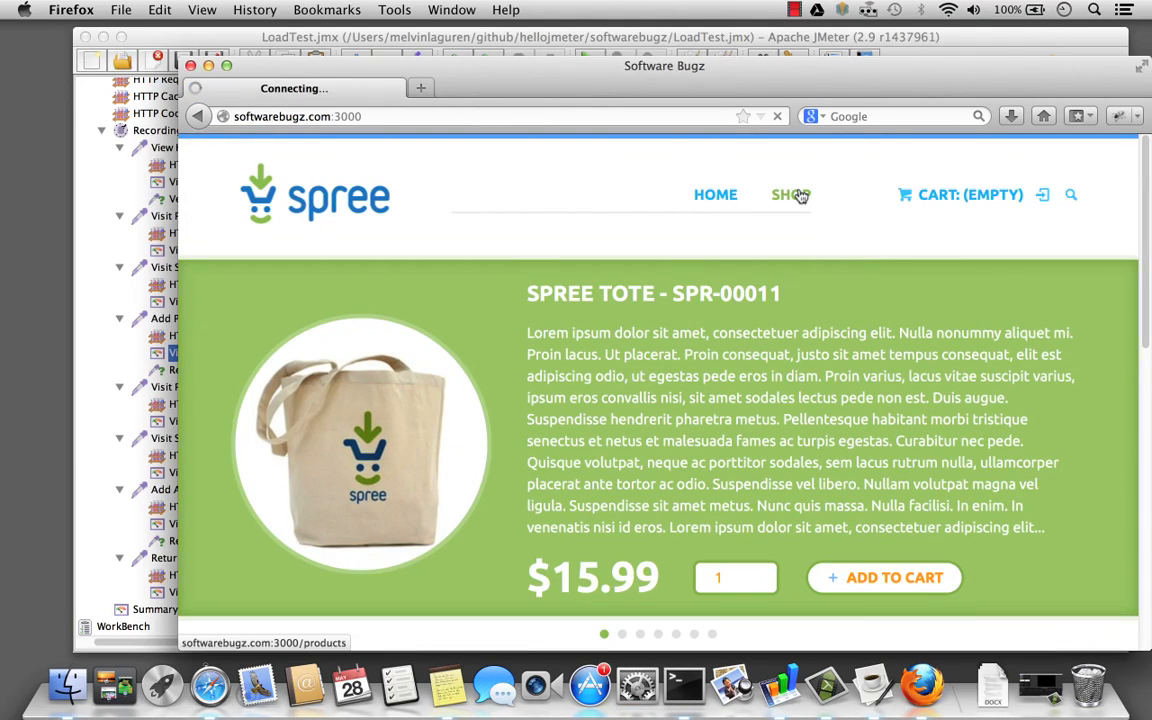
left_click(790, 194)
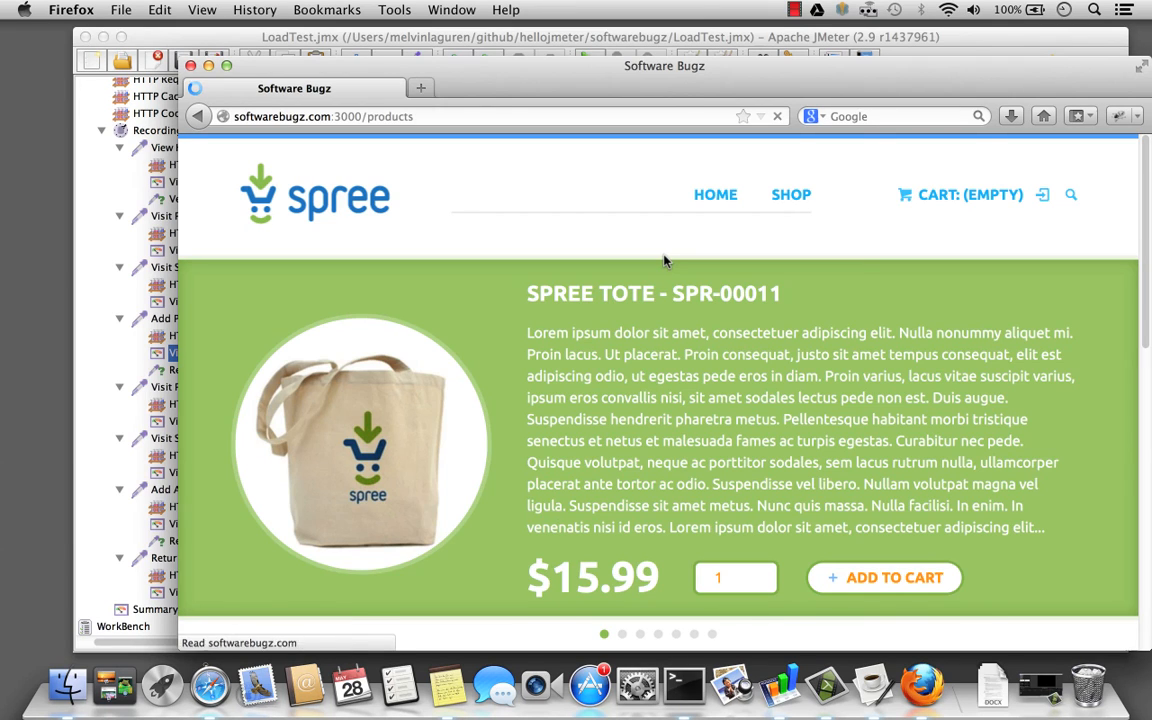
left_click(792, 194)
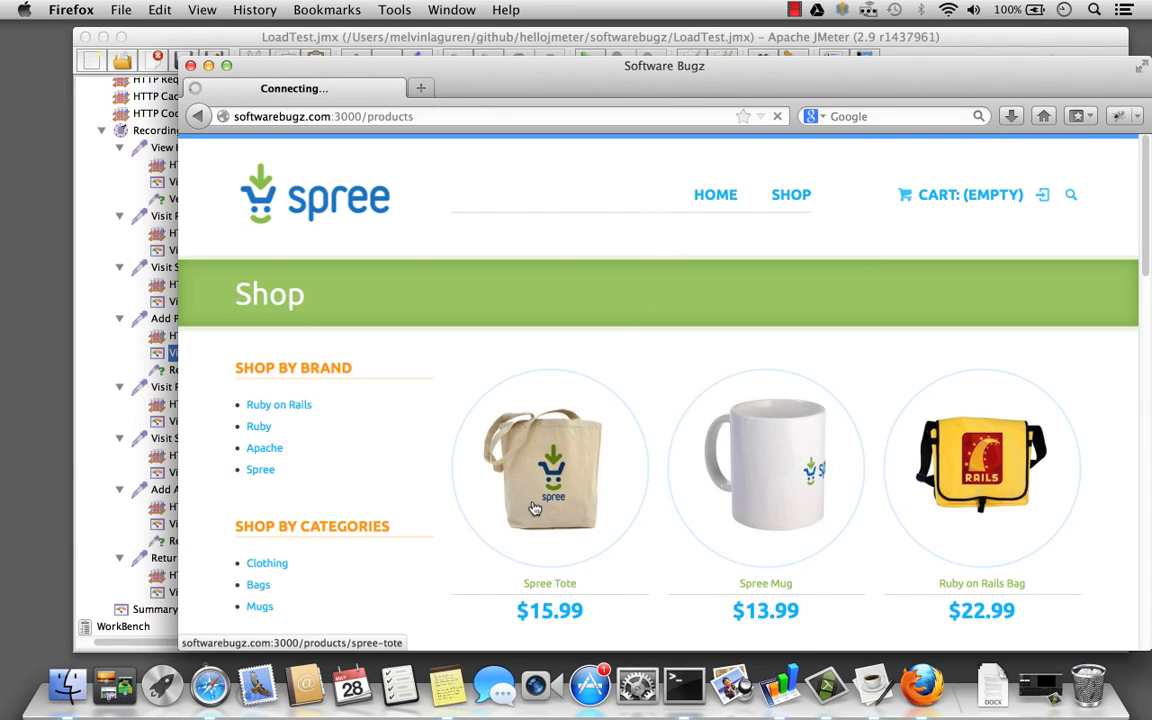
left_click(548, 464)
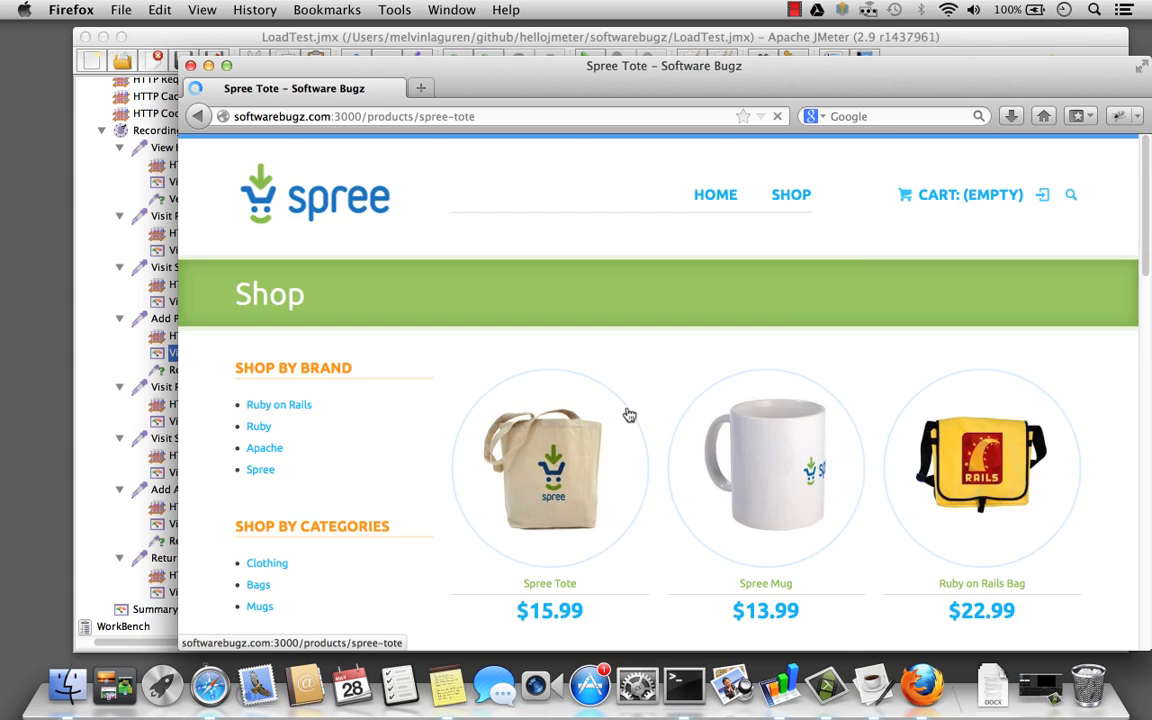
- Inspect the product page with Firebug and enable its Net panel
right_click(630, 414)
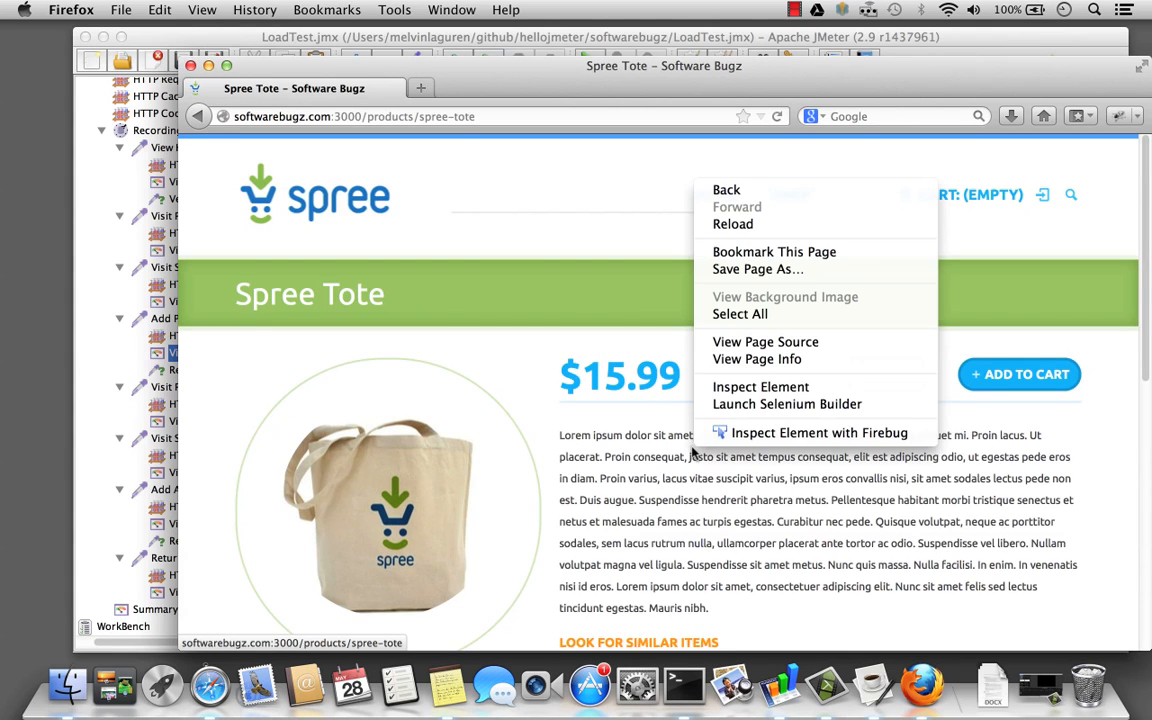
left_click(650, 228)
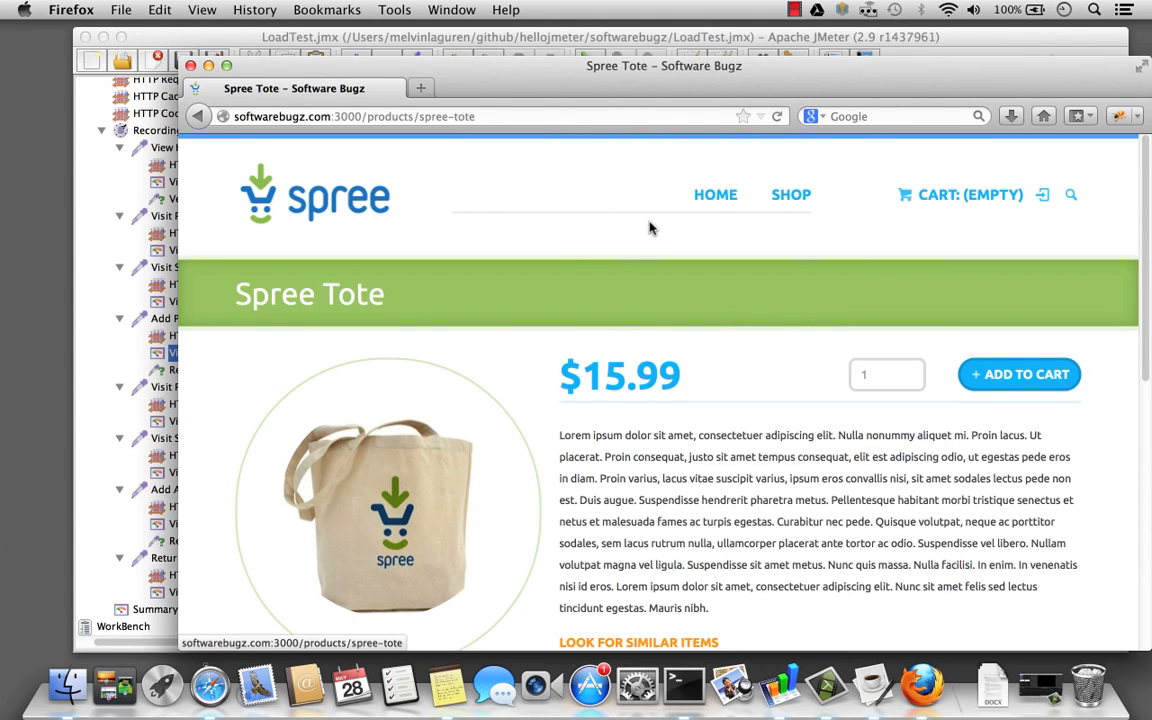
left_click(434, 88)
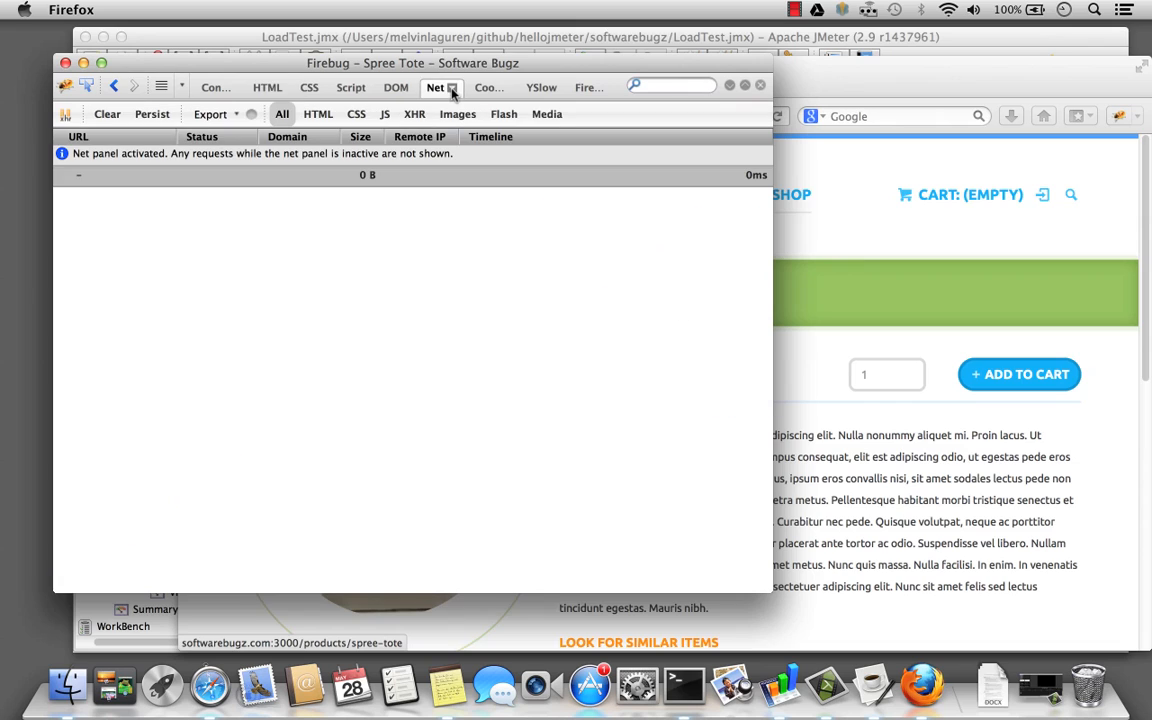
mouse_move(1040, 374)
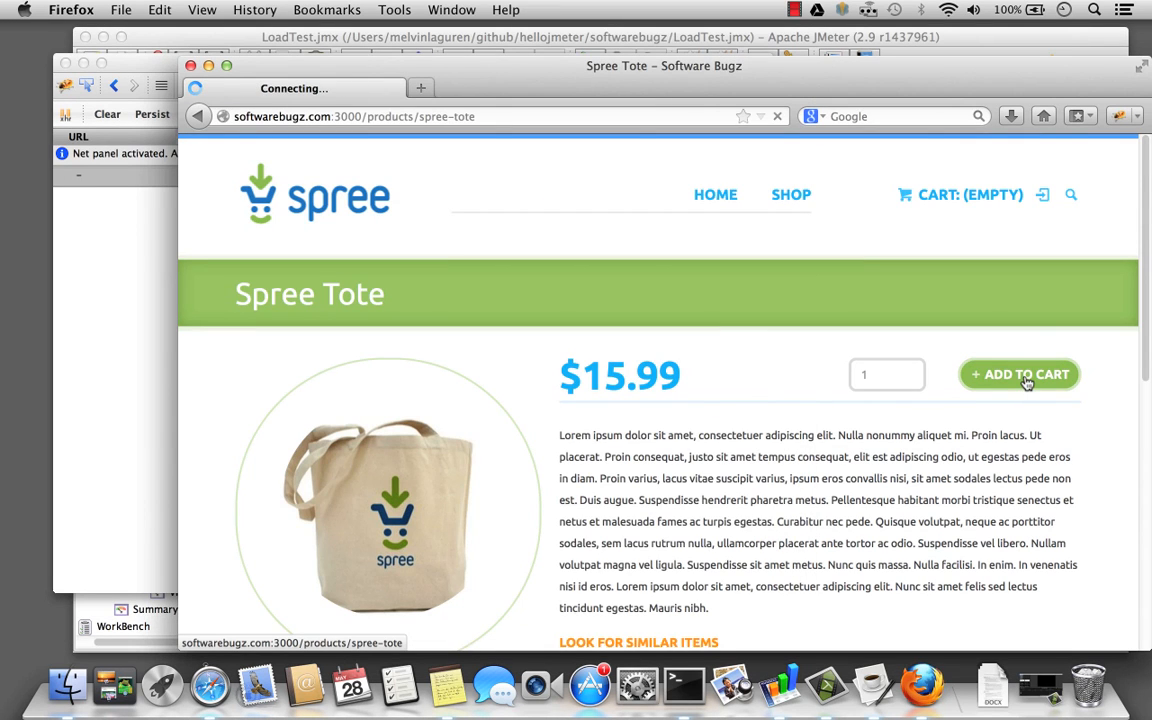
- Add the Spree Tote to the cart and view the POST populate request's posted parameters in Firebug
left_click(1020, 374)
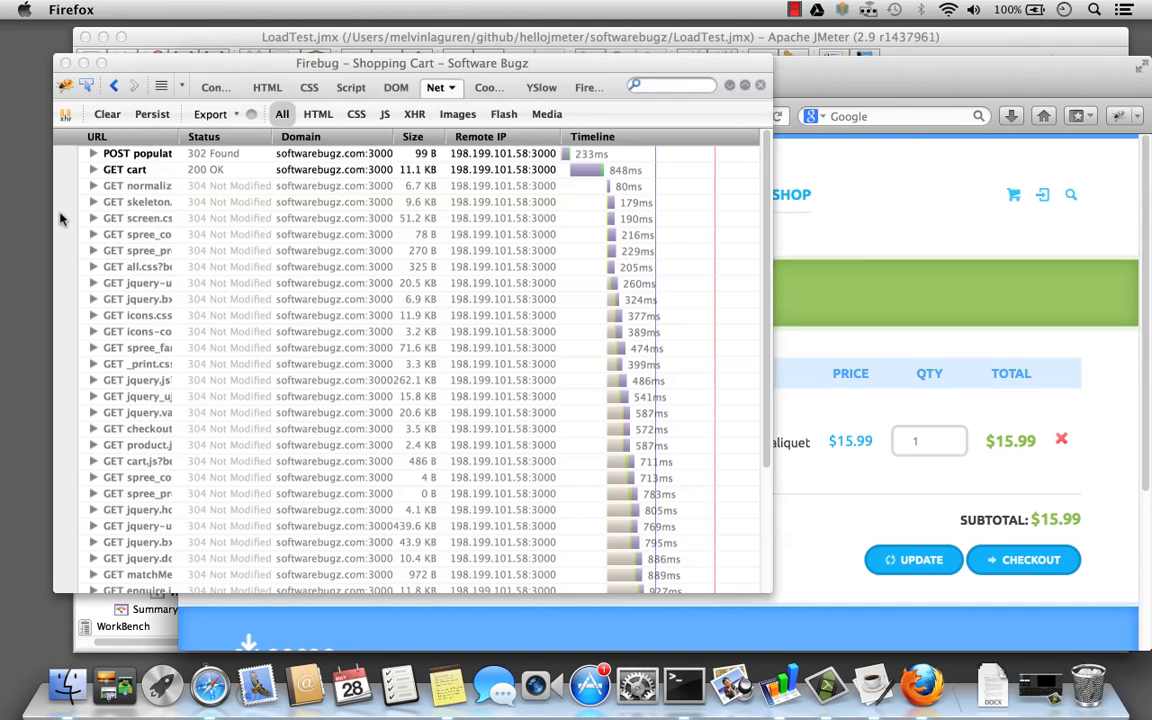
left_click(92, 152)
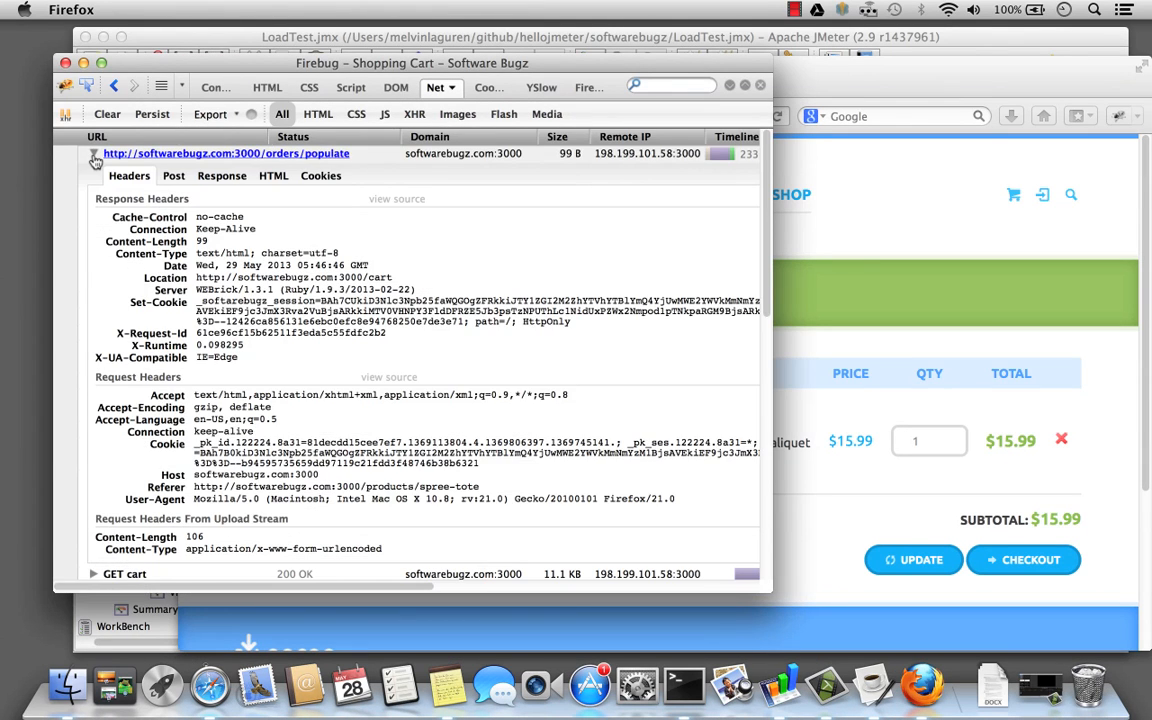
left_click(174, 176)
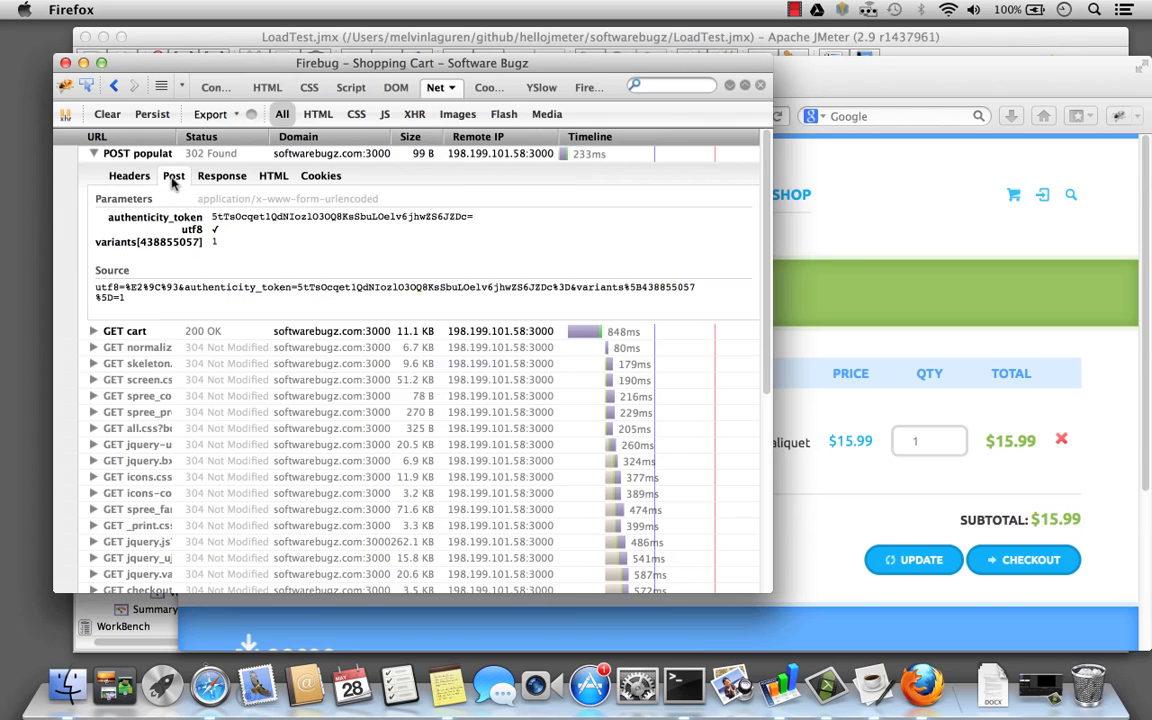
mouse_move(224, 244)
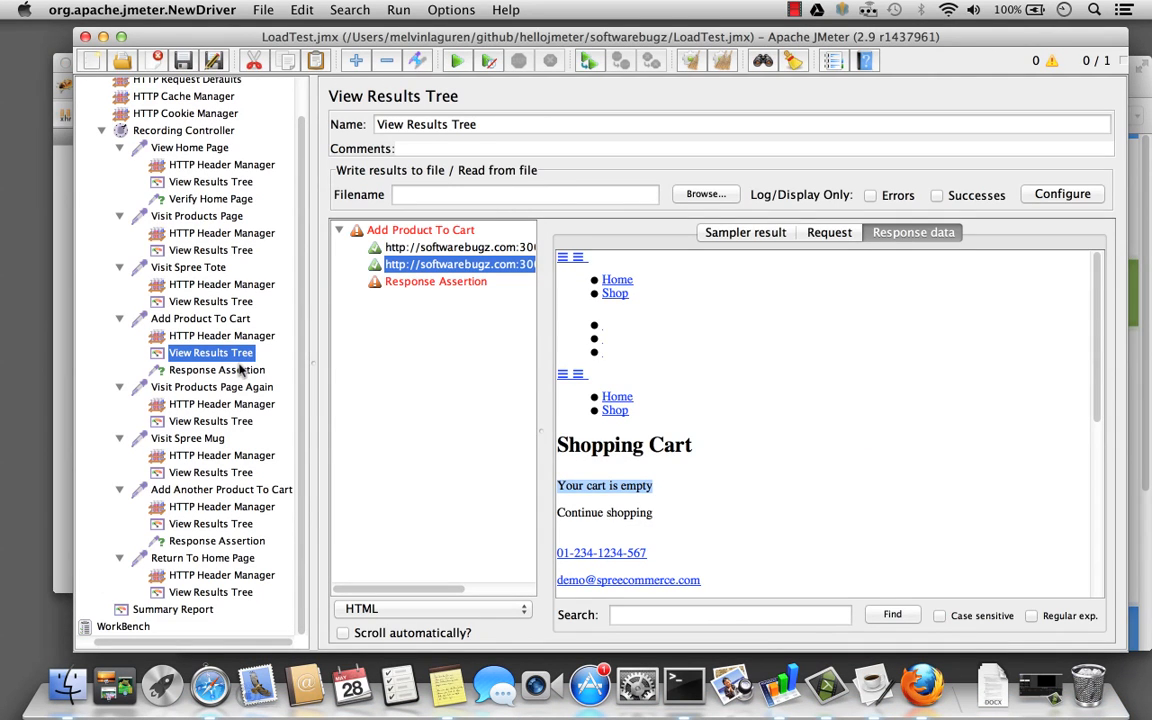
- Add posted parameters variants[438855057]=1 and utf8=✓ to the Add Product To Cart request
left_click(200, 318)
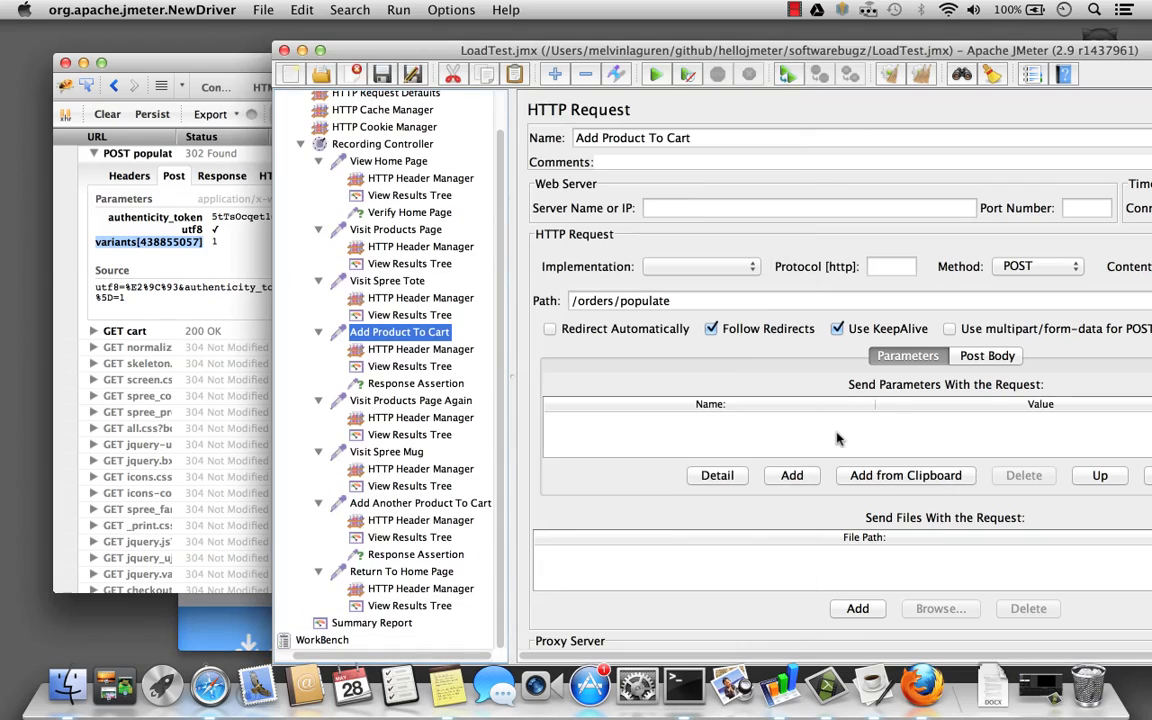
left_click(792, 476)
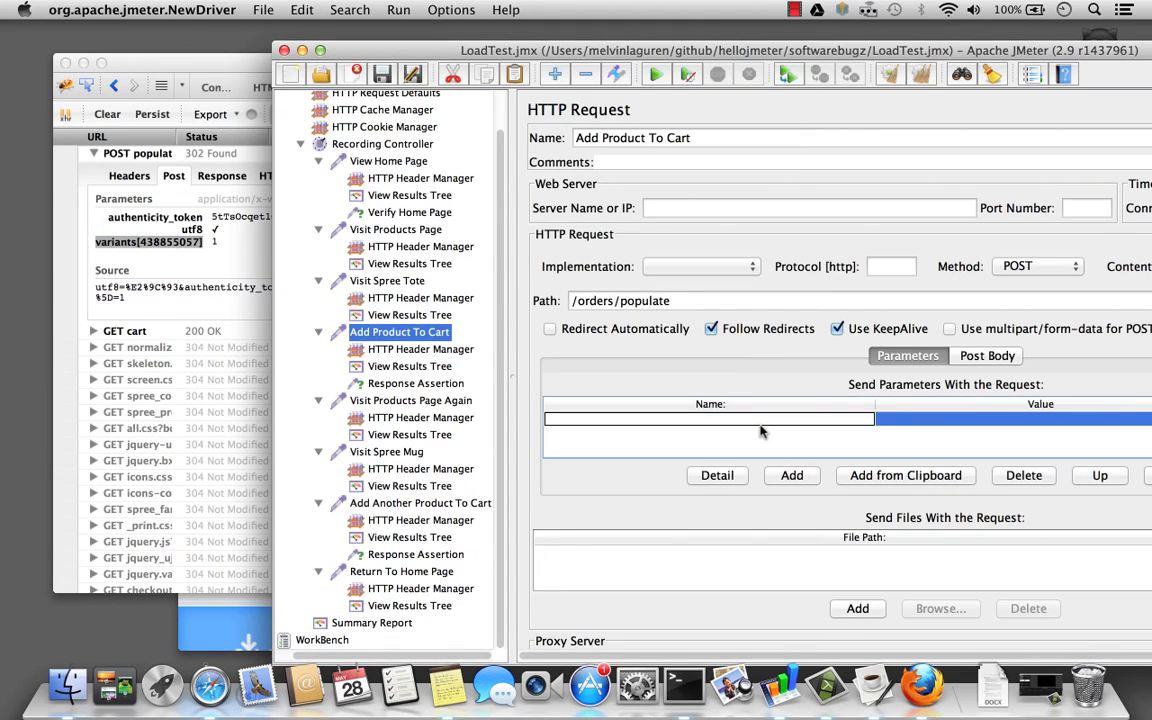
type("variants[438855057]")
left_click(1014, 418)
type("1")
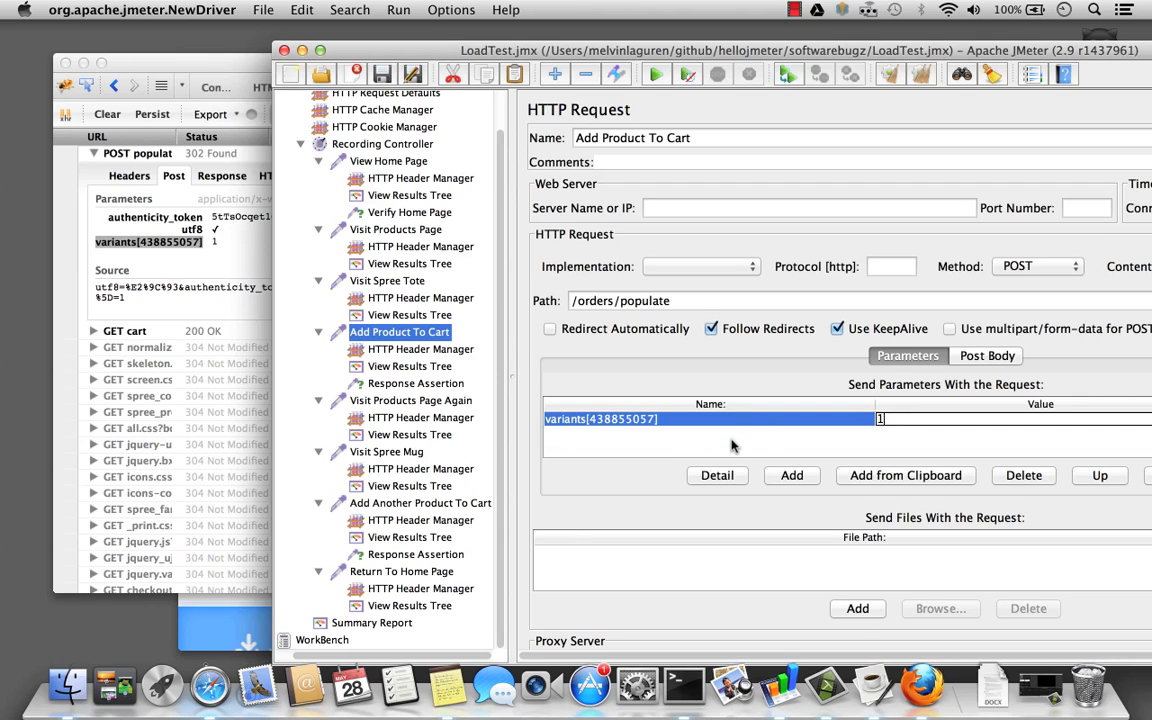
left_click(792, 476)
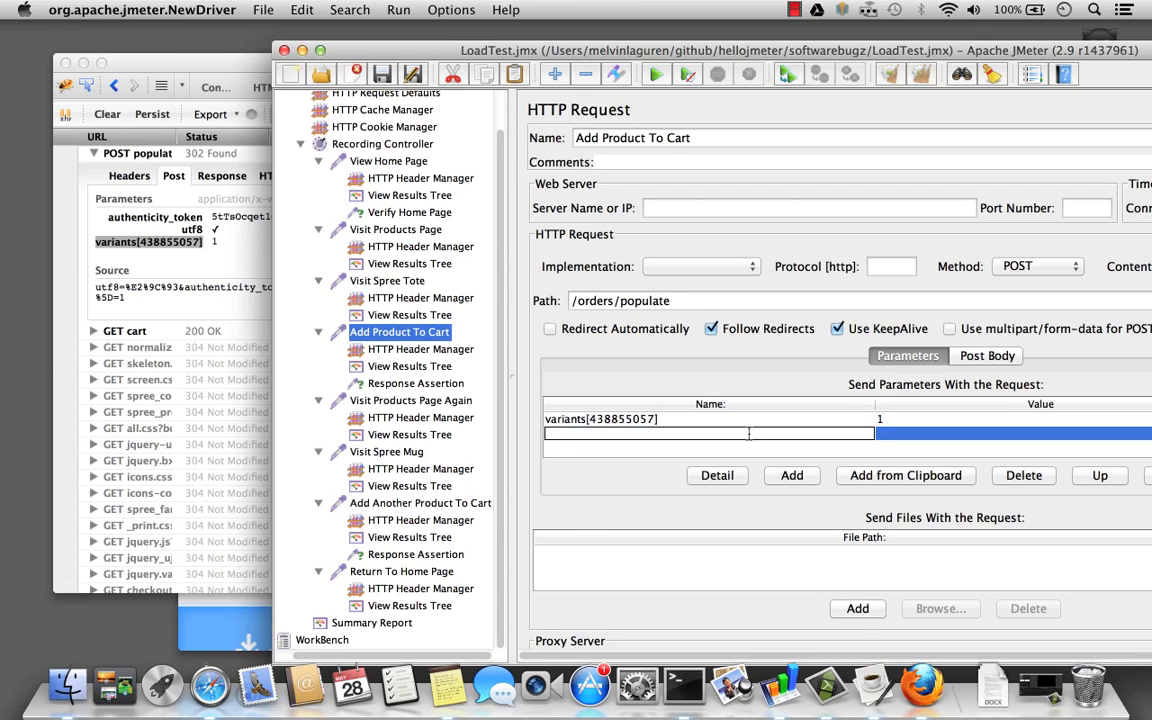
type("utf")
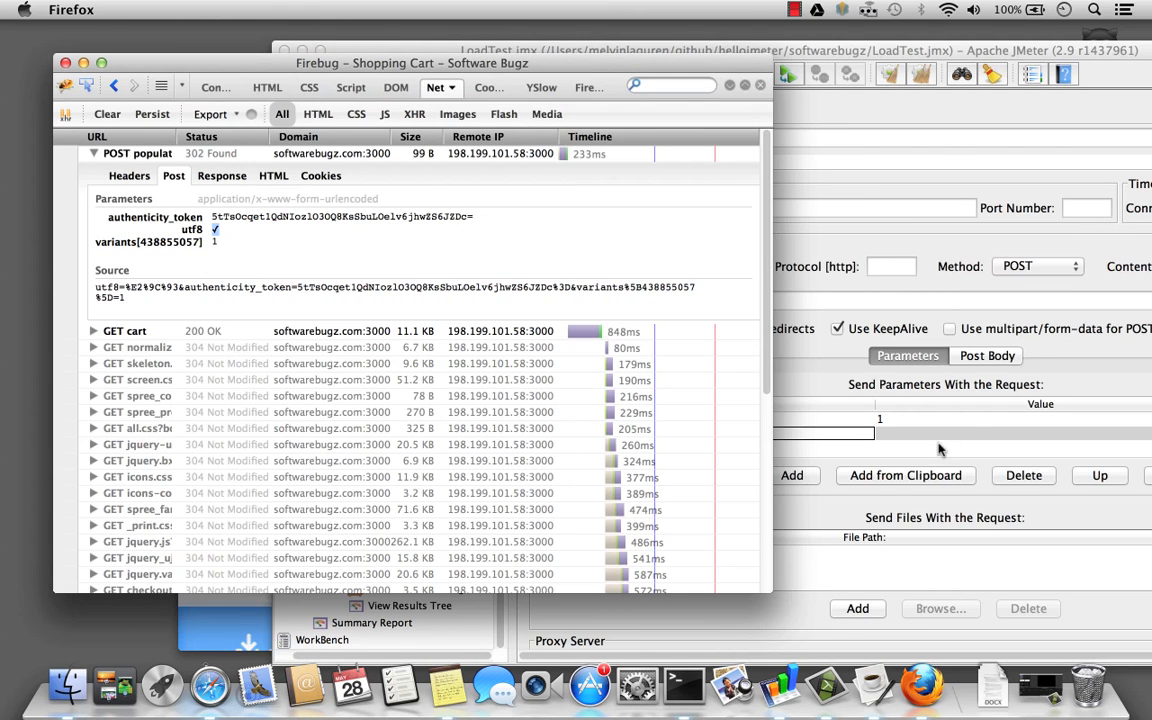
- Add an authenticity_token parameter, leaving its value empty for now
left_click(400, 332)
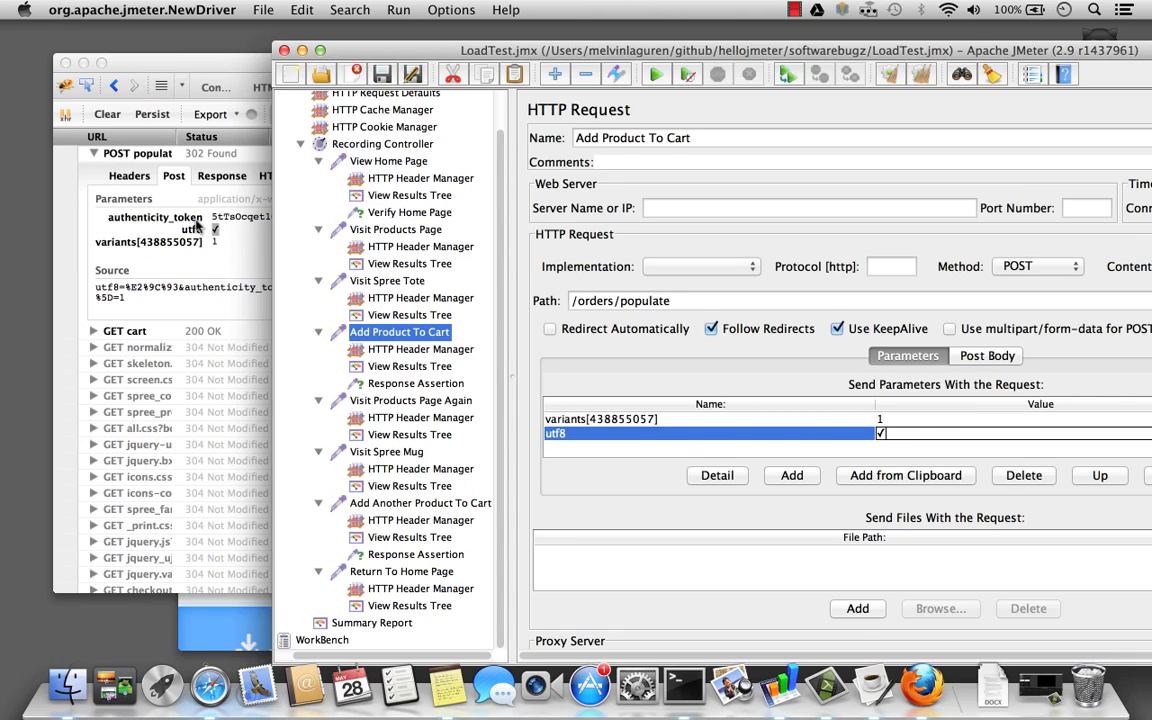
mouse_move(782, 458)
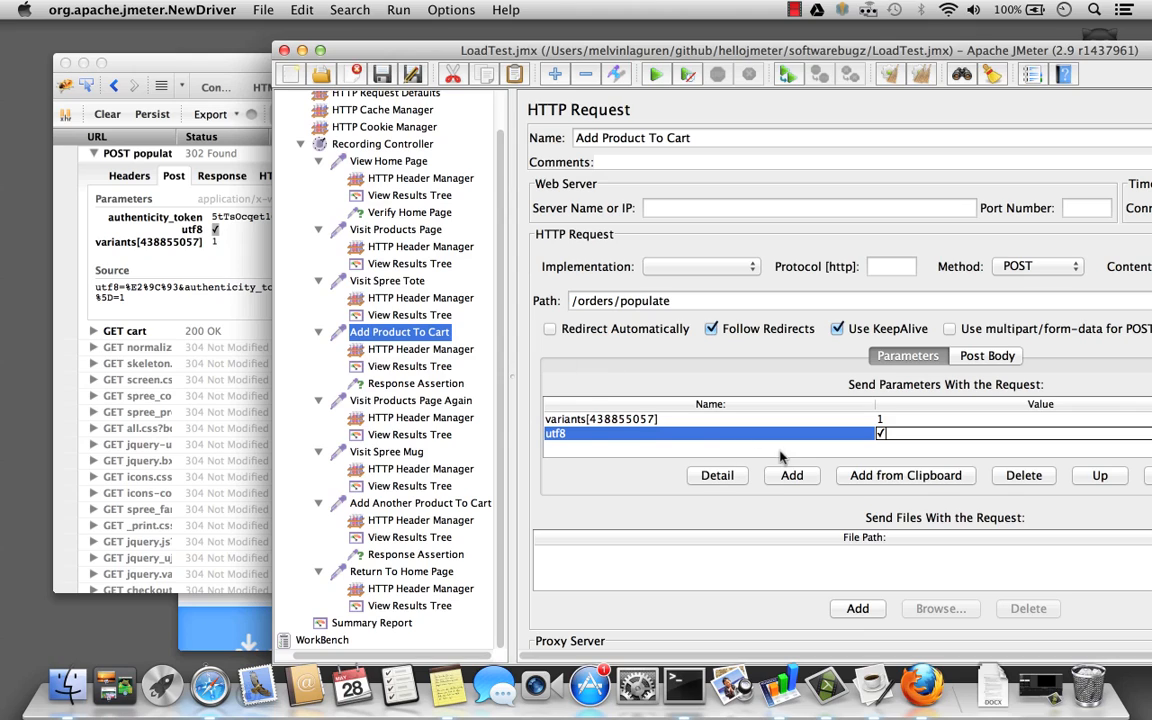
type("authenticity_token")
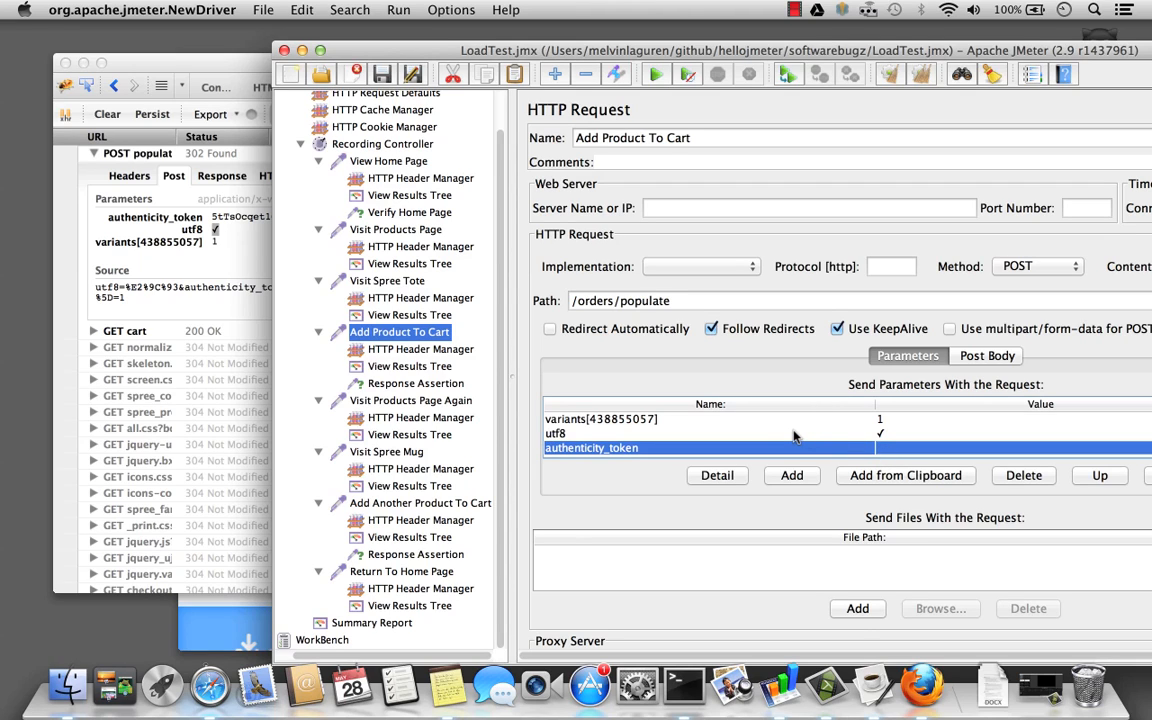
mouse_move(488, 190)
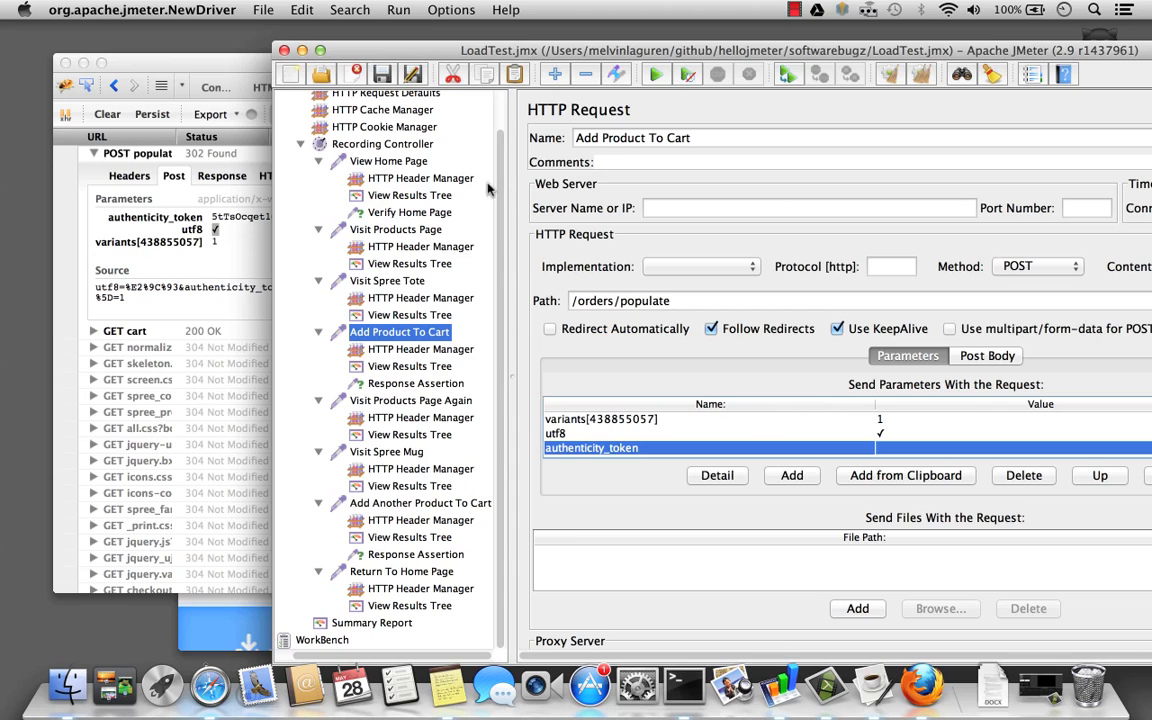
mouse_move(410, 168)
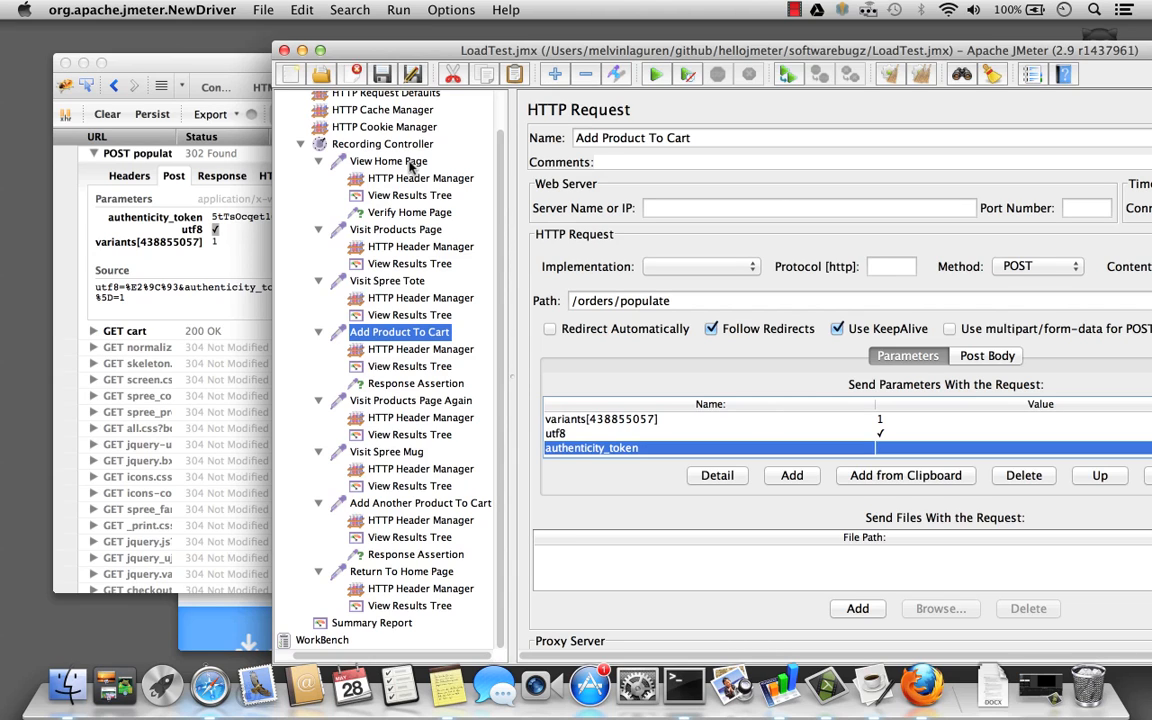
- Search the View Home Page response data for 'authenticity' and select the csrf token value
left_click(408, 196)
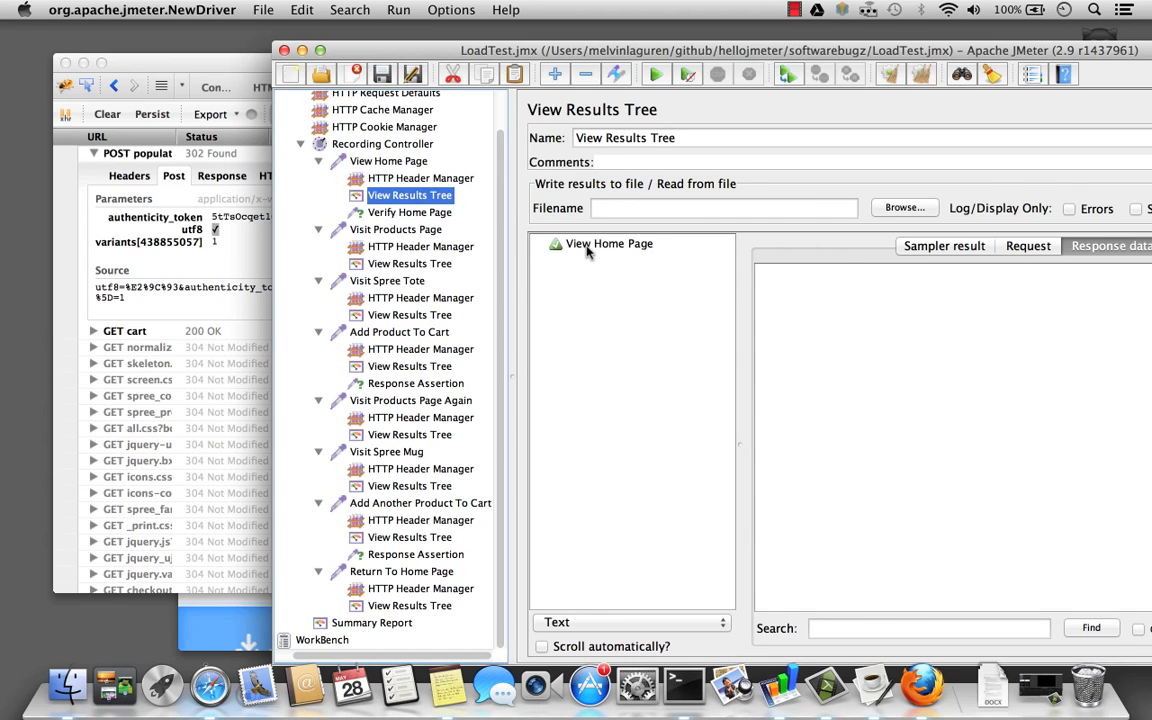
type("a")
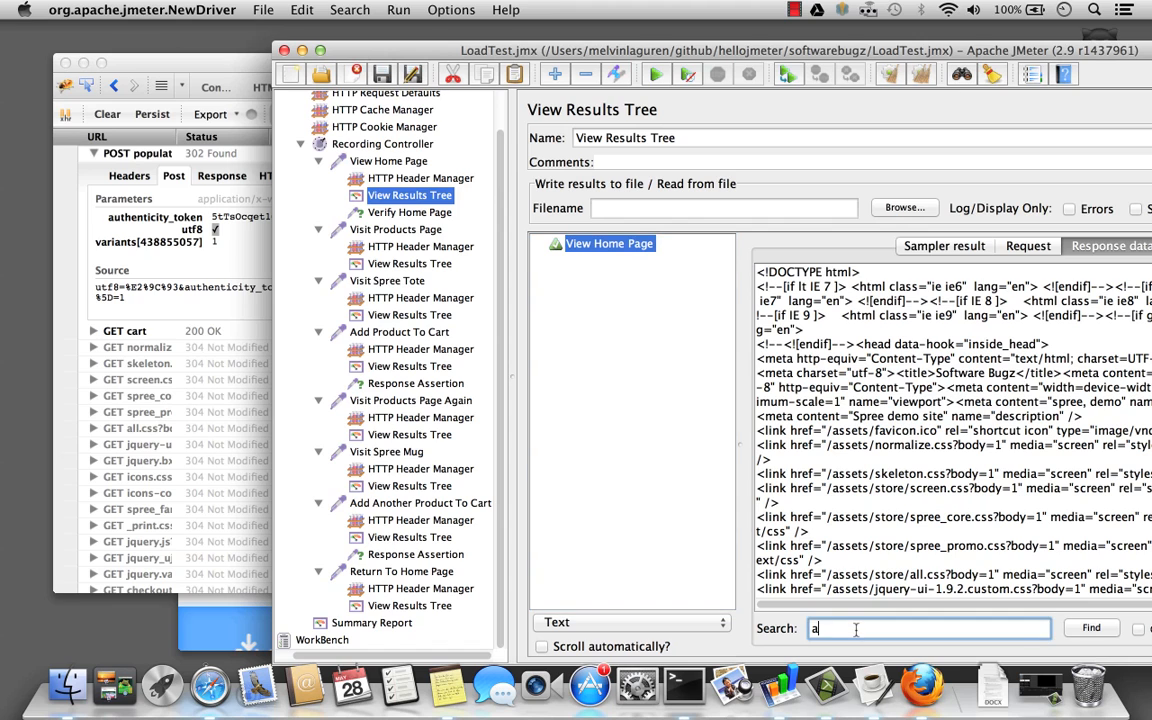
type("uthenticity")
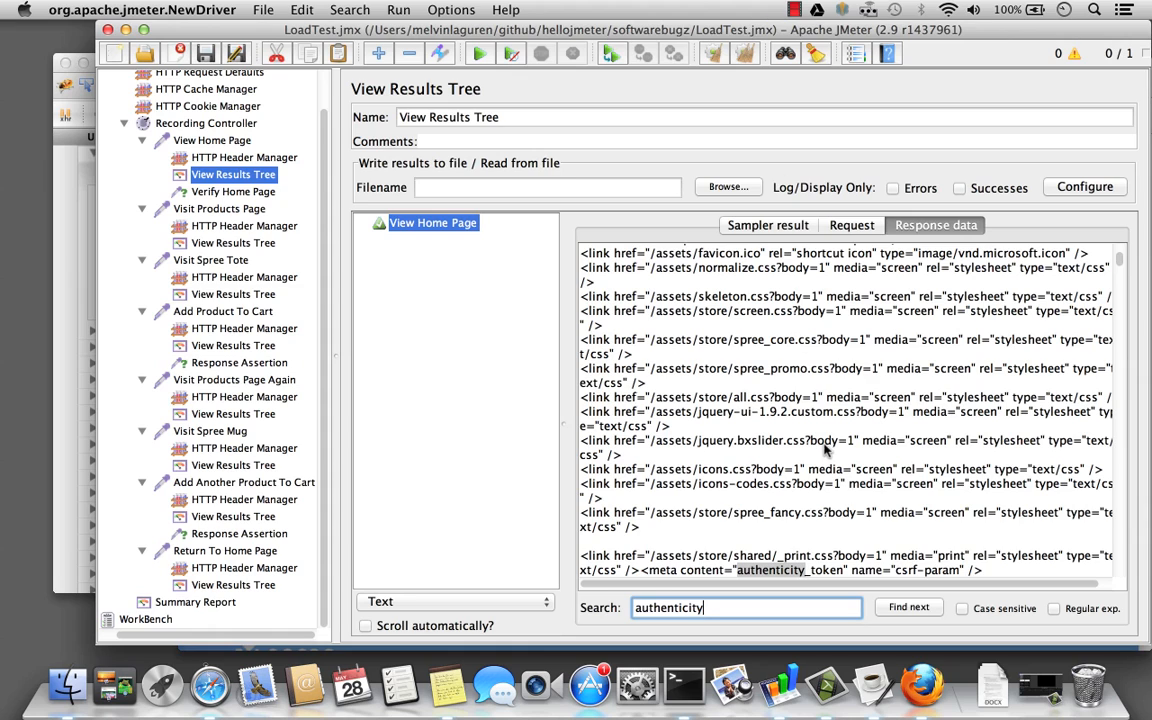
scroll("down", 3)
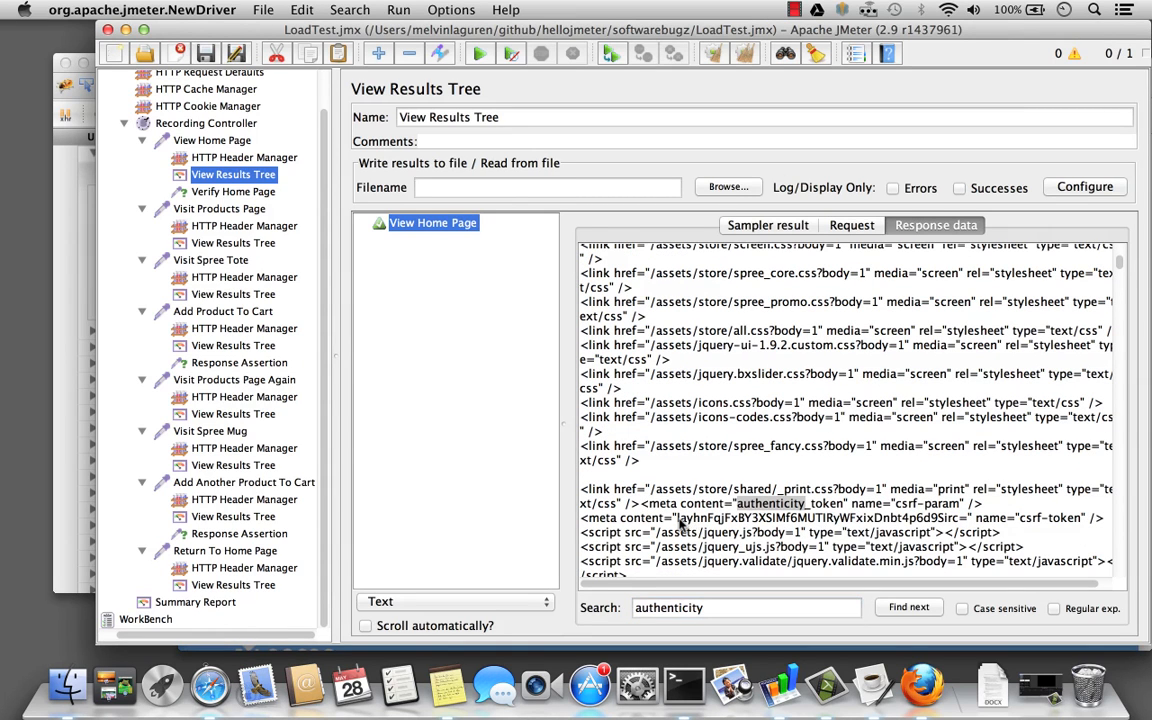
left_click_drag(676, 516, 950, 516)
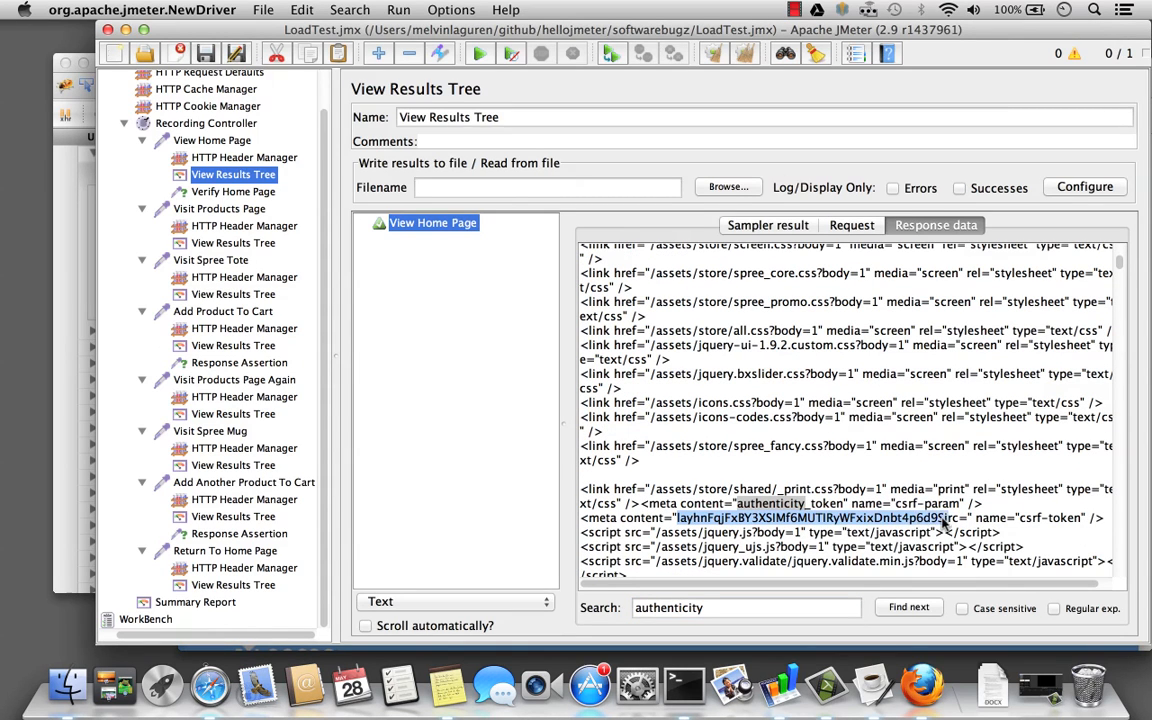
mouse_move(540, 326)
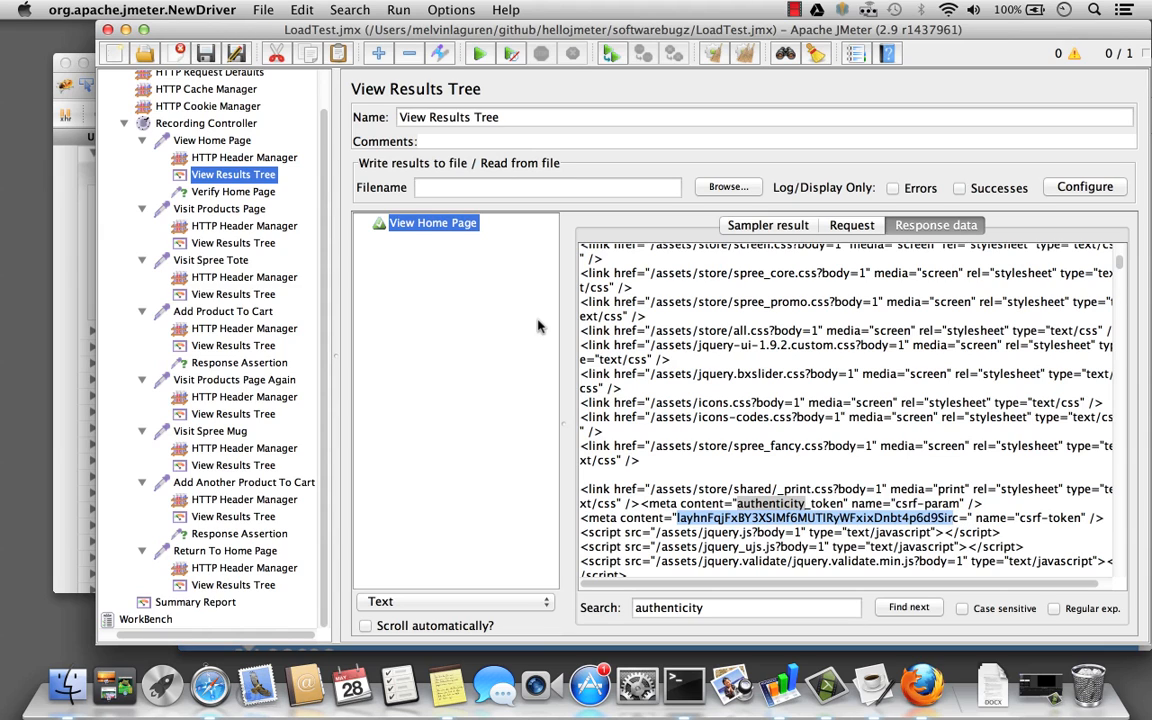
- Add a Regular Expression Extractor post processor under View Home Page
right_click(212, 140)
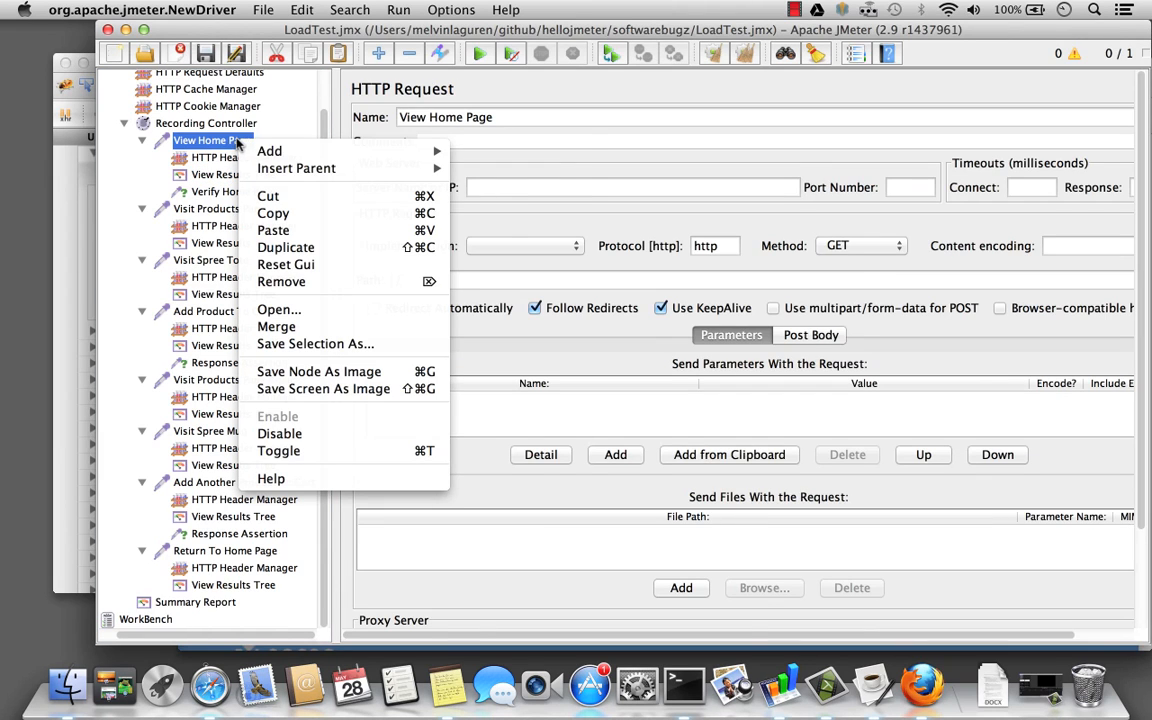
mouse_move(516, 202)
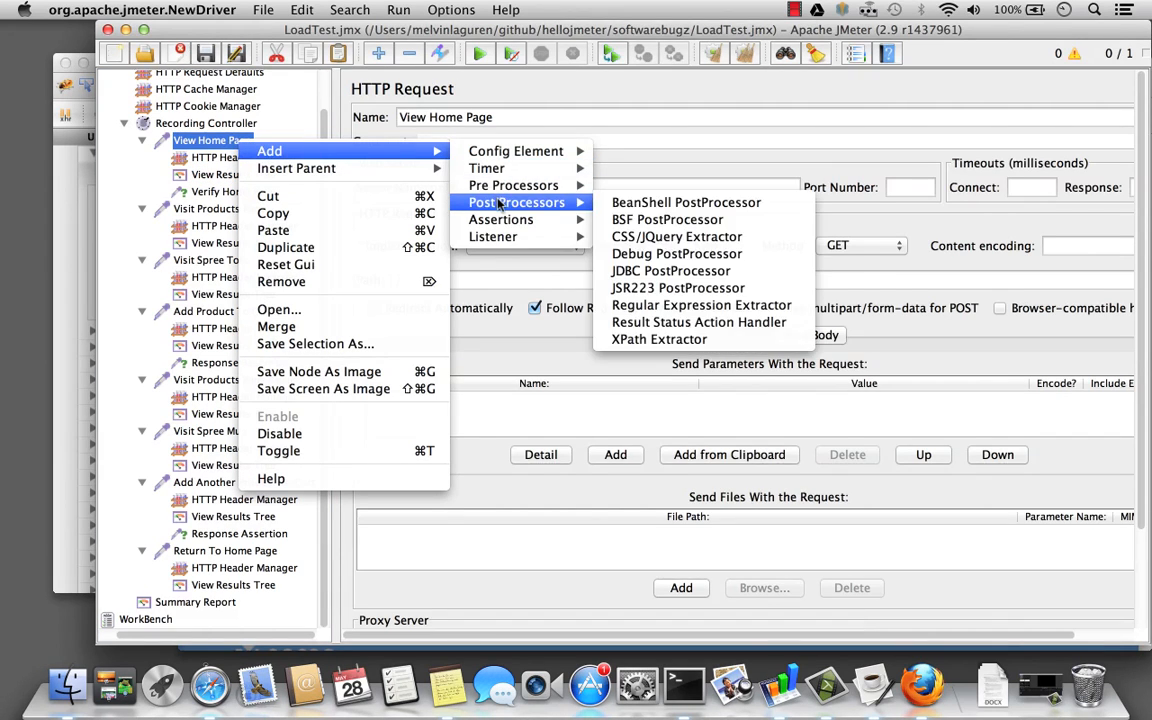
mouse_move(700, 304)
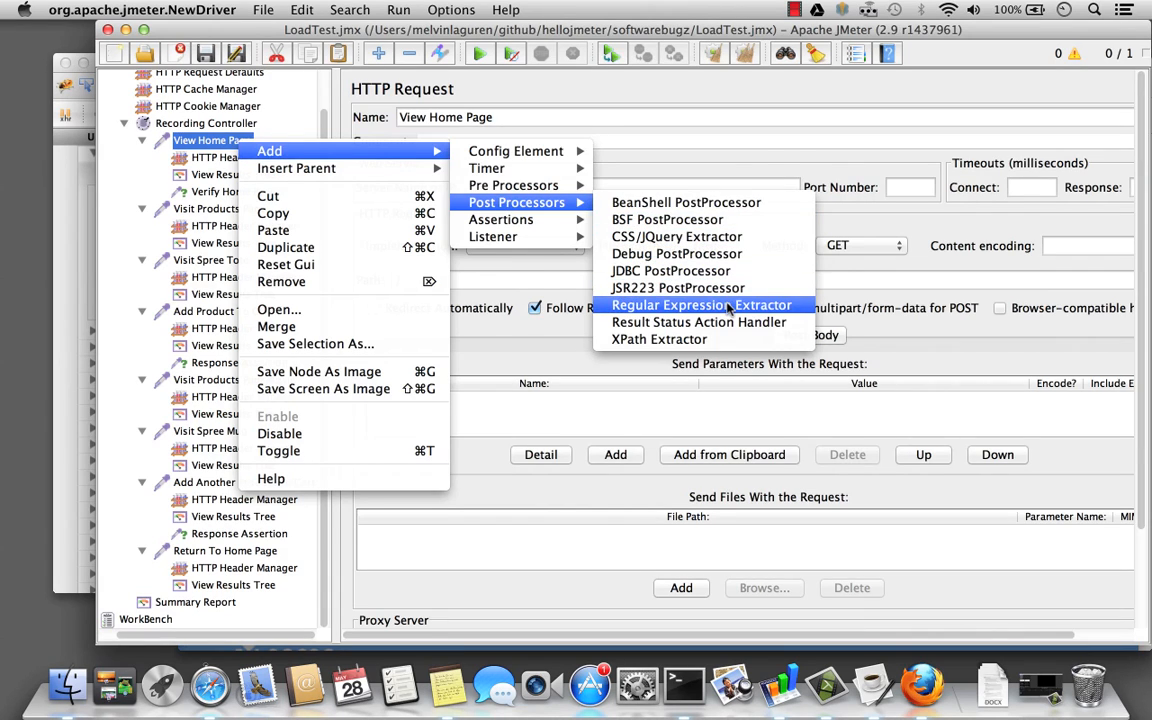
left_click(700, 304)
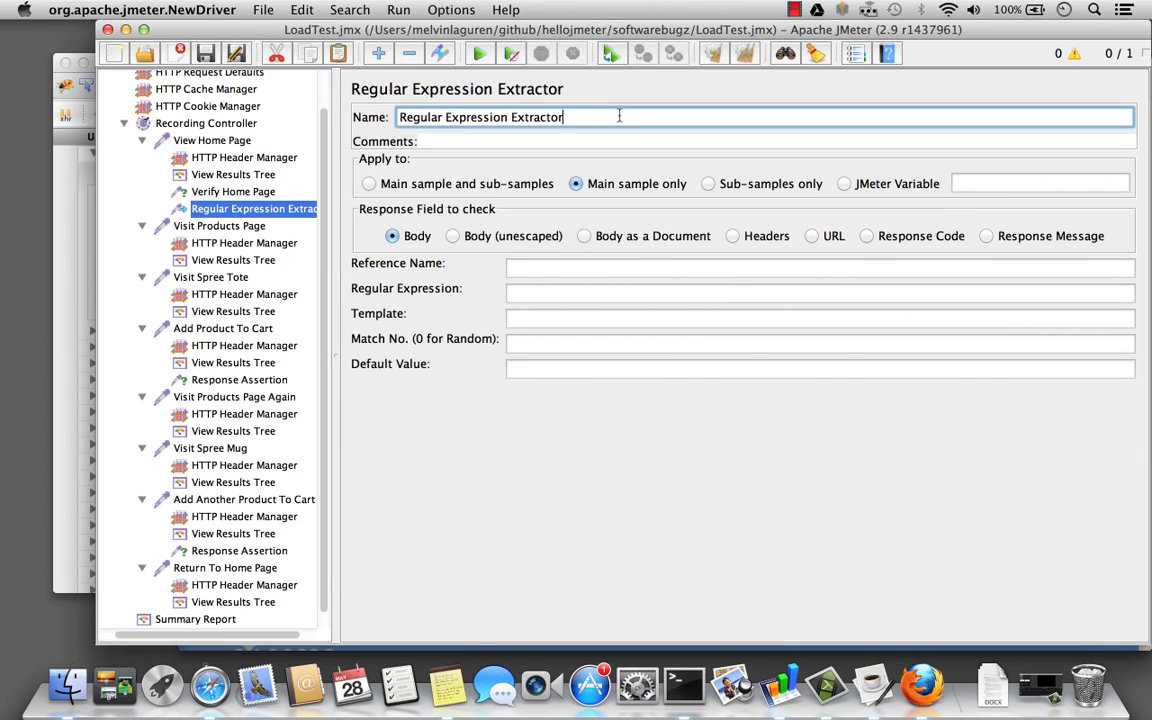
- Name the extractor 'Get The Authenticity Token' with reference name token
type("Get The")
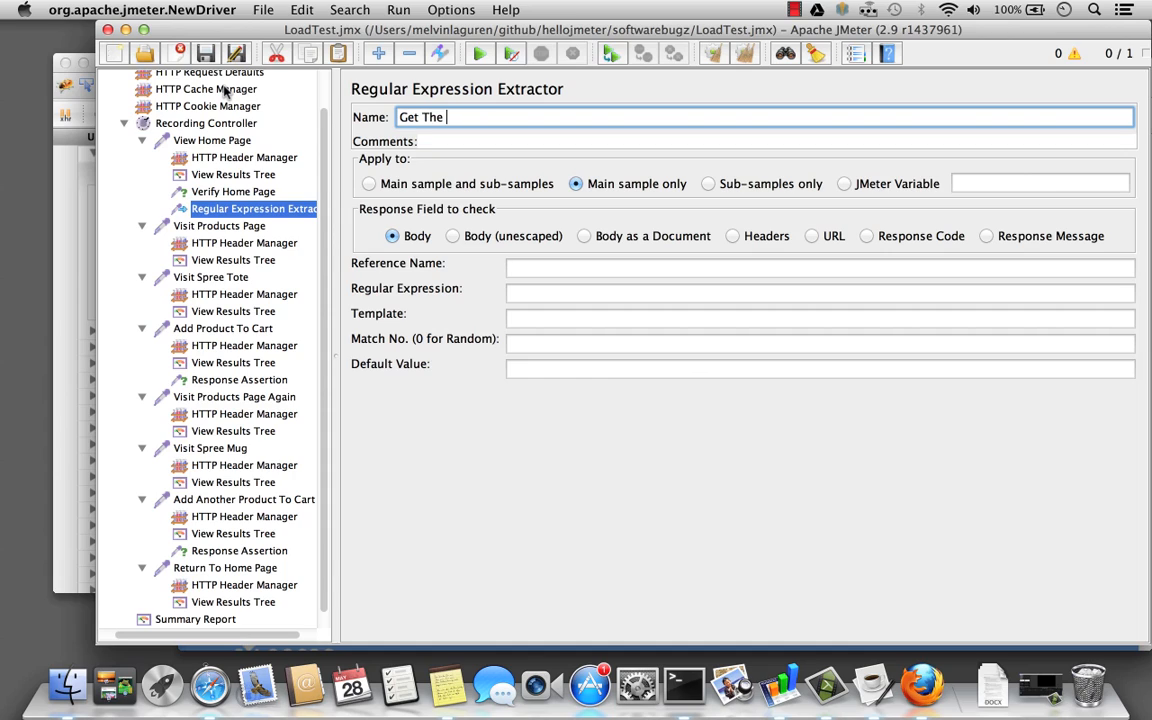
type("Authentici")
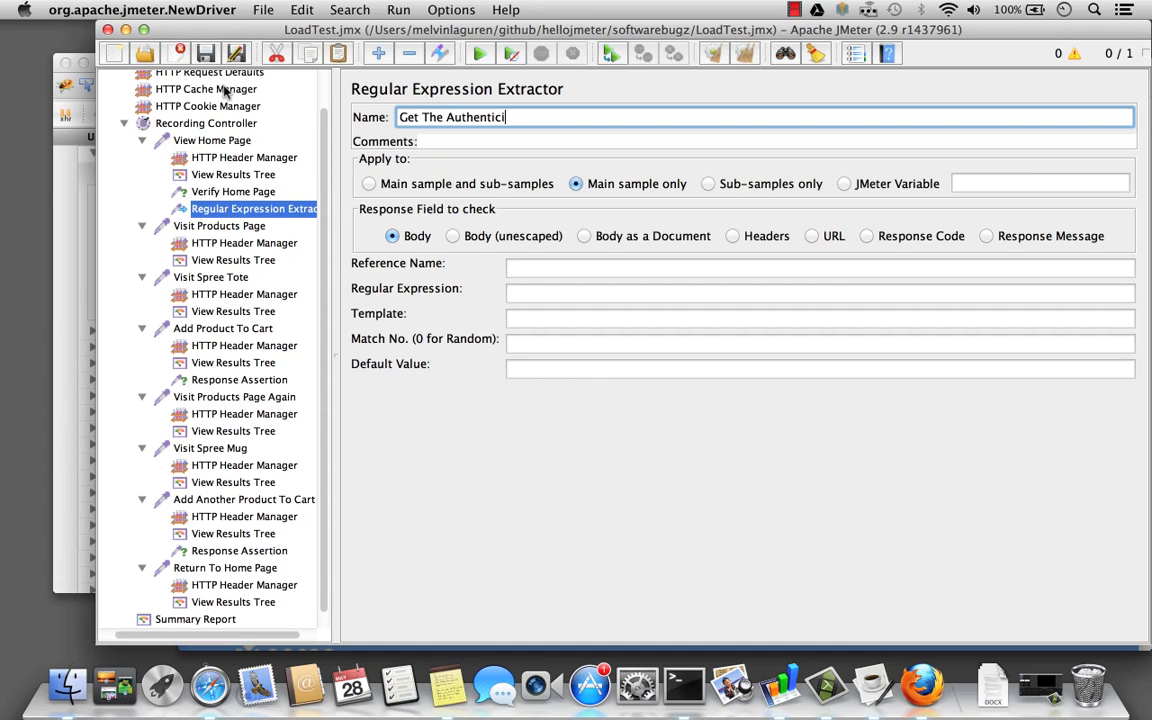
type("ty Token")
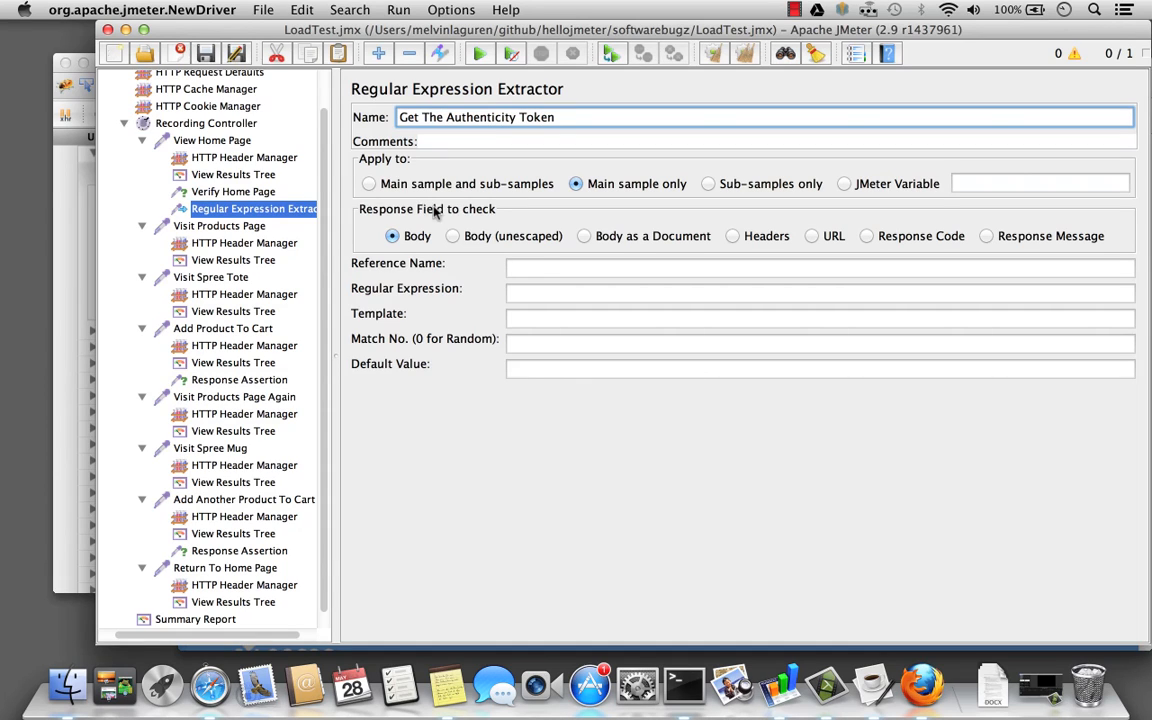
left_click(820, 268)
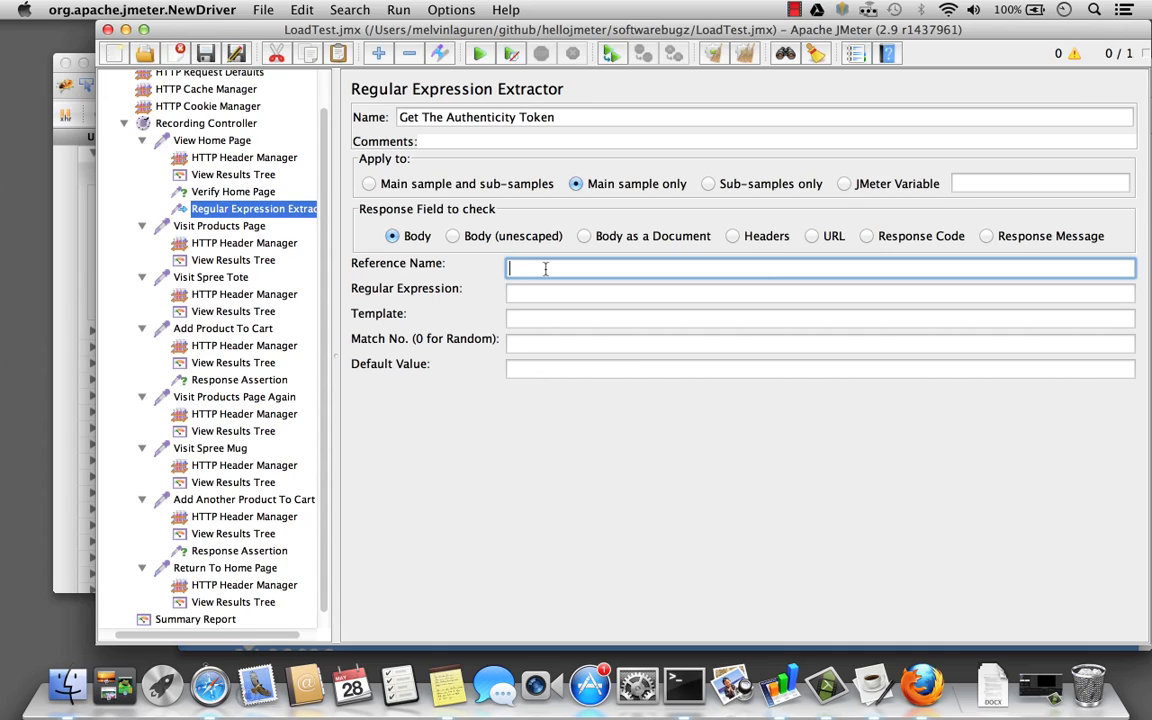
type("tok")
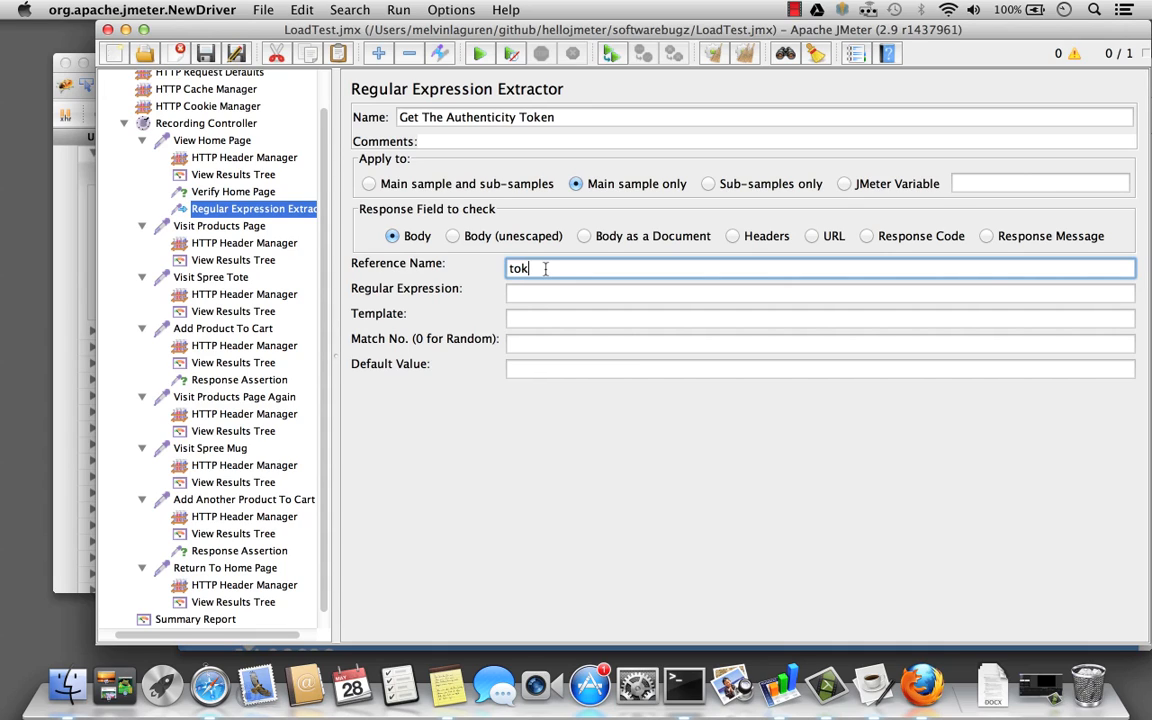
type("en")
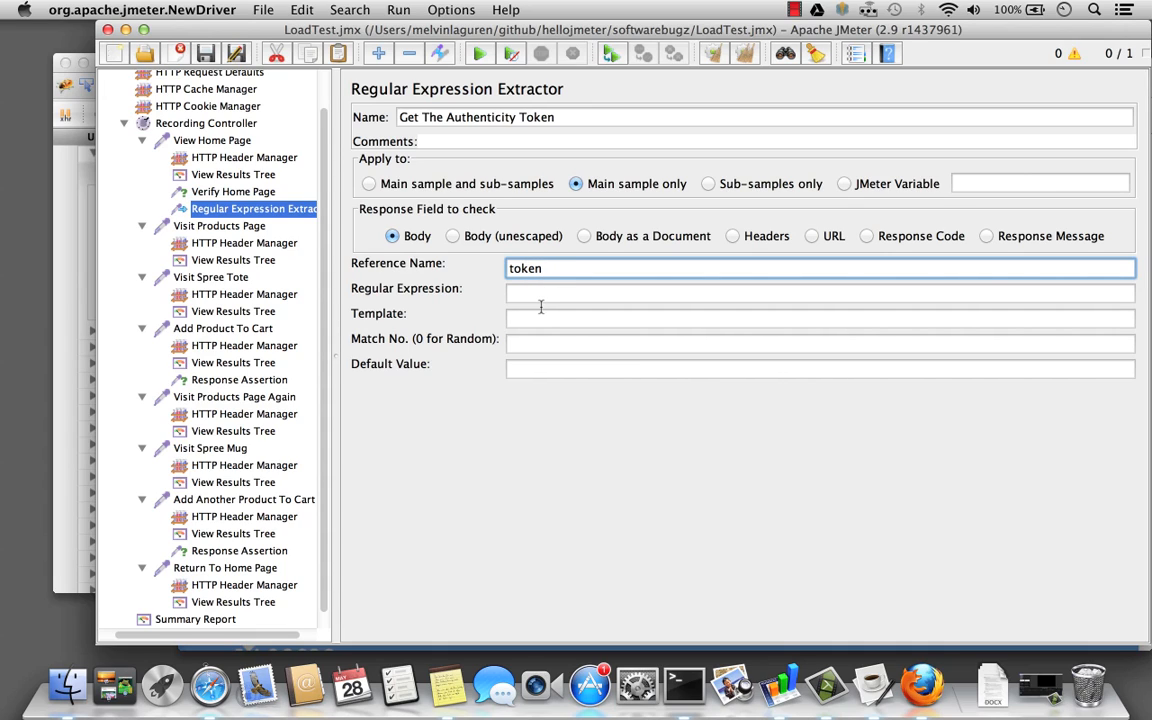
- Set regular expression meta content="(.+?)" name="csrf-token" and template $1$, checking the home page response
left_click(820, 292)
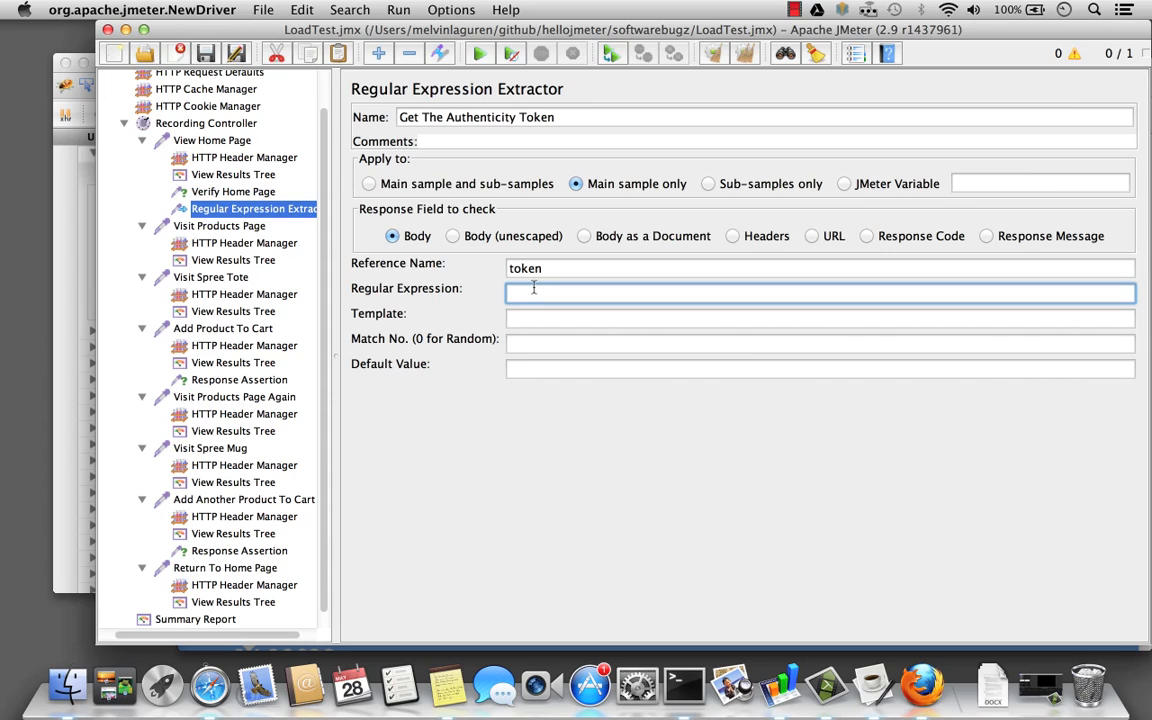
type("meta content=")
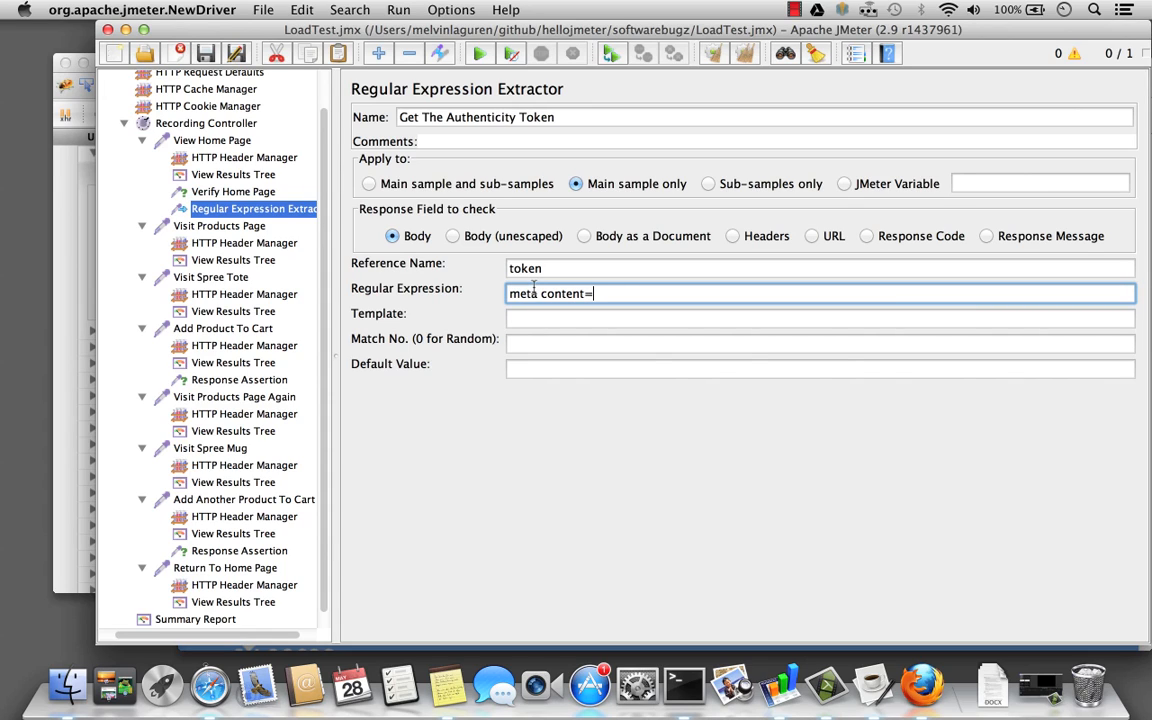
type("\"(")
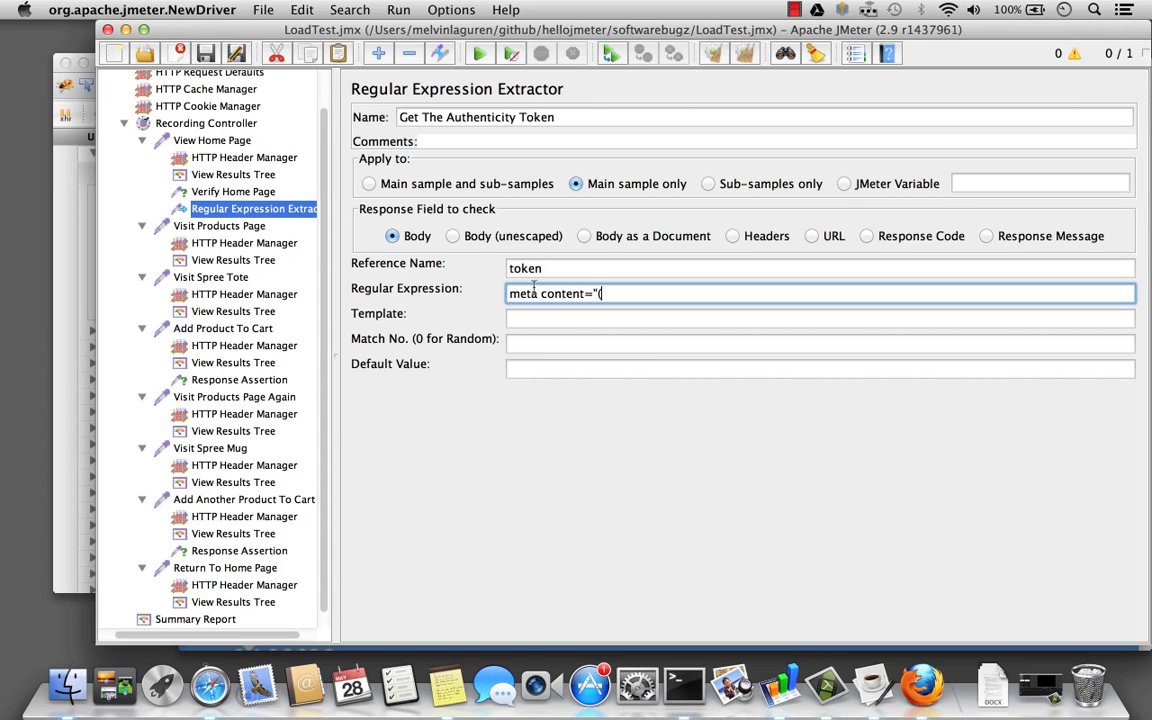
type("(.+?")
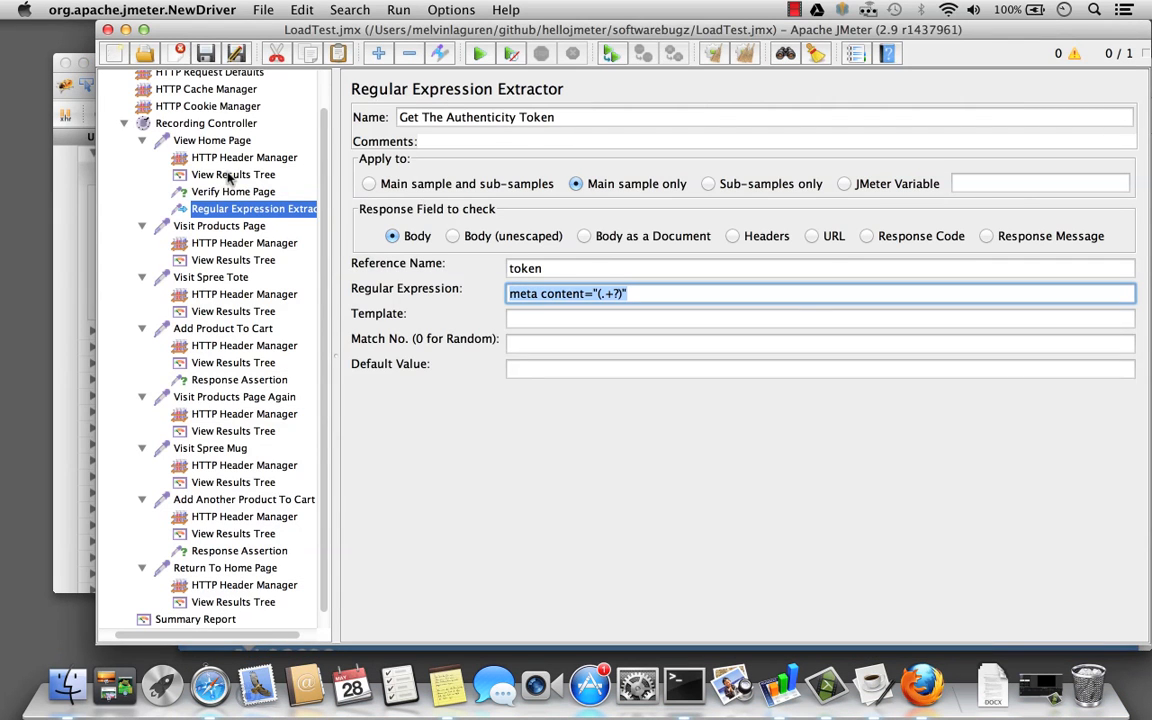
left_click(232, 174)
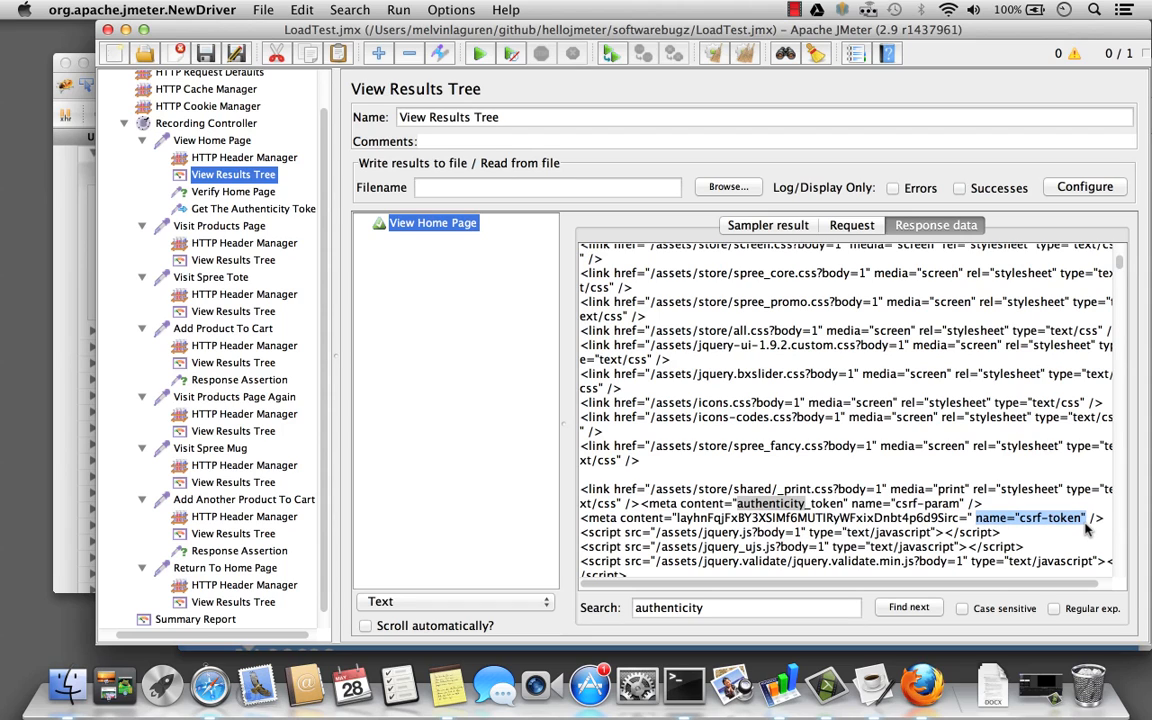
left_click(252, 208)
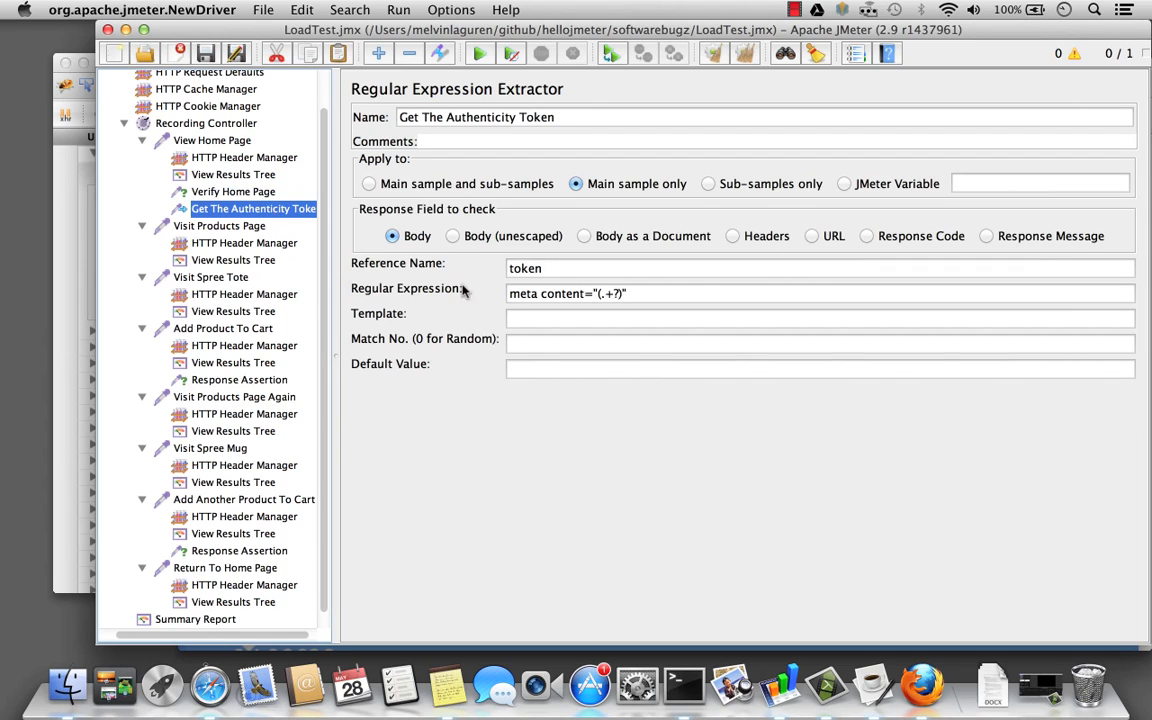
type("name=\"csrf-token\"")
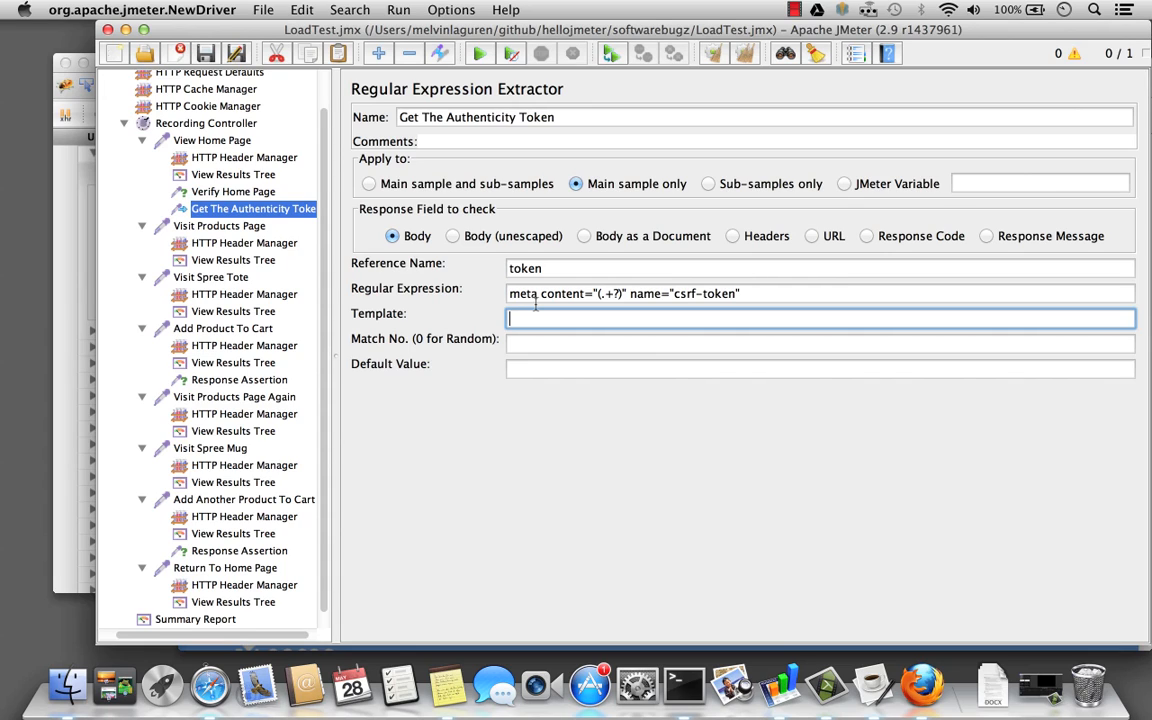
type("$1$")
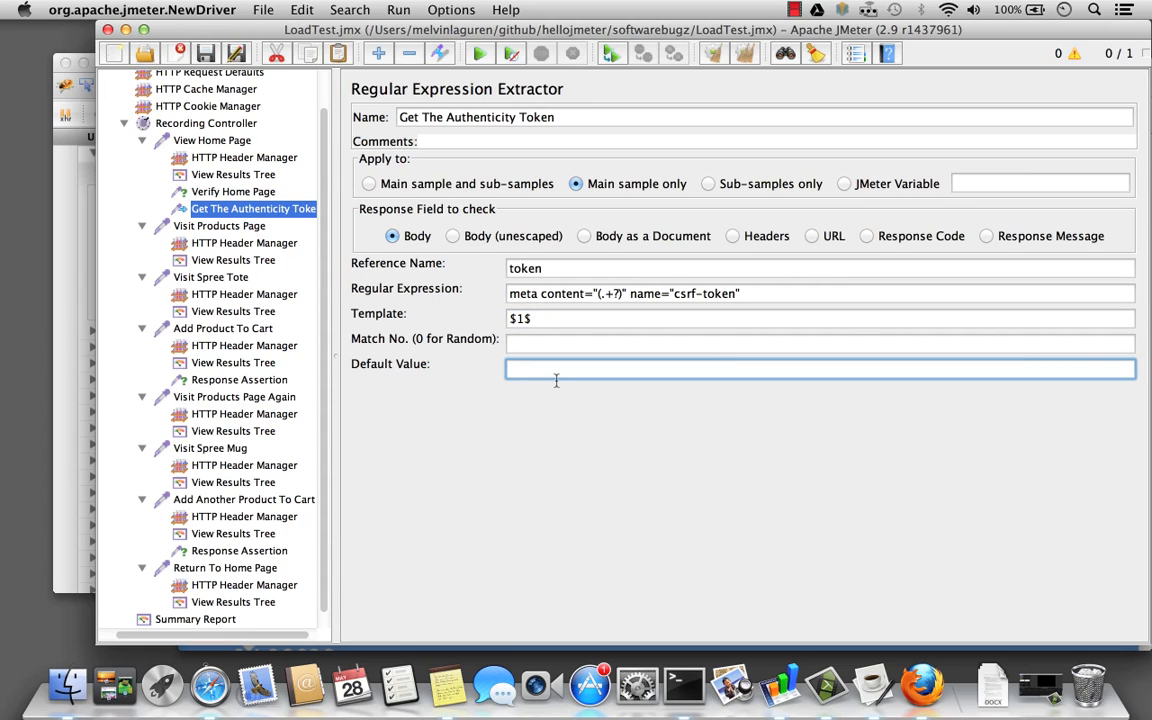
mouse_move(284, 304)
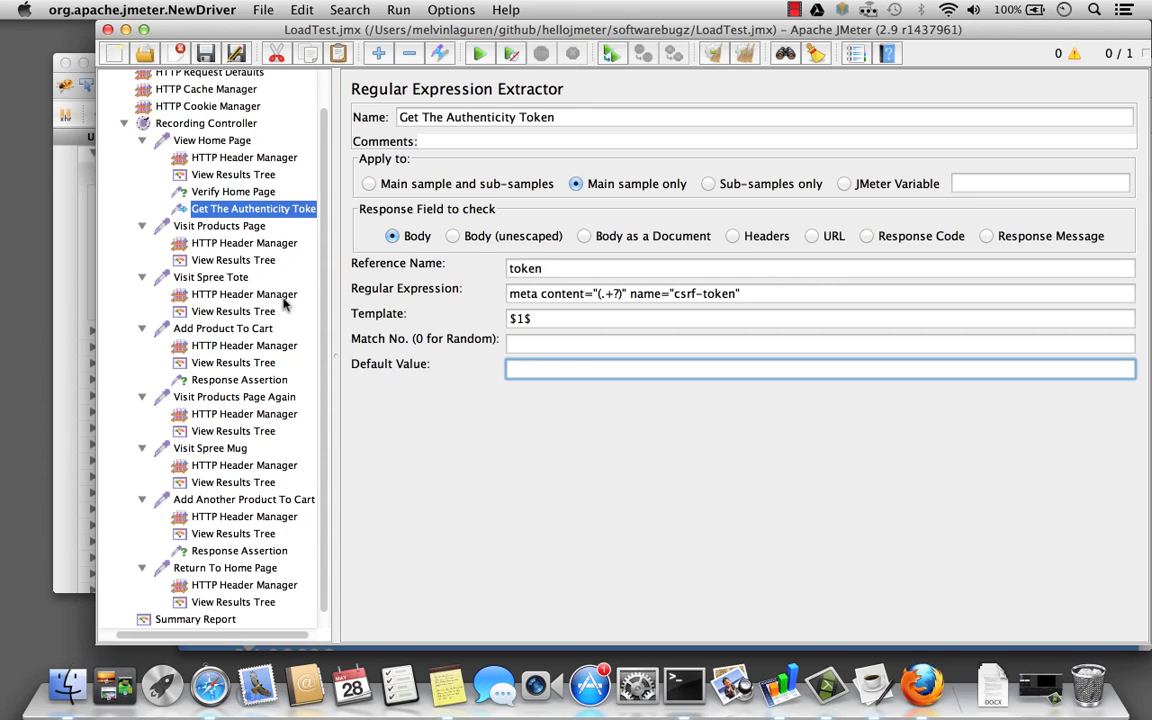
mouse_move(236, 400)
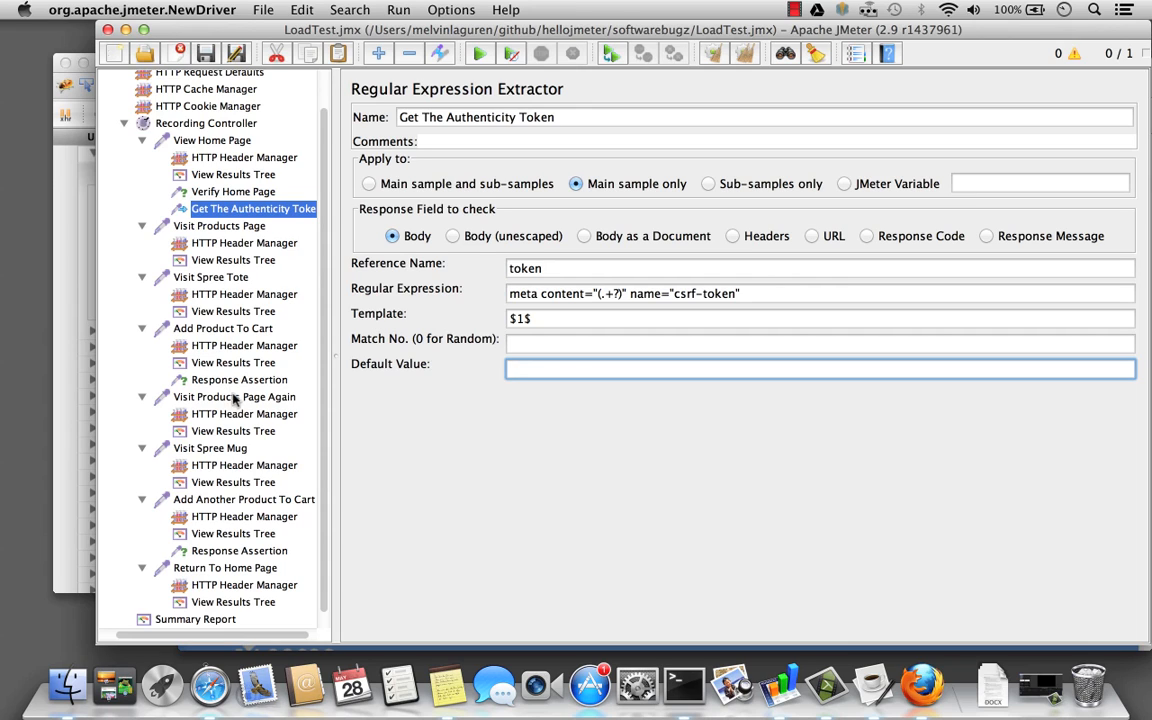
- Set the authenticity_token value of Add Product To Cart to ${token}
left_click(224, 328)
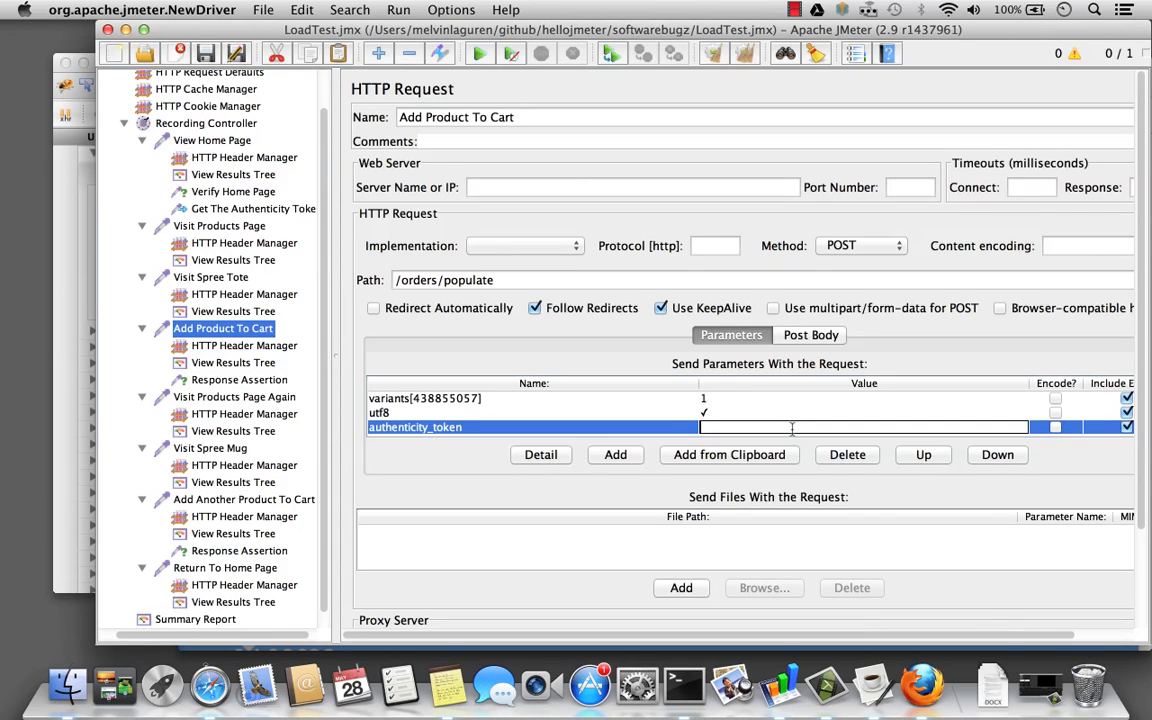
type("${")
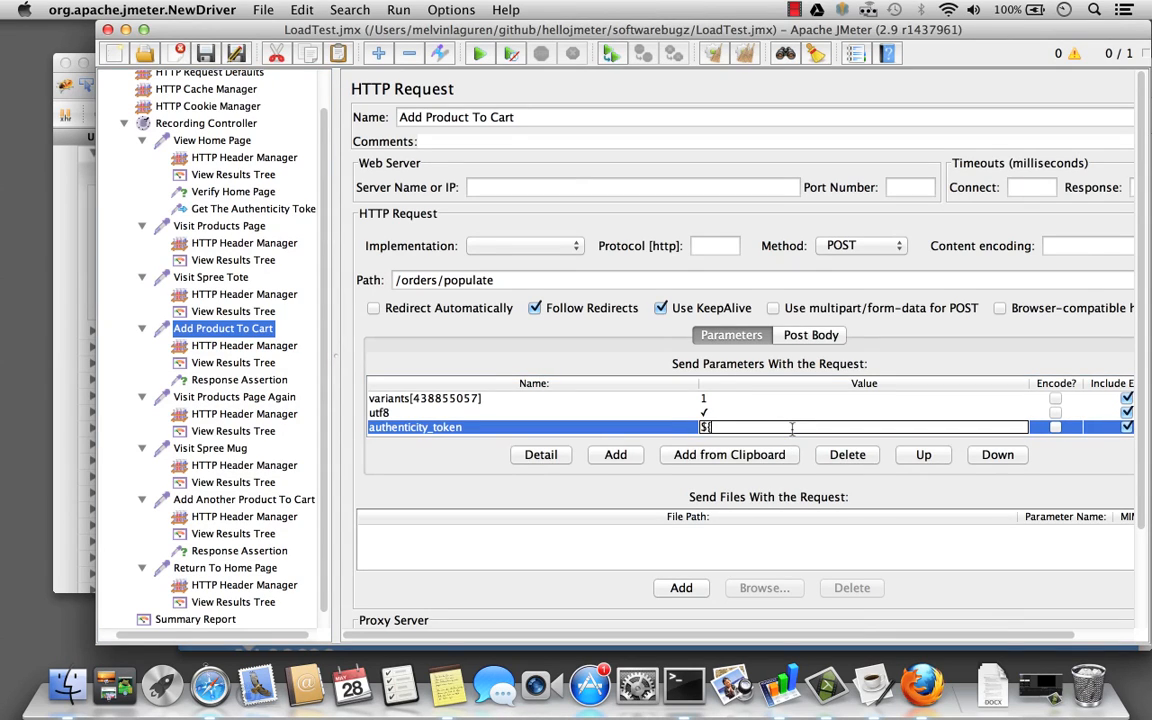
type("{token}")
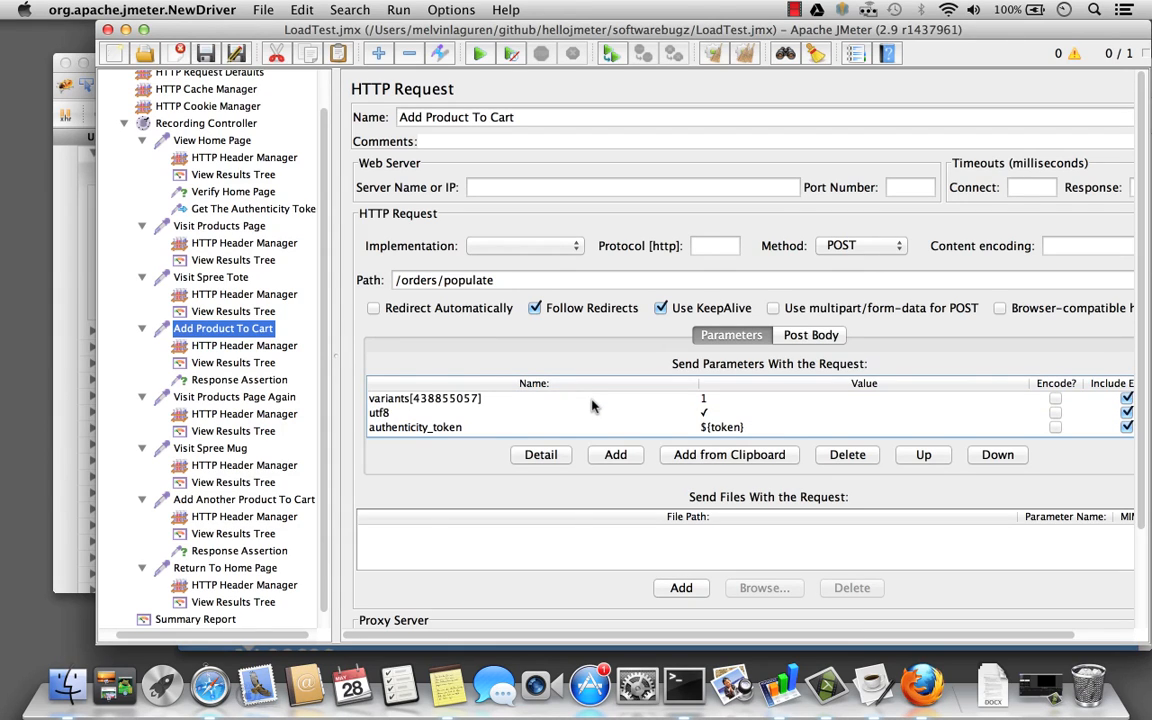
left_click(232, 362)
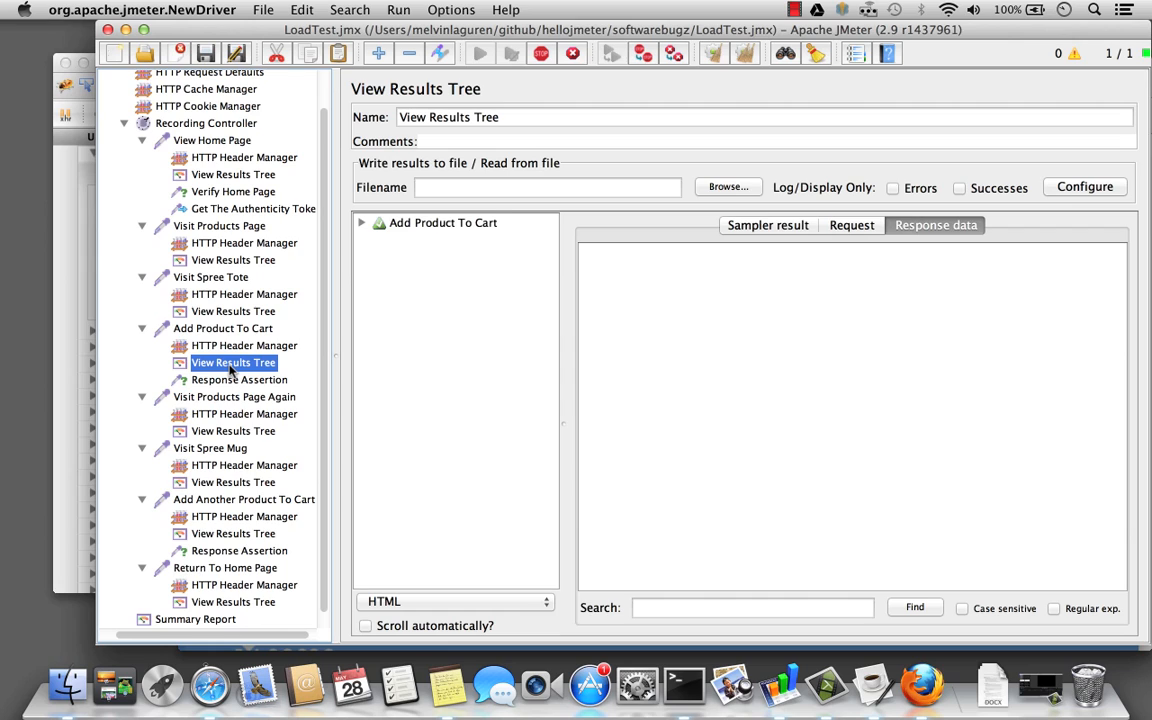
- Expand the Add Product To Cart result and view the cart page holding the Spree Tote
left_click(360, 222)
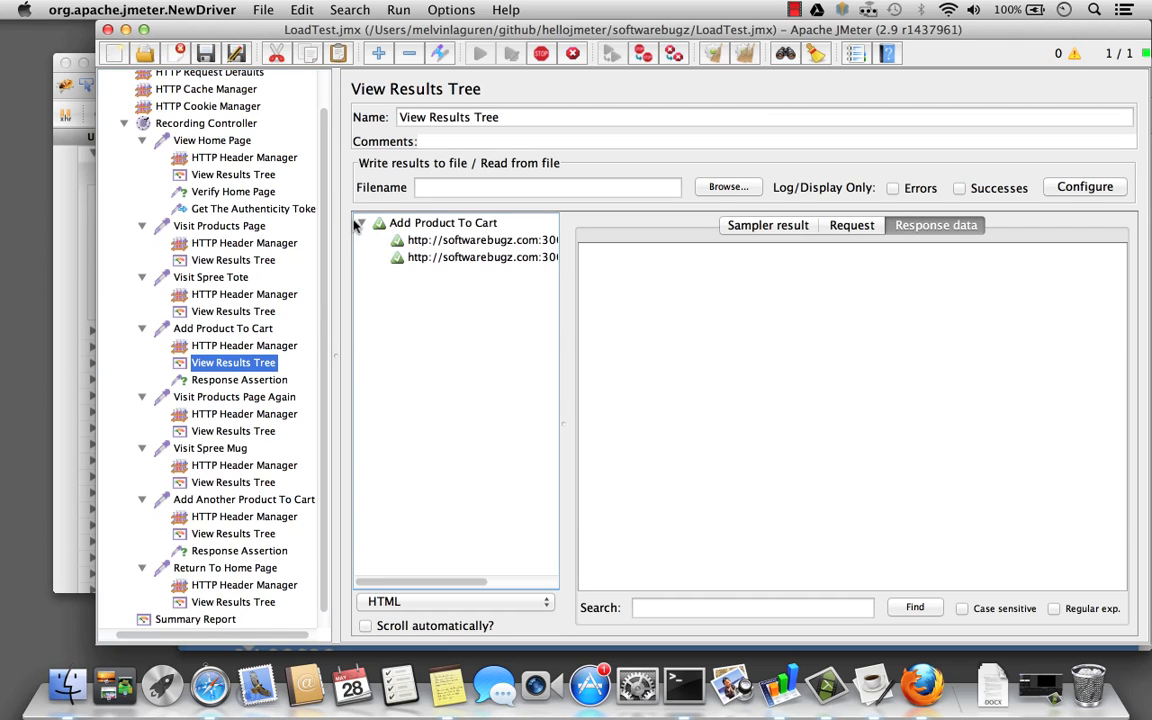
left_click(480, 256)
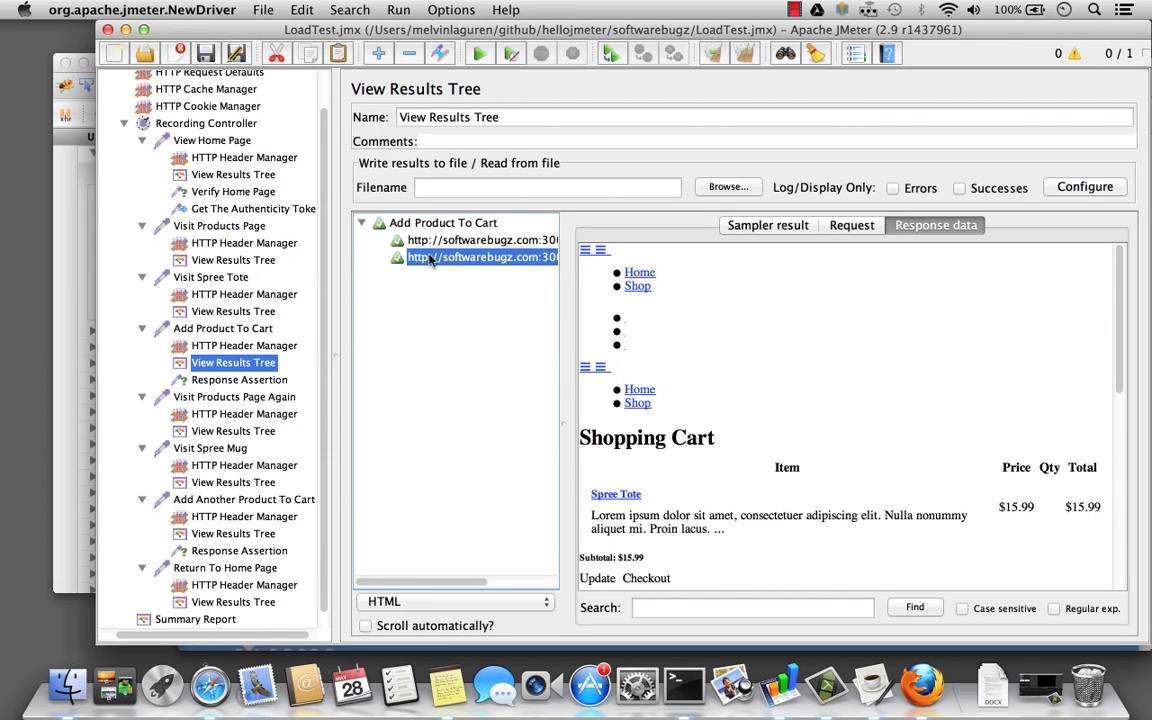